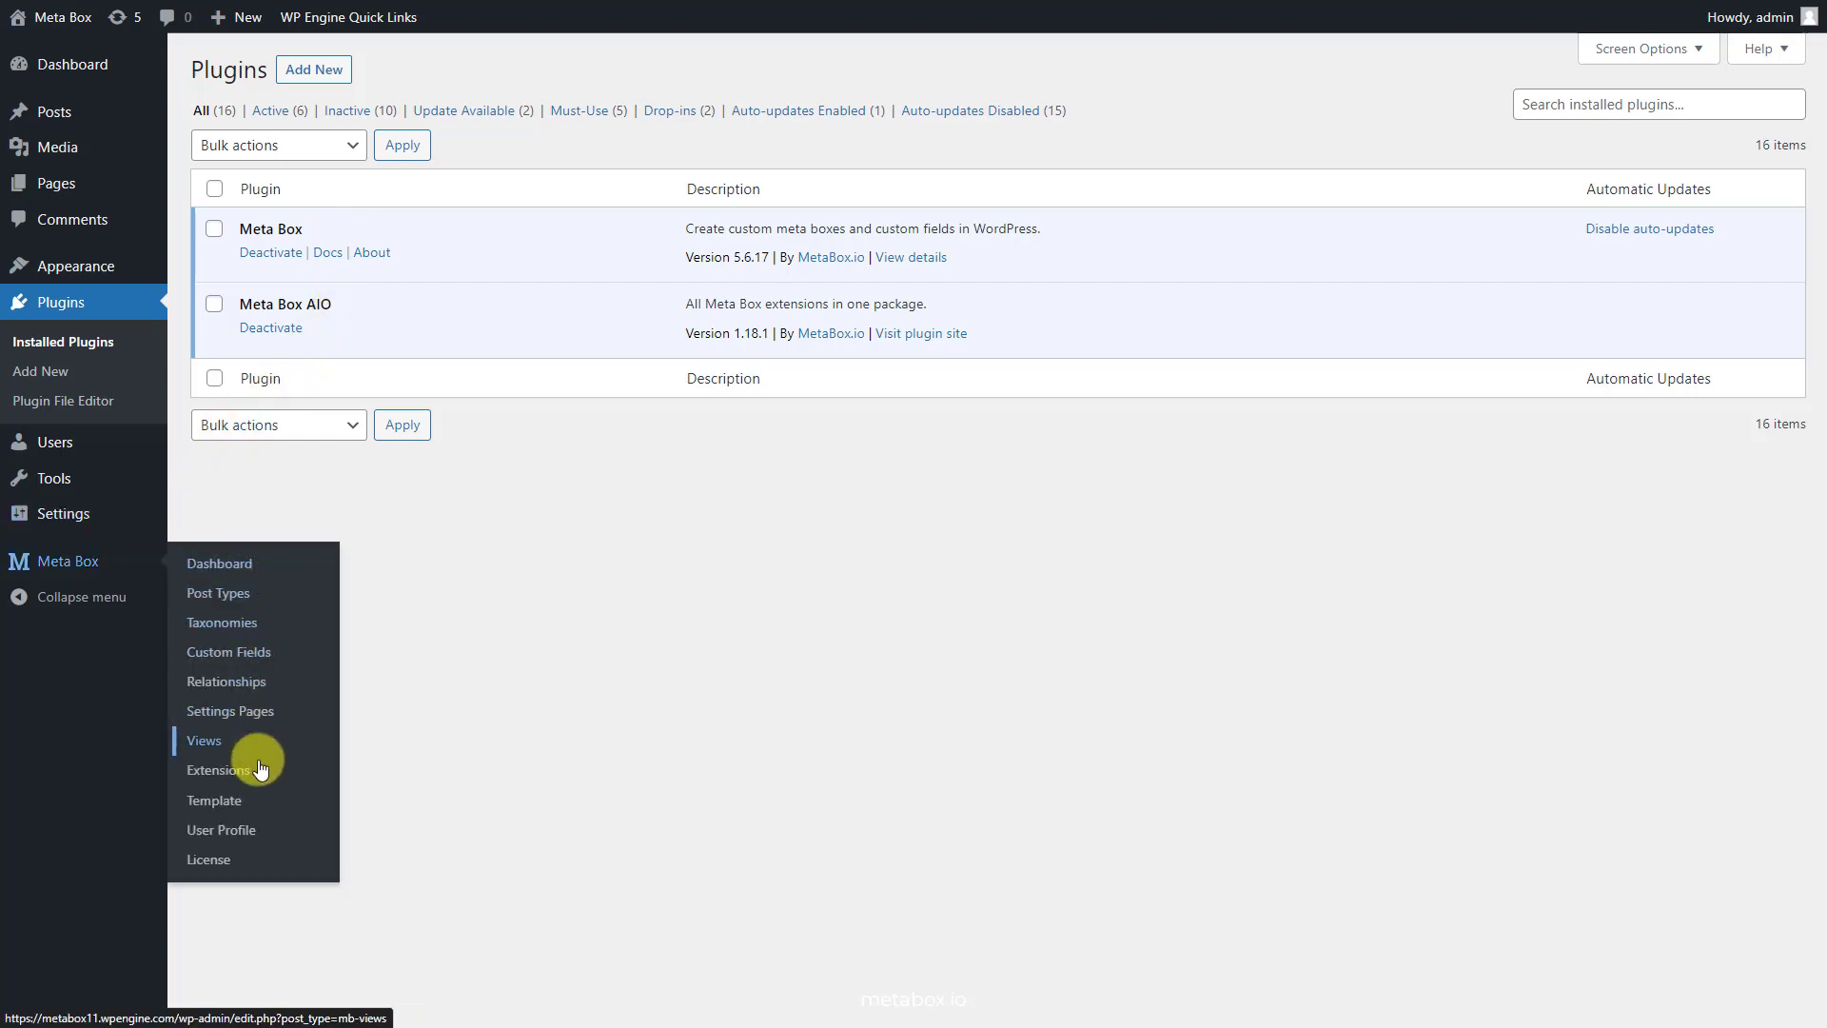
Check the enabled Meta Box extensions and activate the Bricks theme
click(219, 770)
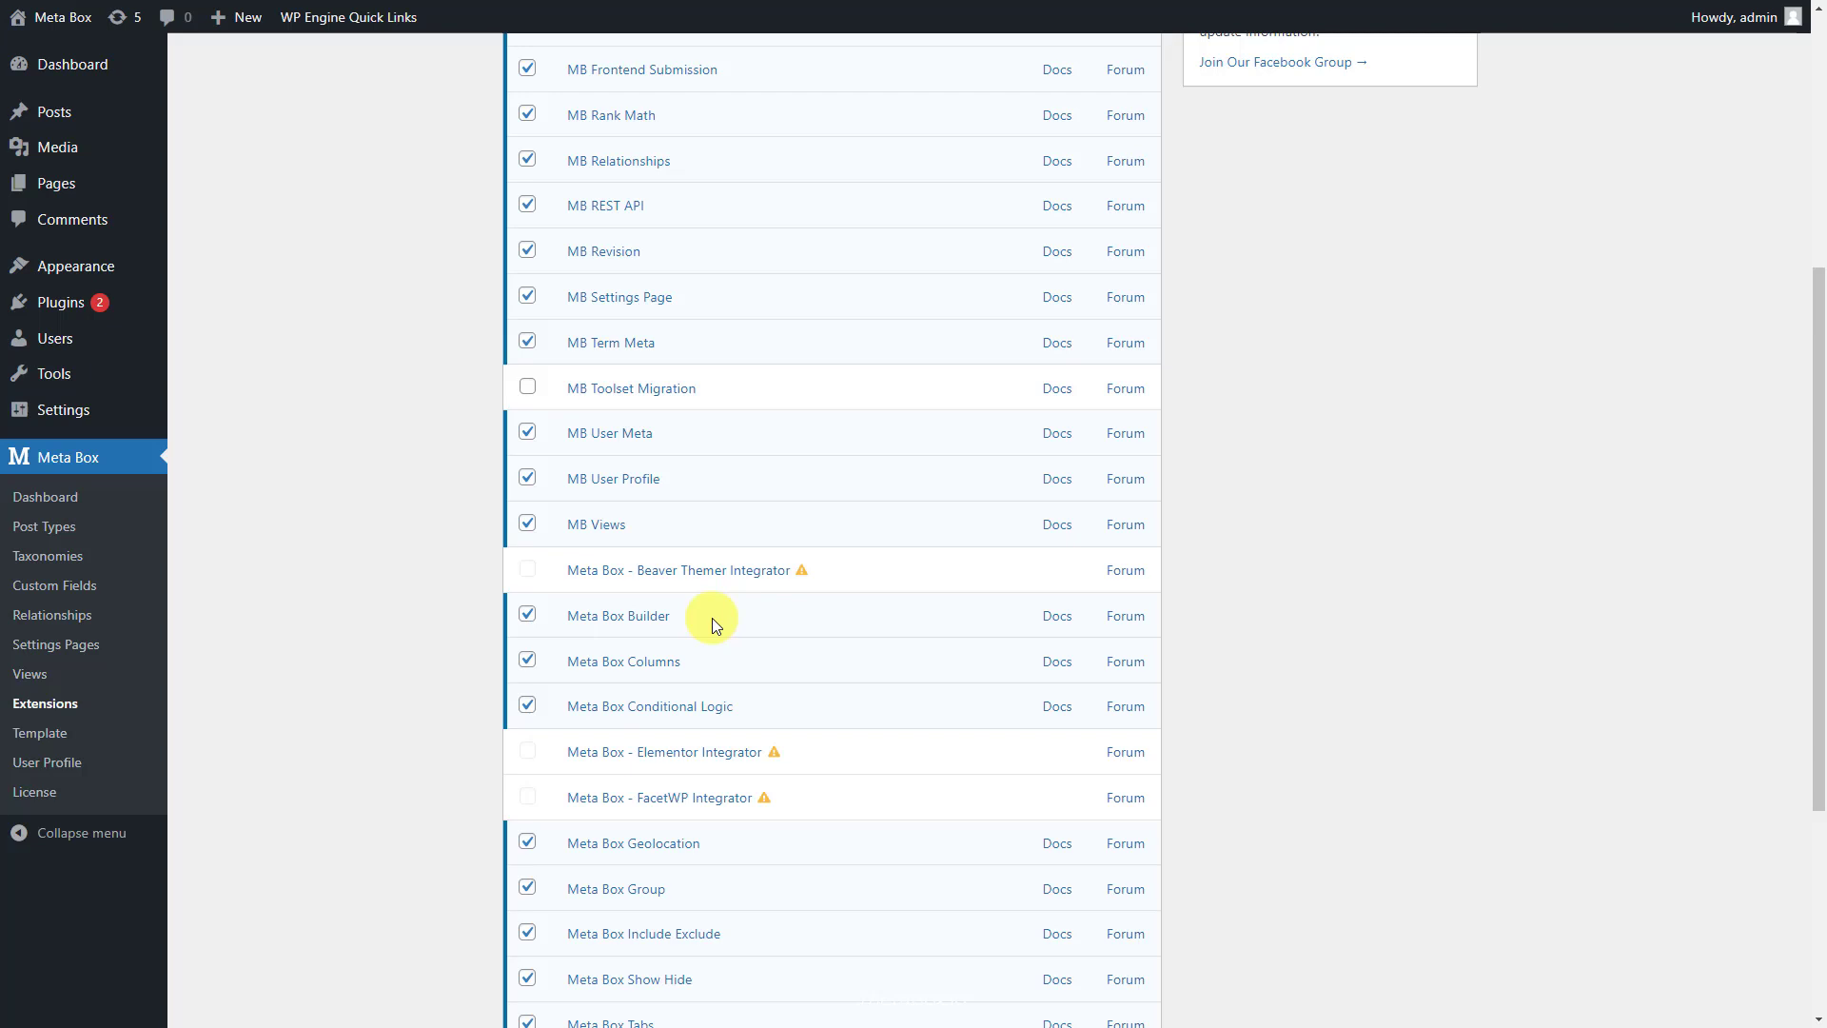
mouse_move(697, 891)
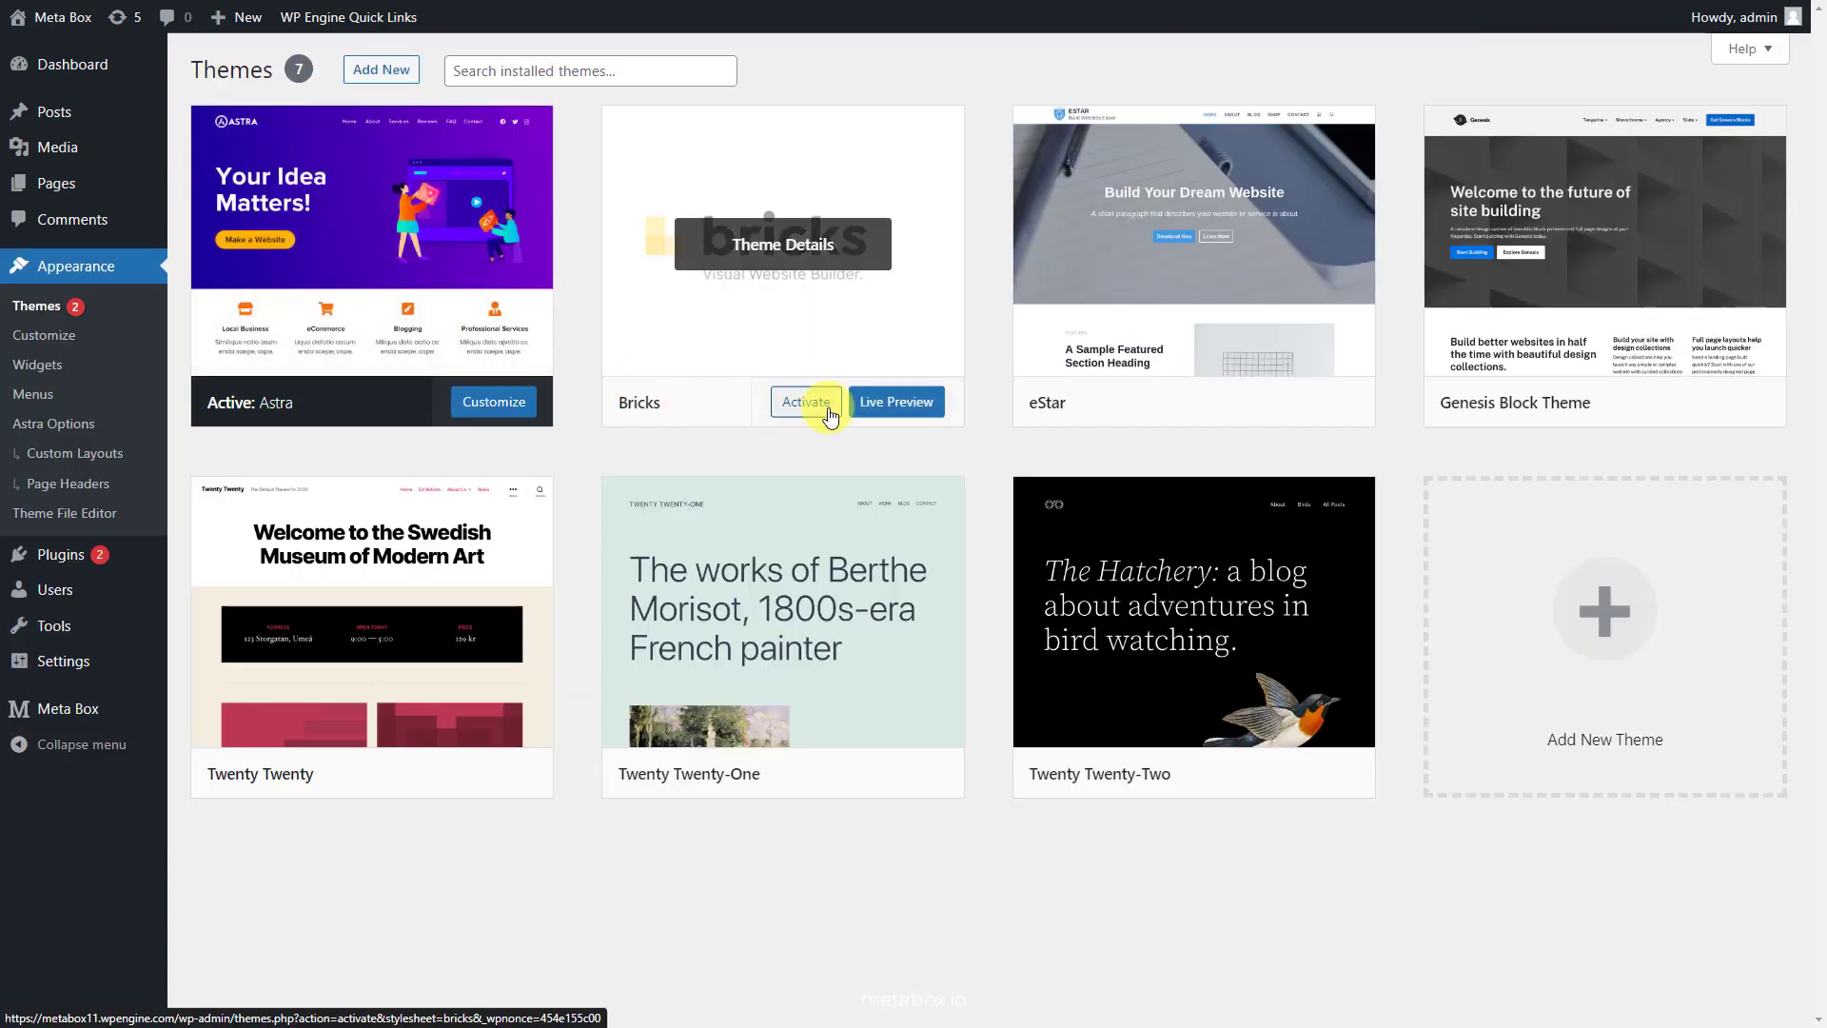
click(805, 402)
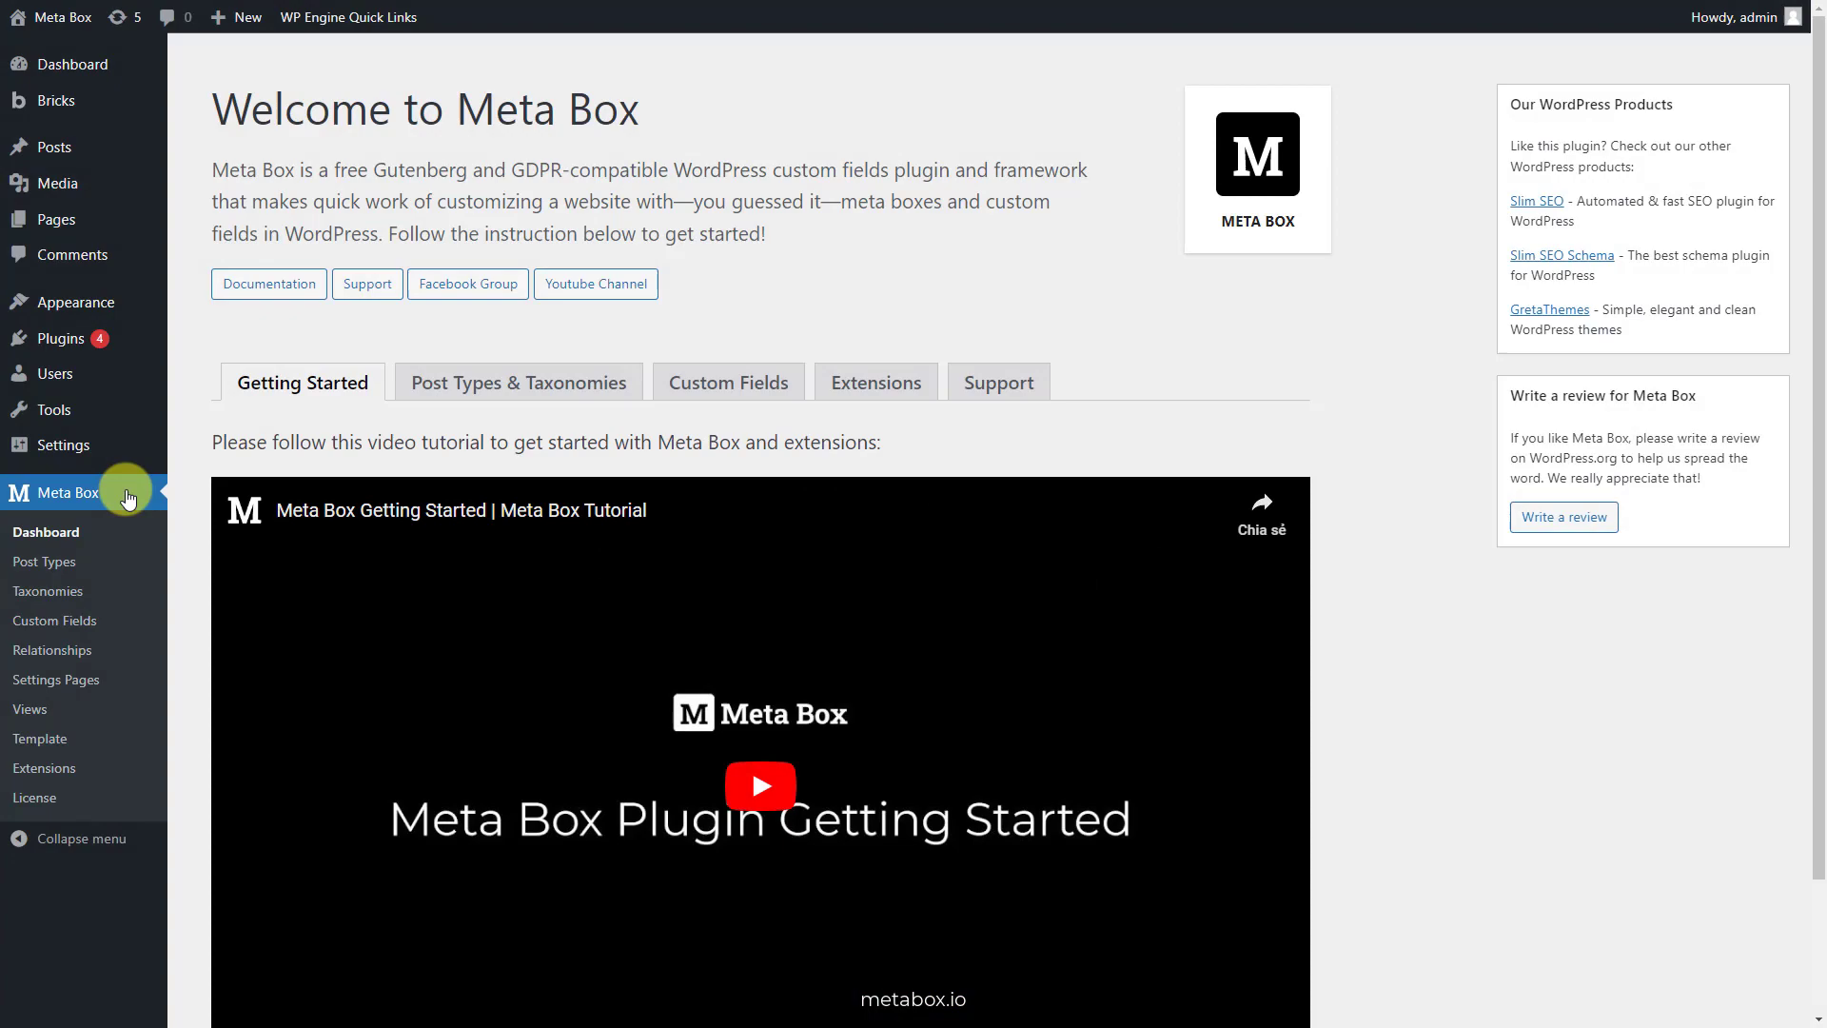
mouse_move(56, 218)
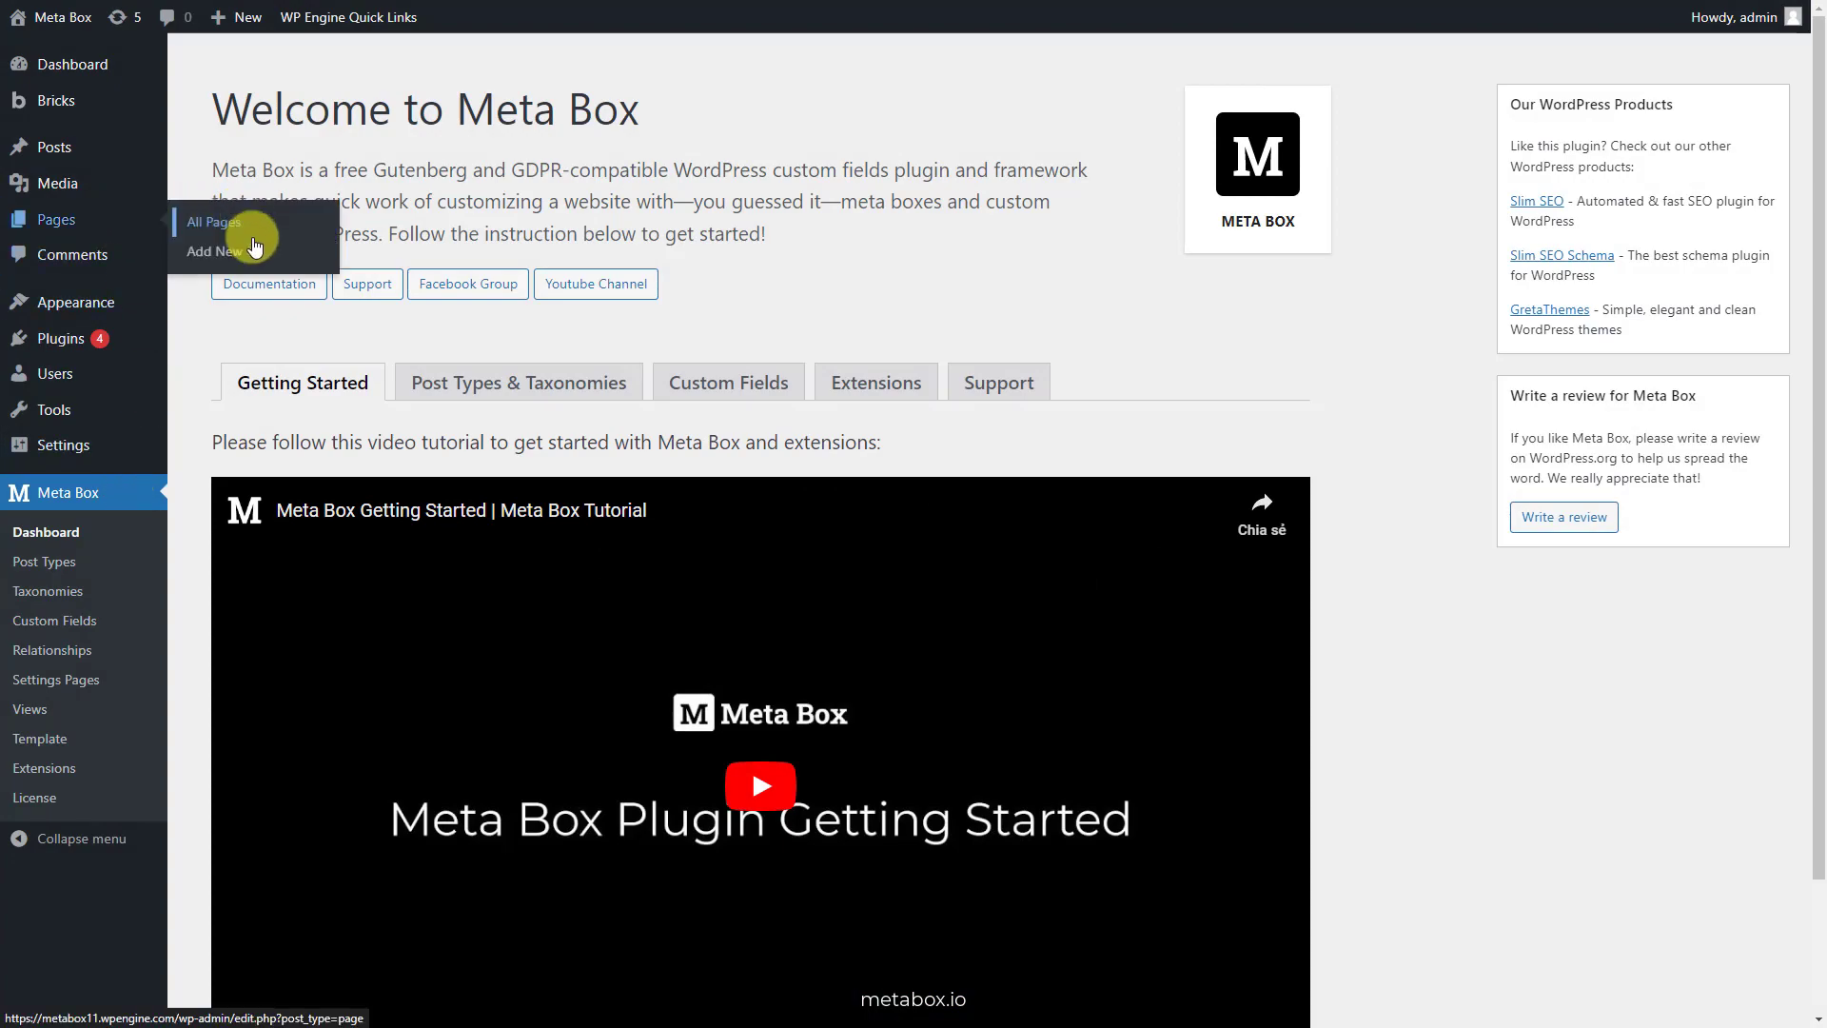
Add a new page titled 'FAQ', publish it and close the publish panel
click(213, 252)
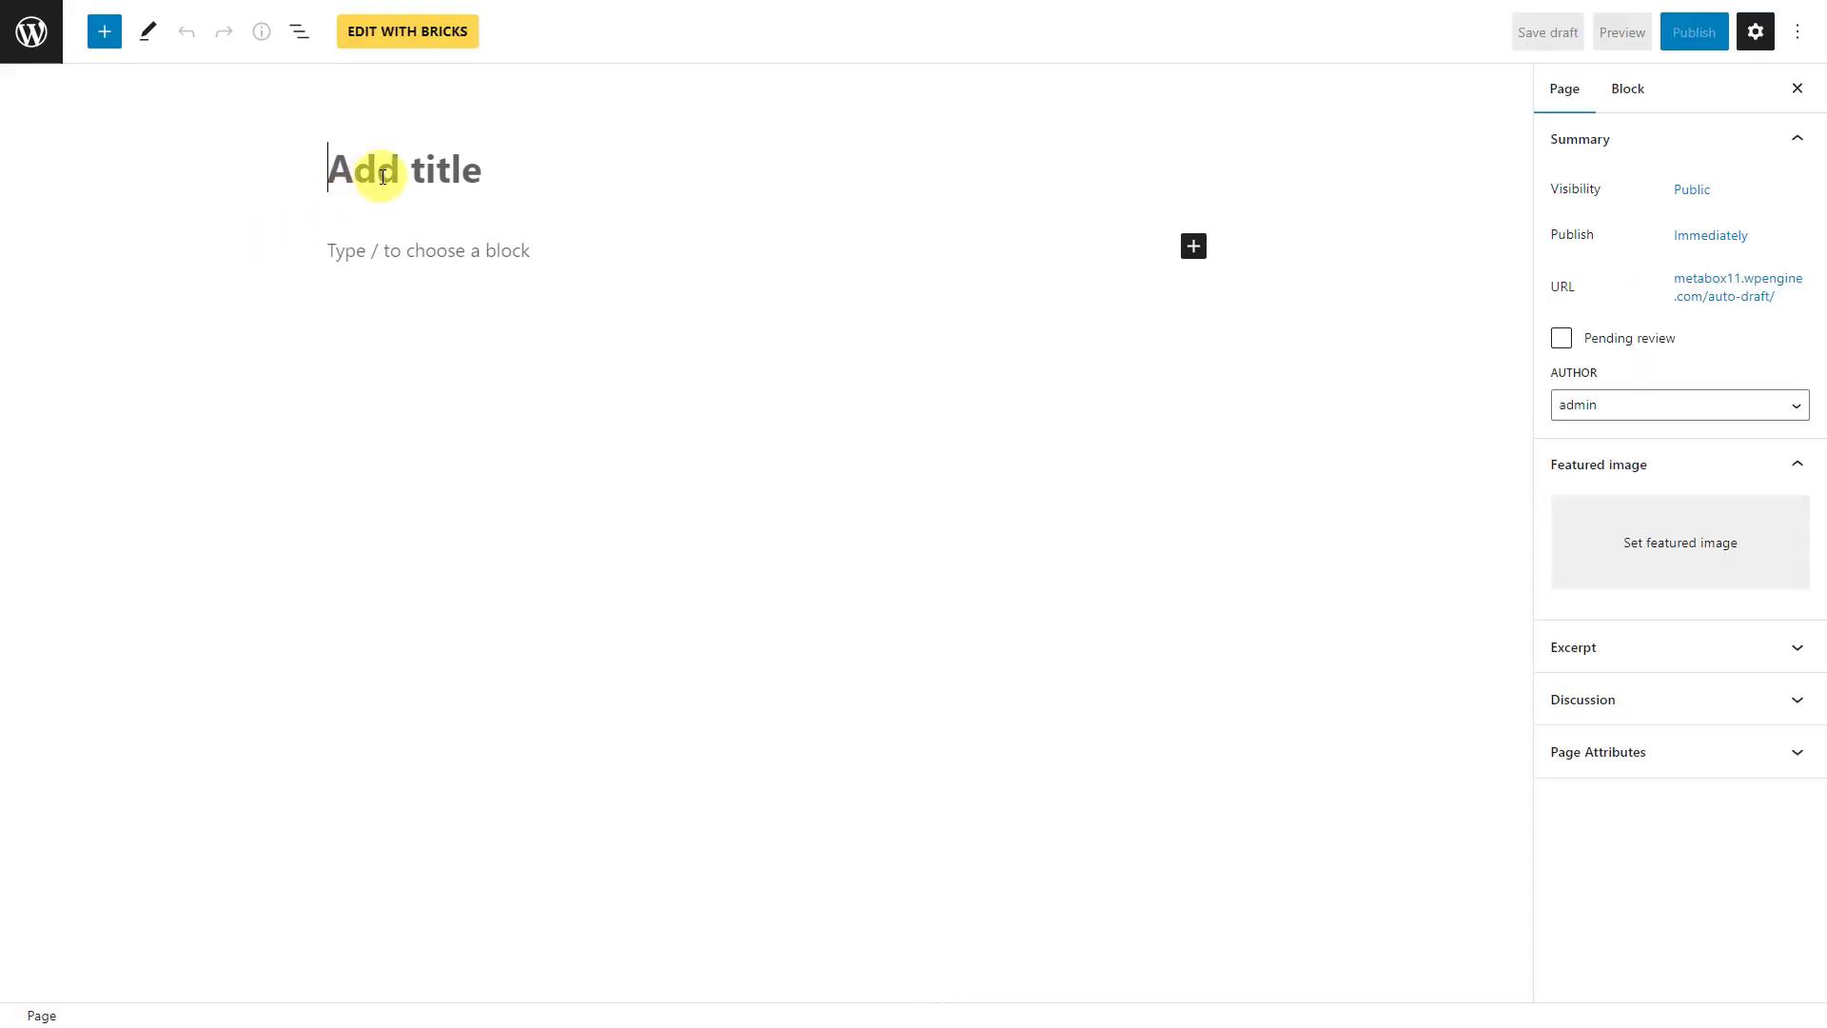
text(FAQ)
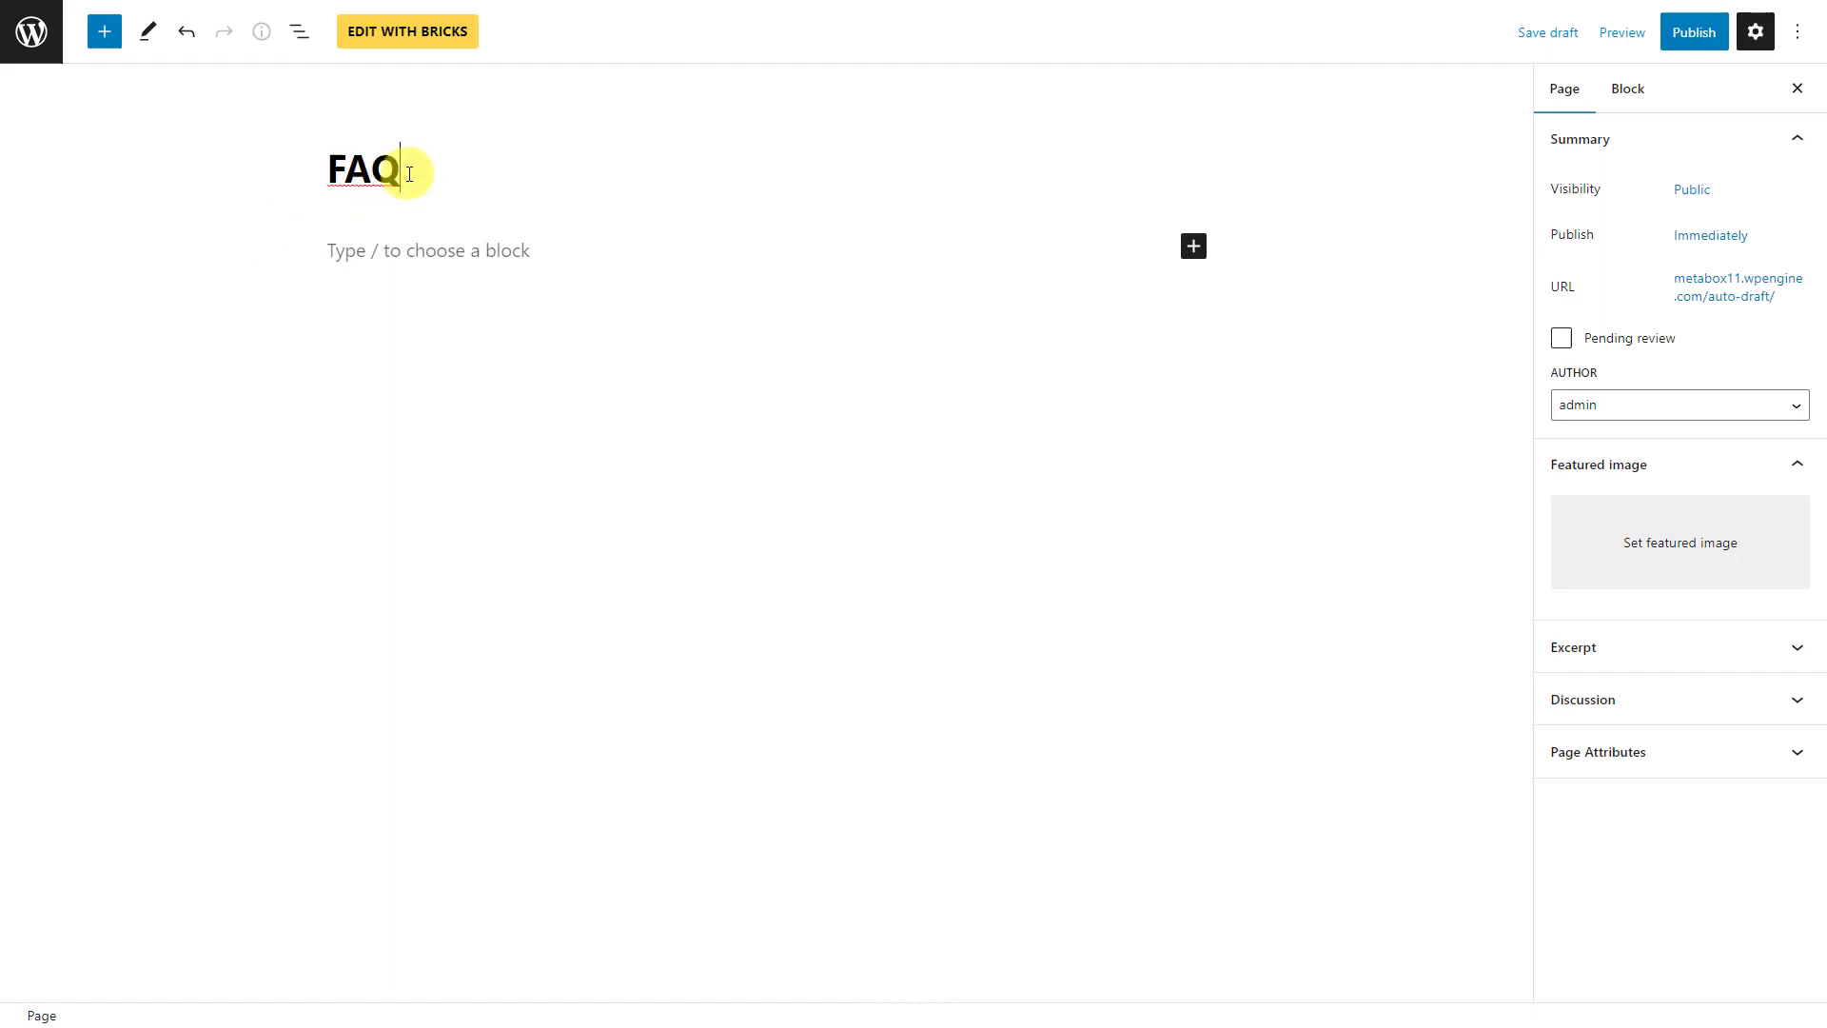
click(1693, 32)
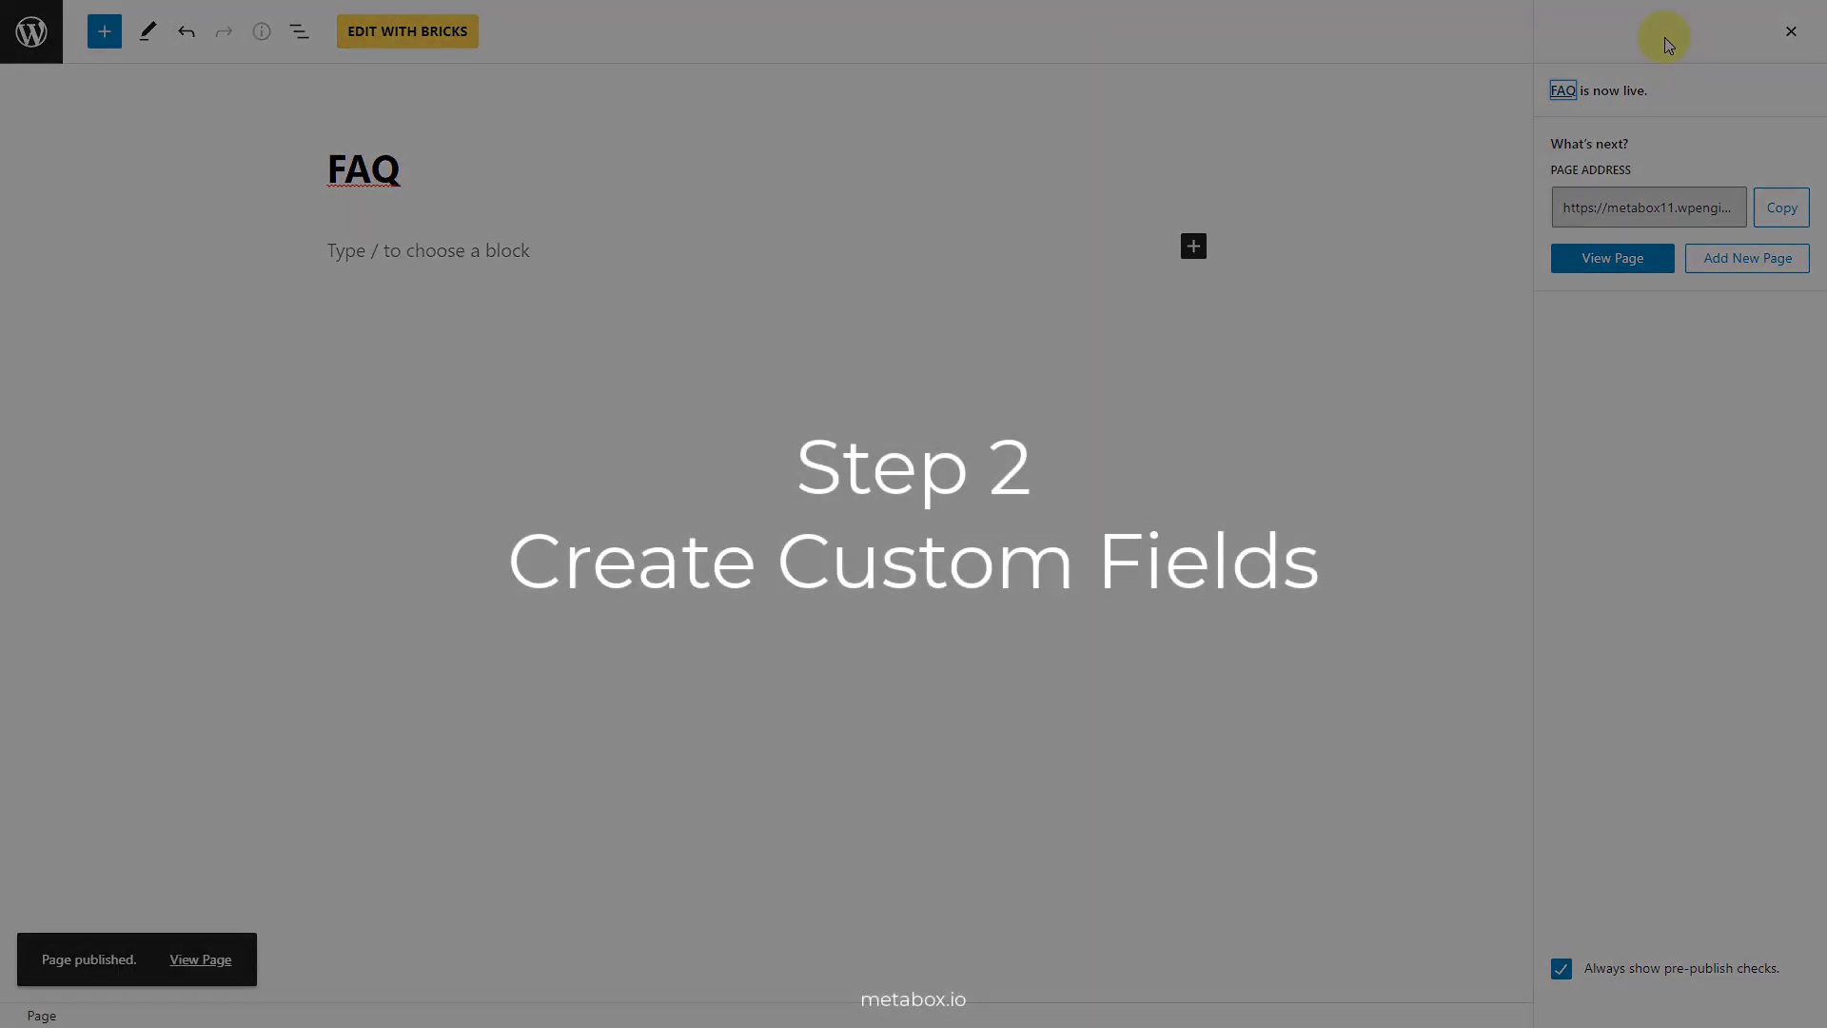
click(1790, 30)
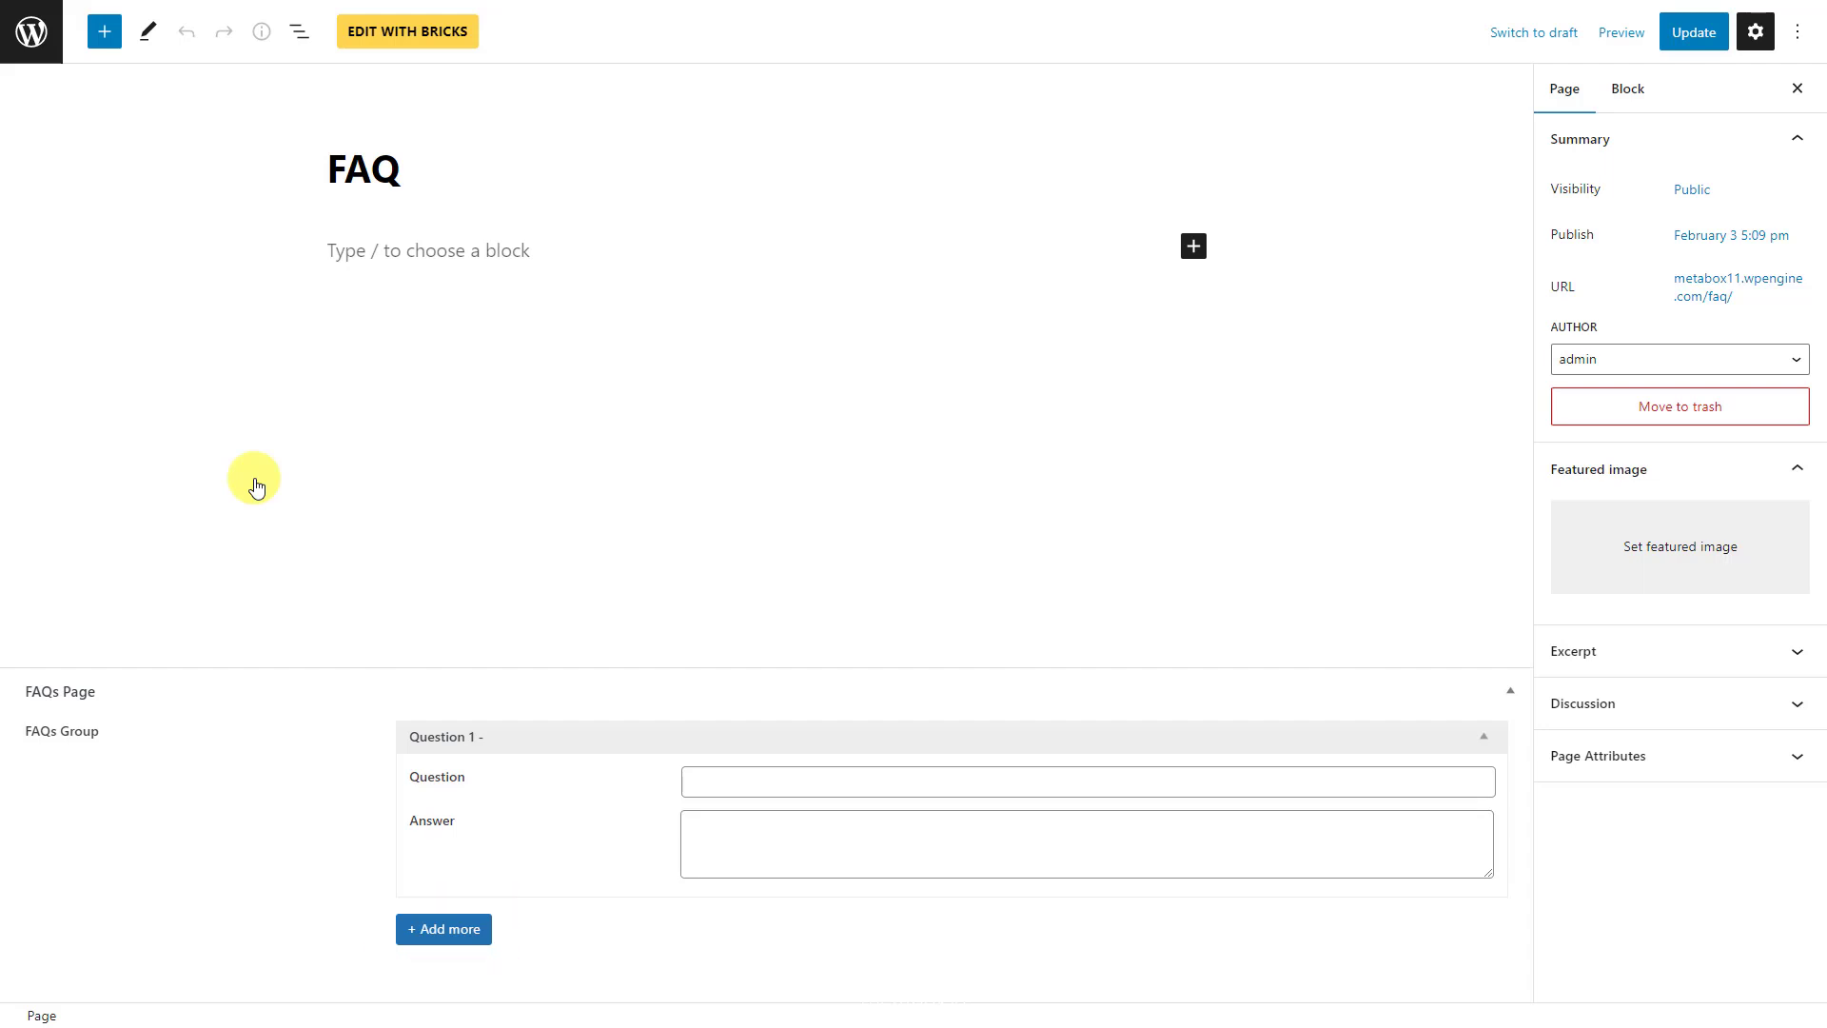
Start a new Meta Box custom field group titled 'FAQs Page'
click(67, 492)
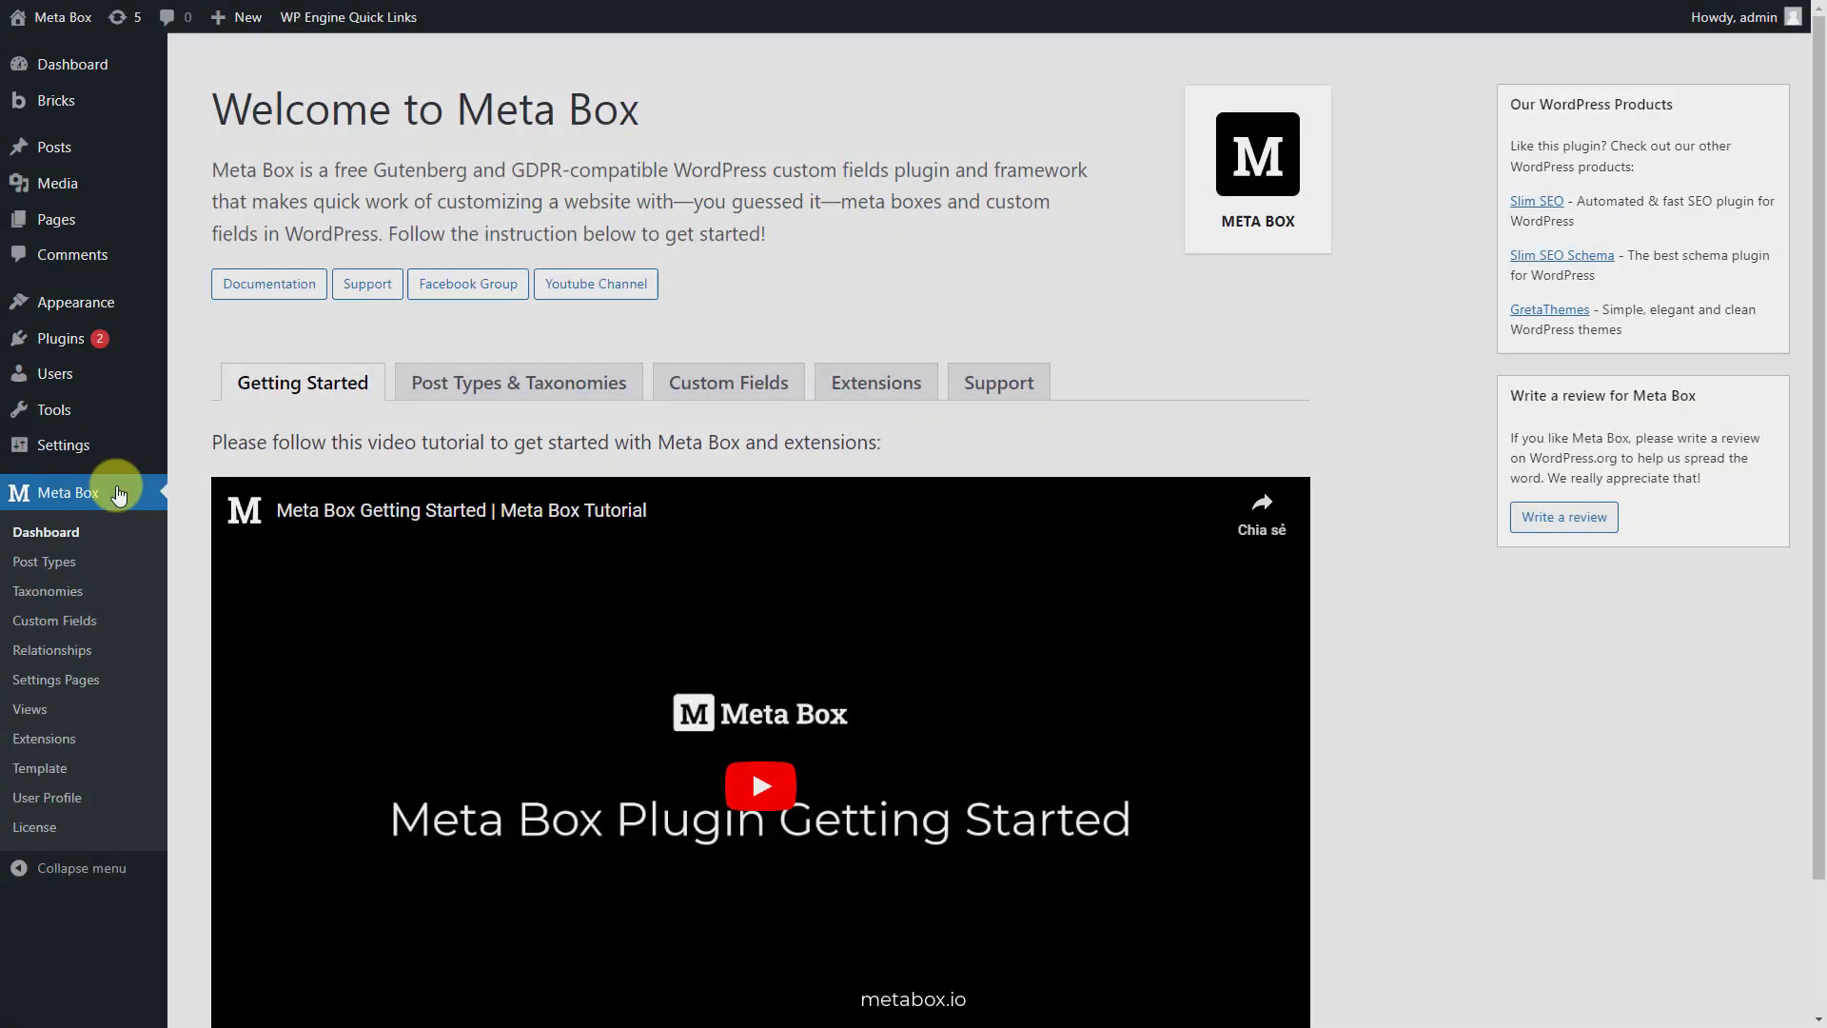
click(54, 621)
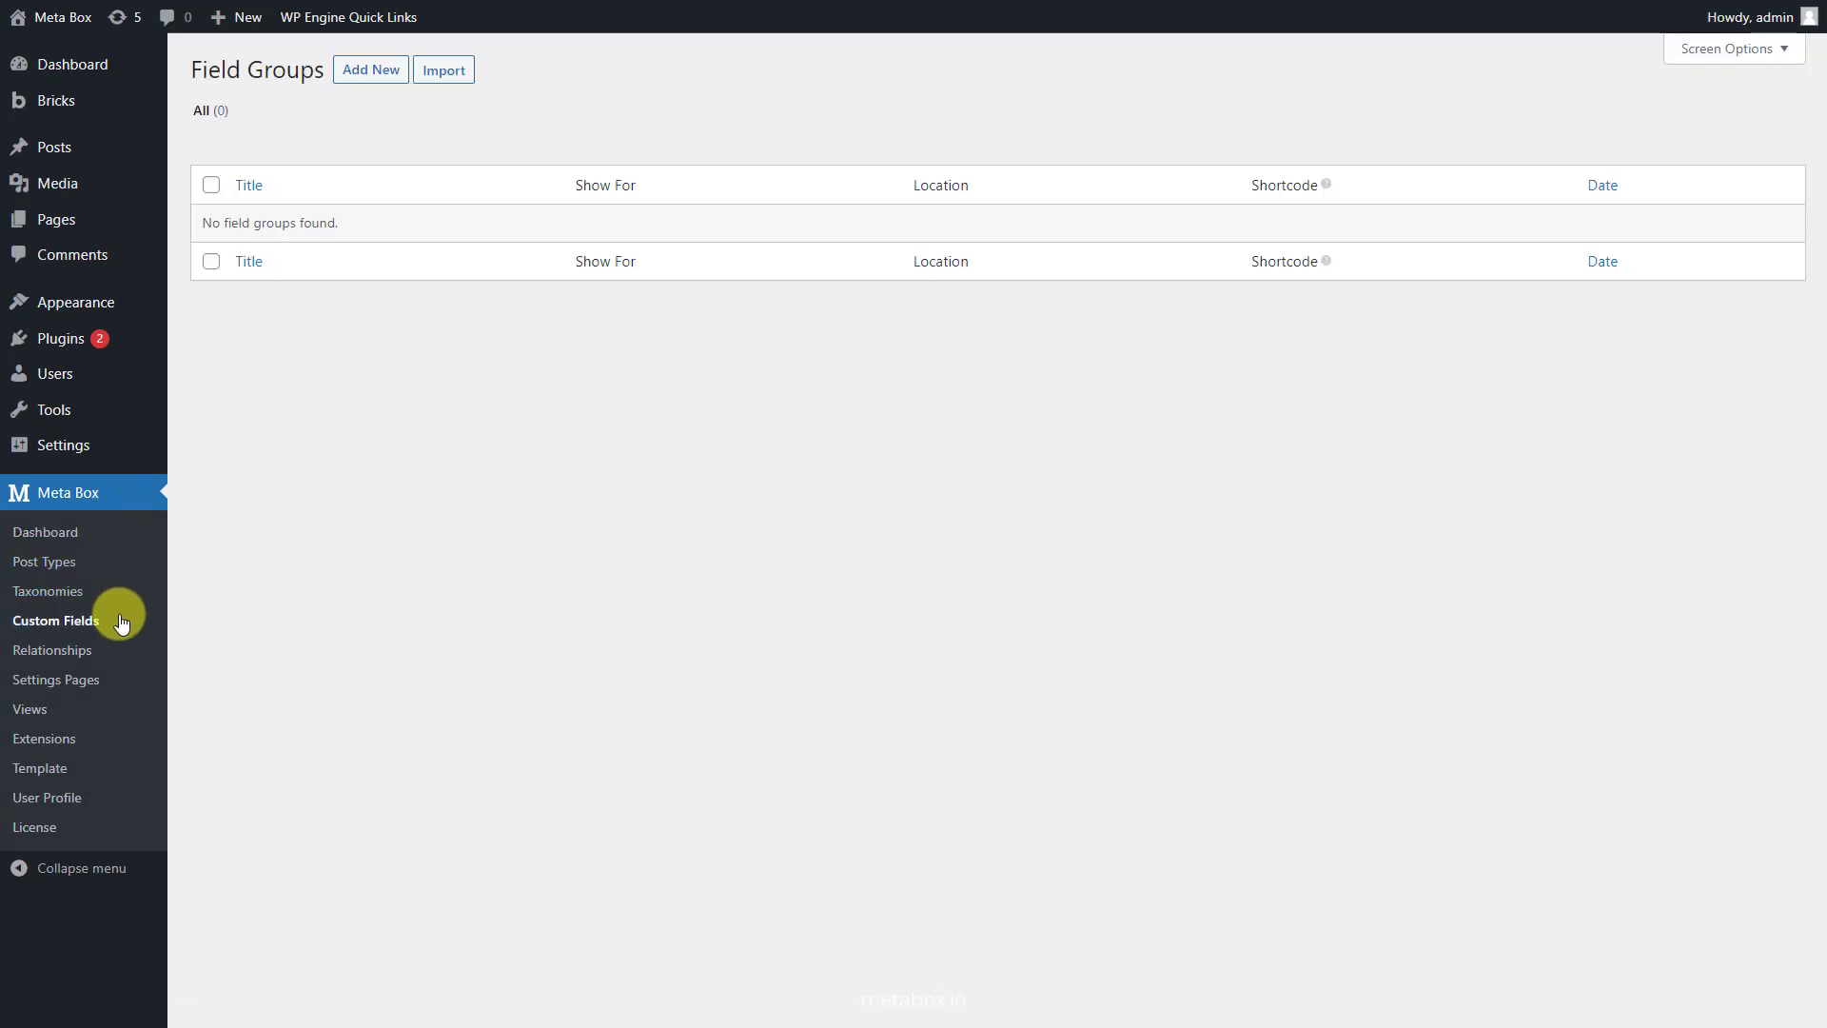
click(371, 70)
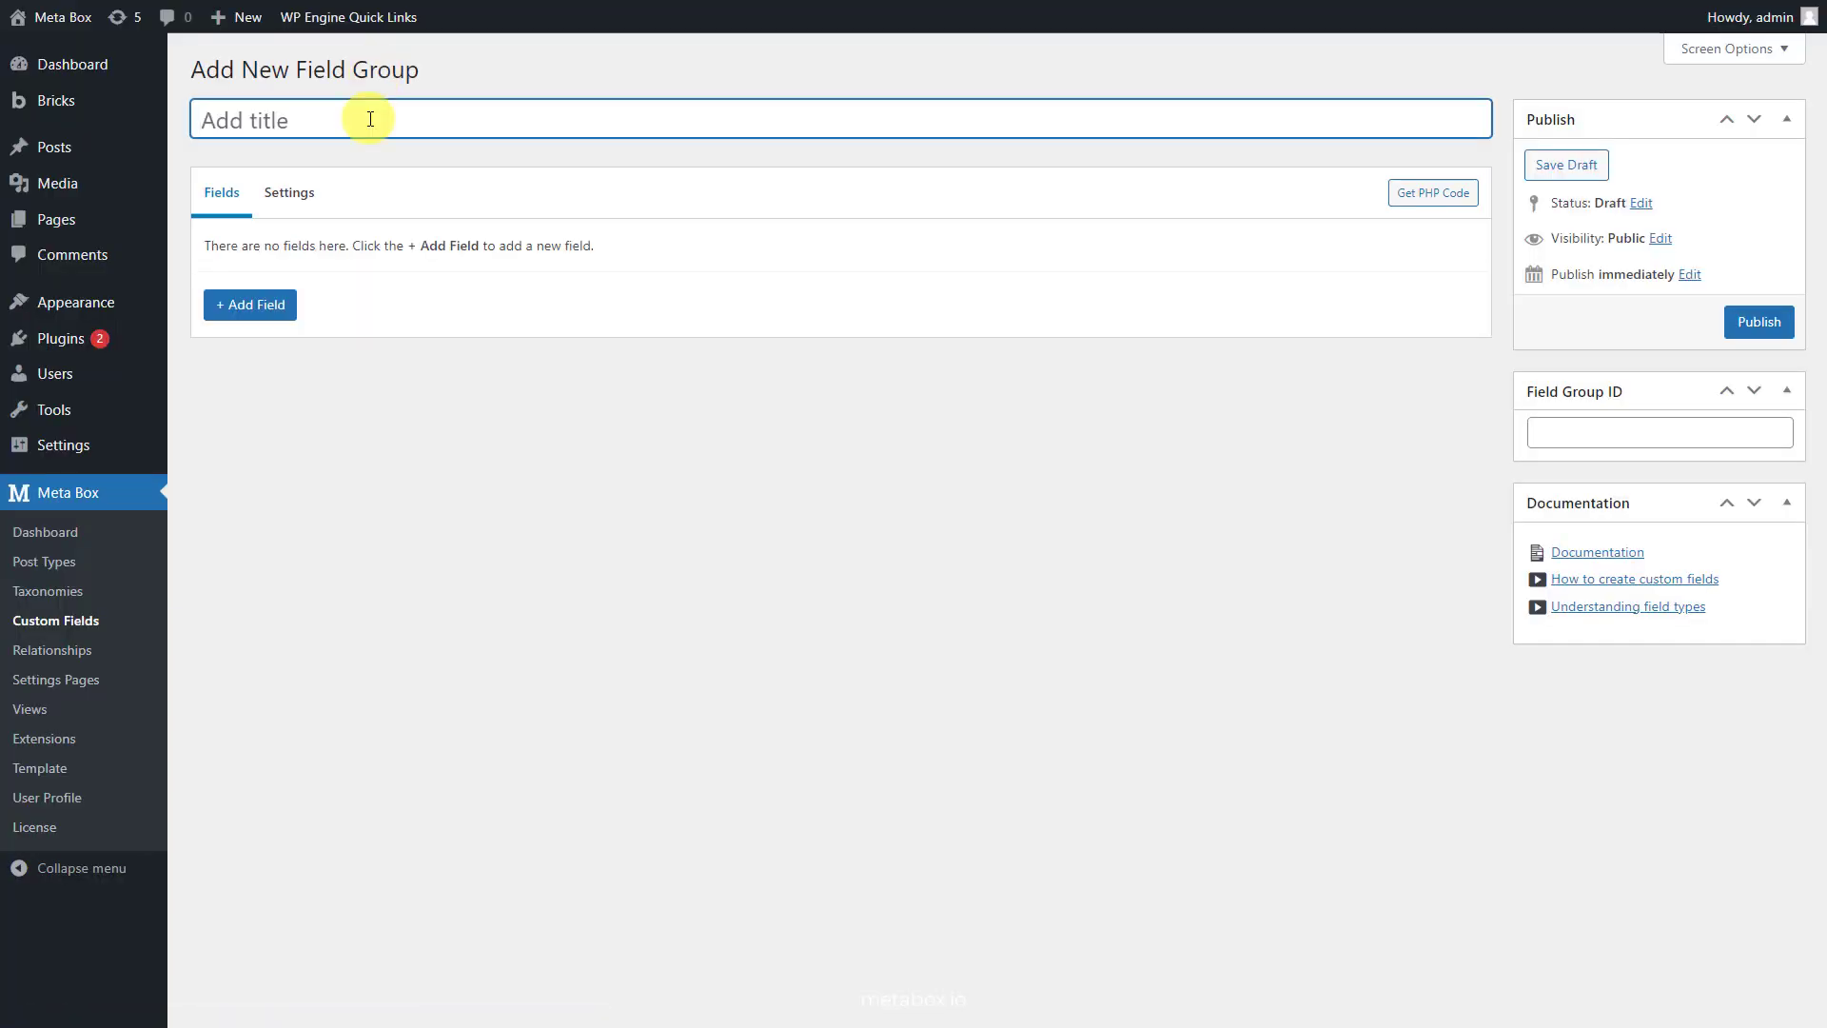
text(FAQs Page)
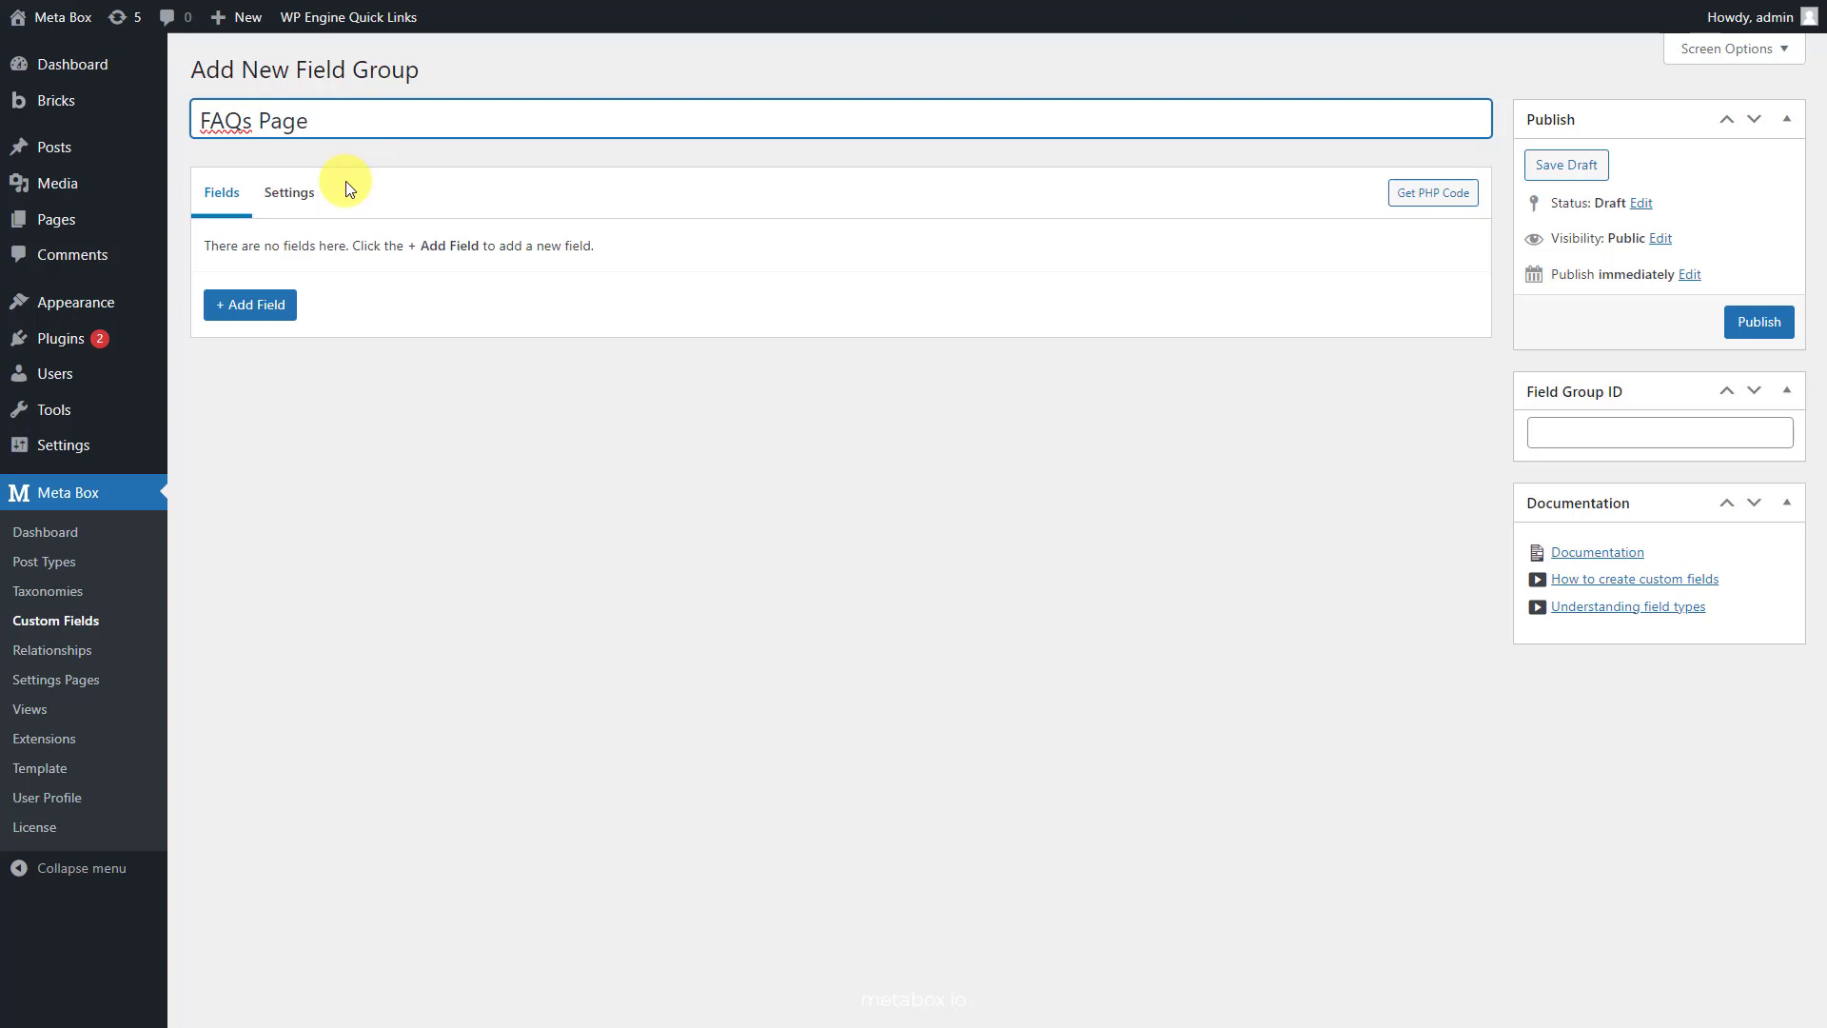
Add a 'FAQs Group' group field with Question and Answer sub fields
click(249, 305)
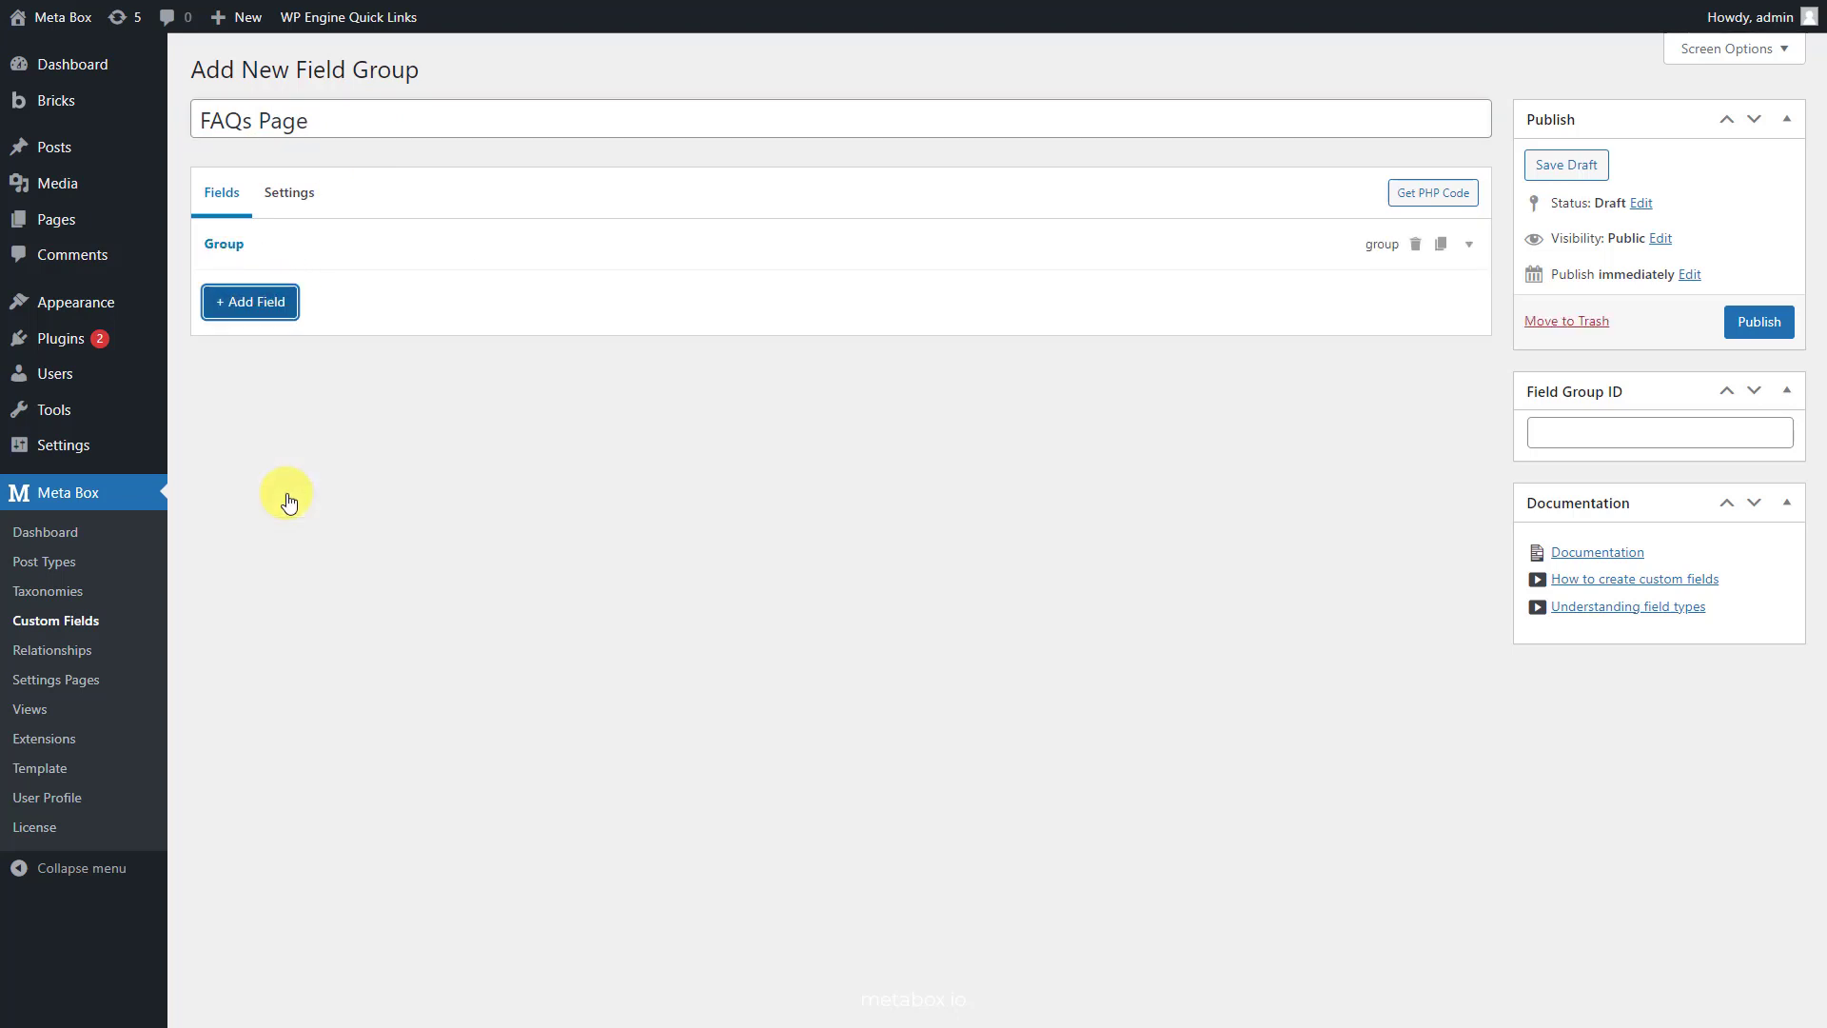
click(249, 301)
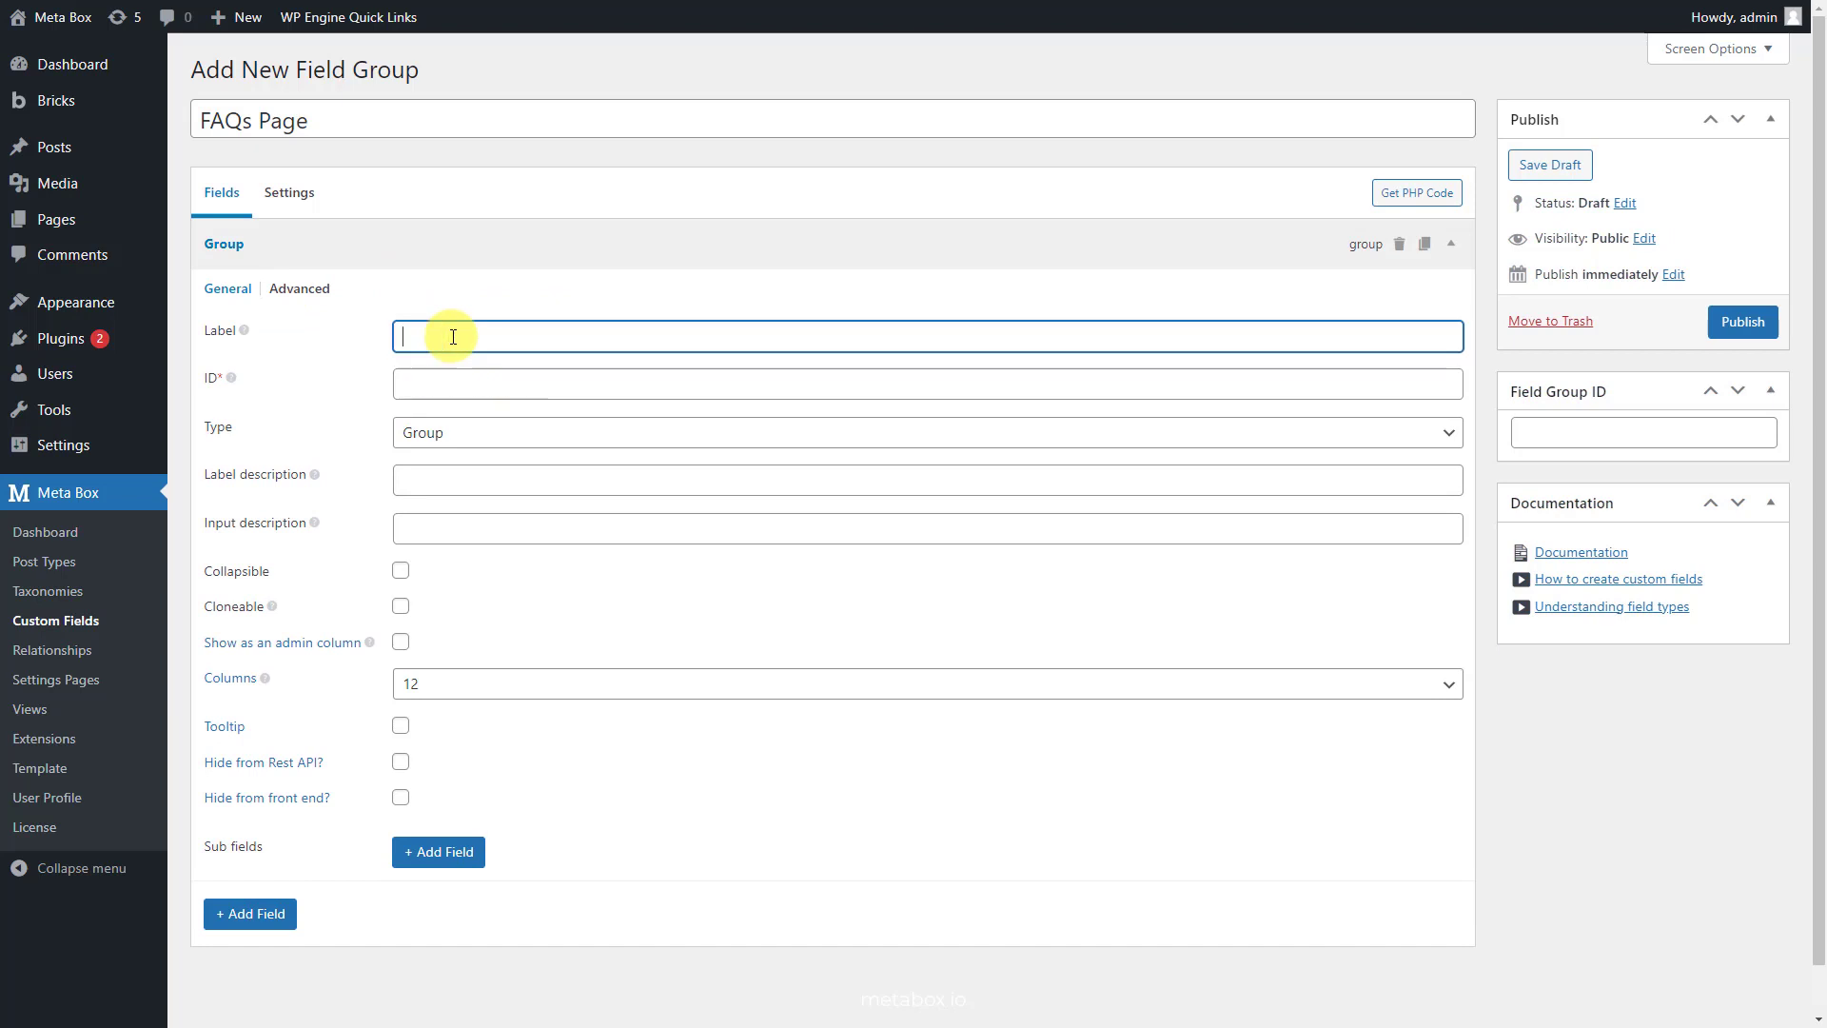
text(FAQs Group)
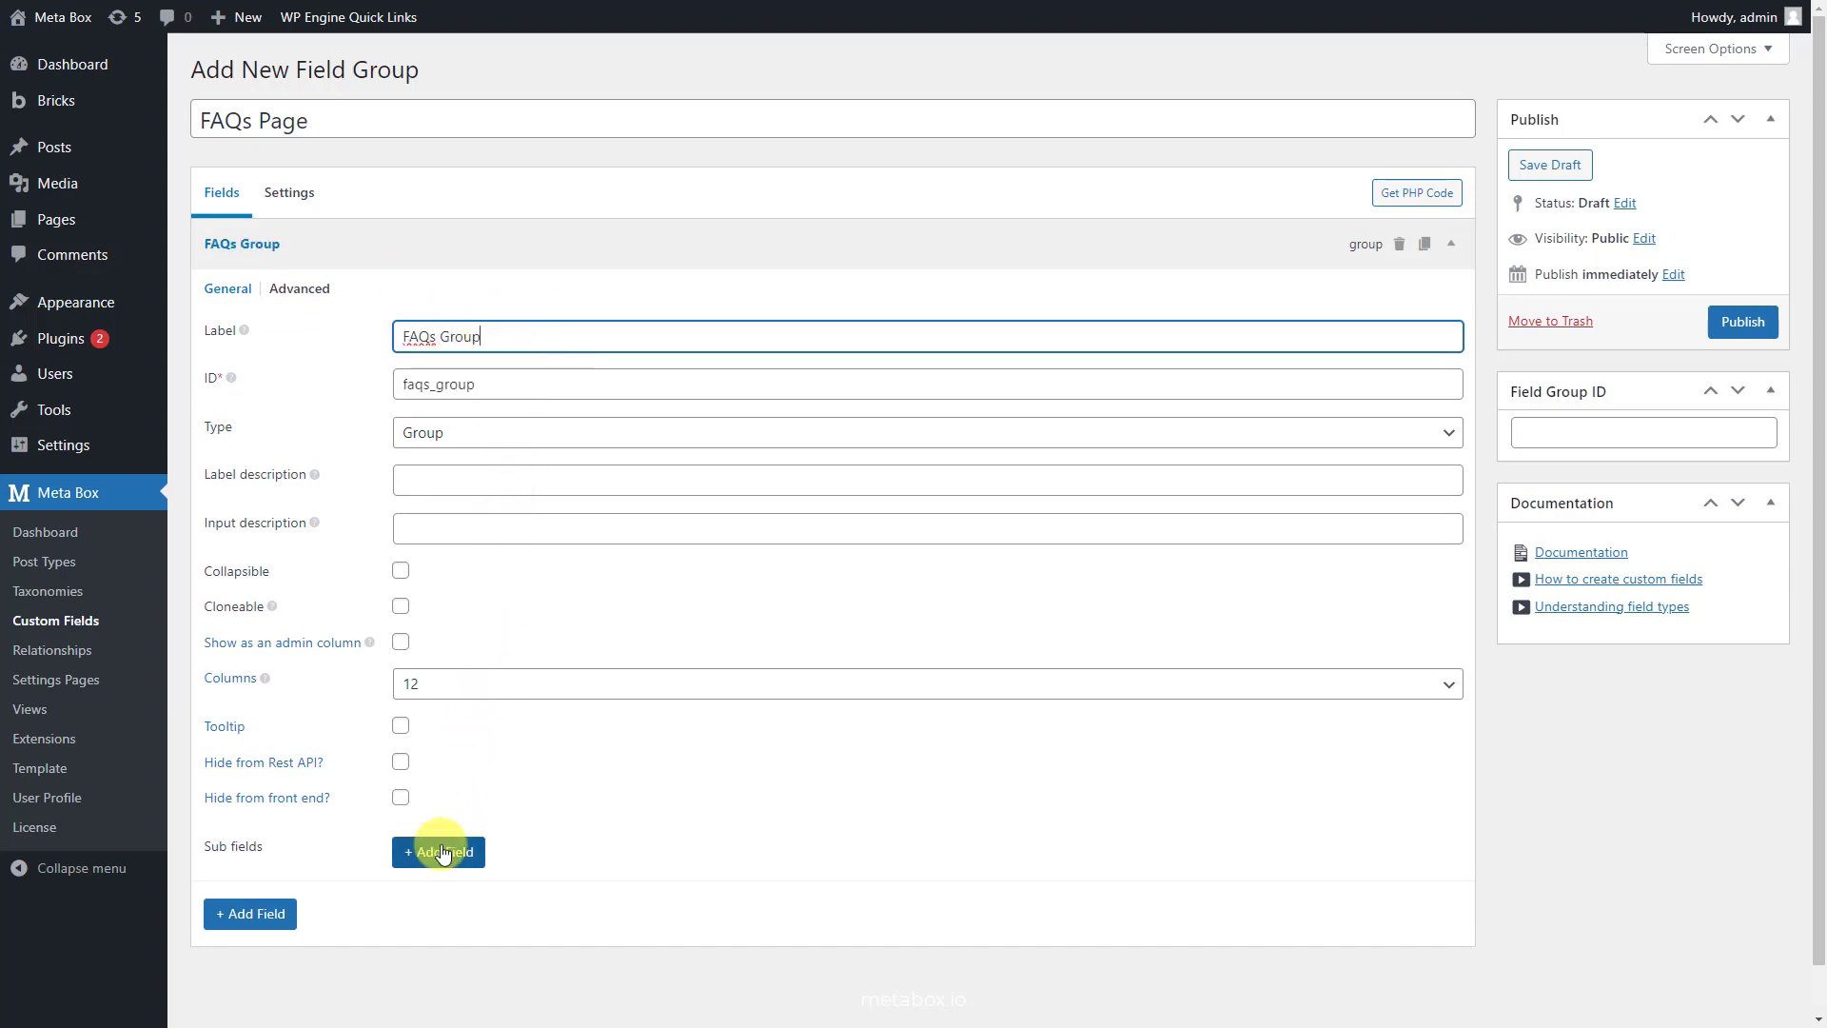
click(438, 852)
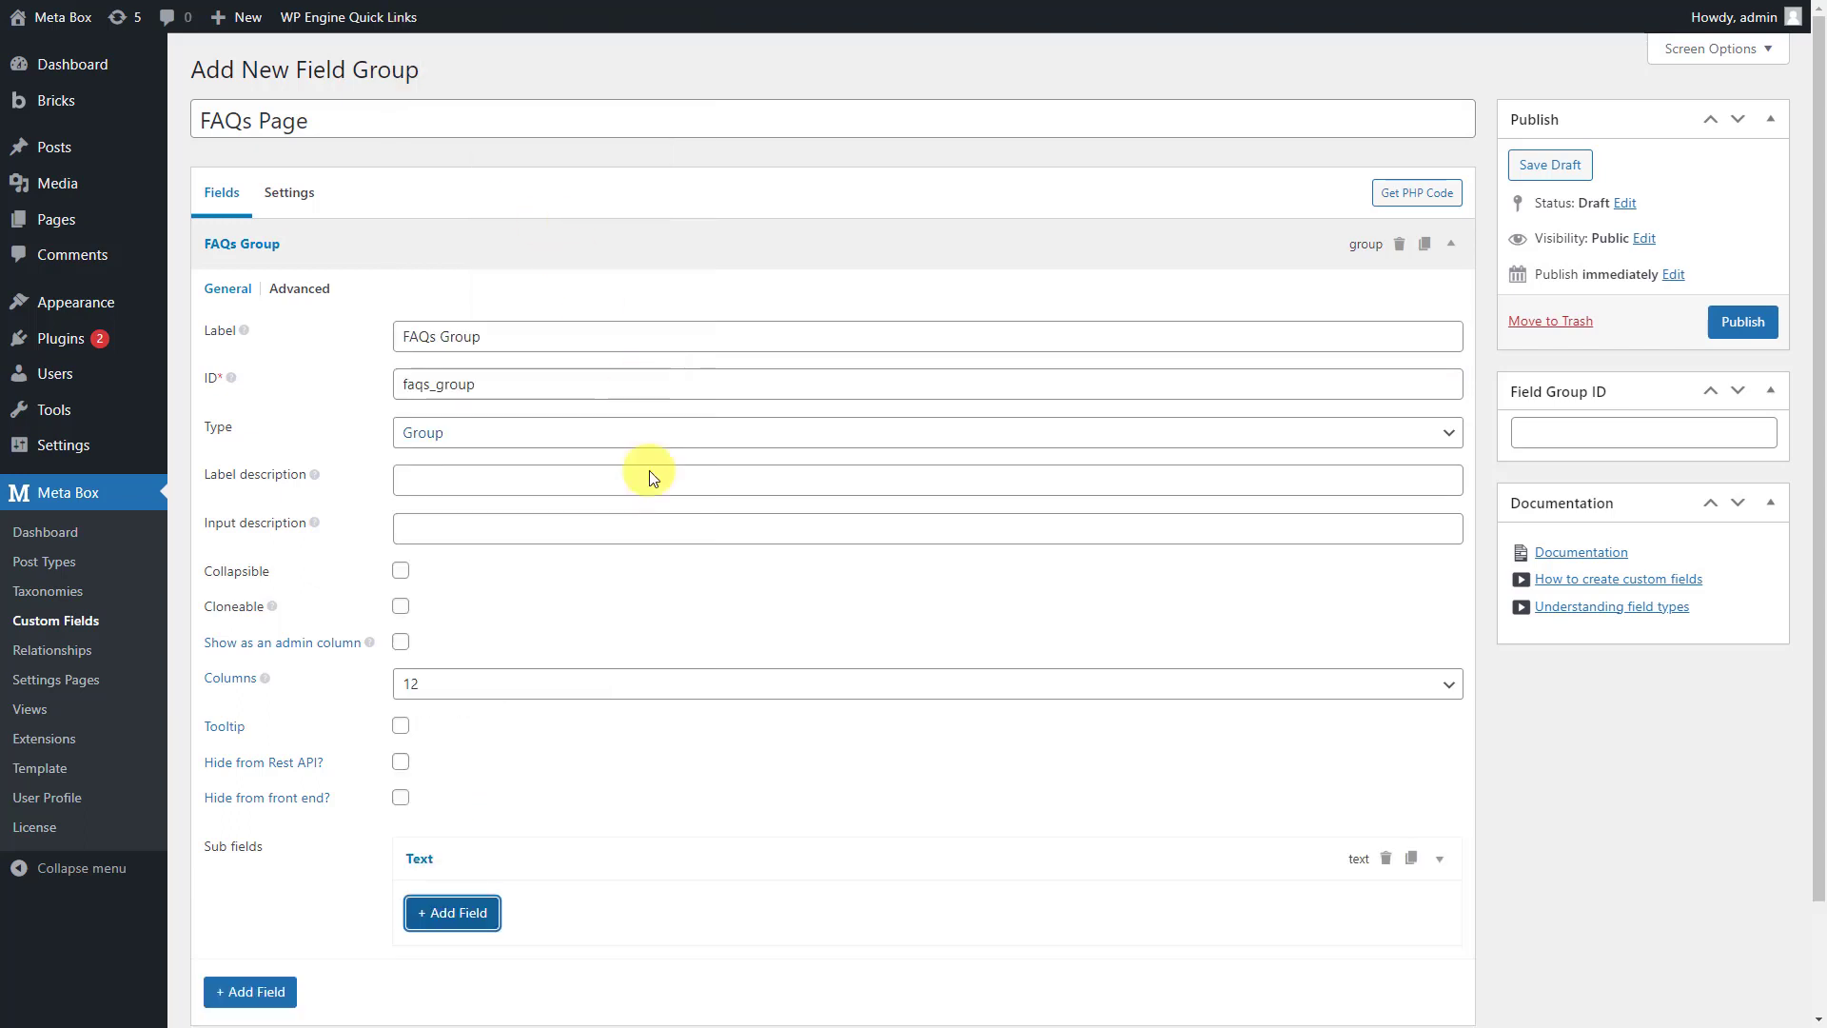
text(Question)
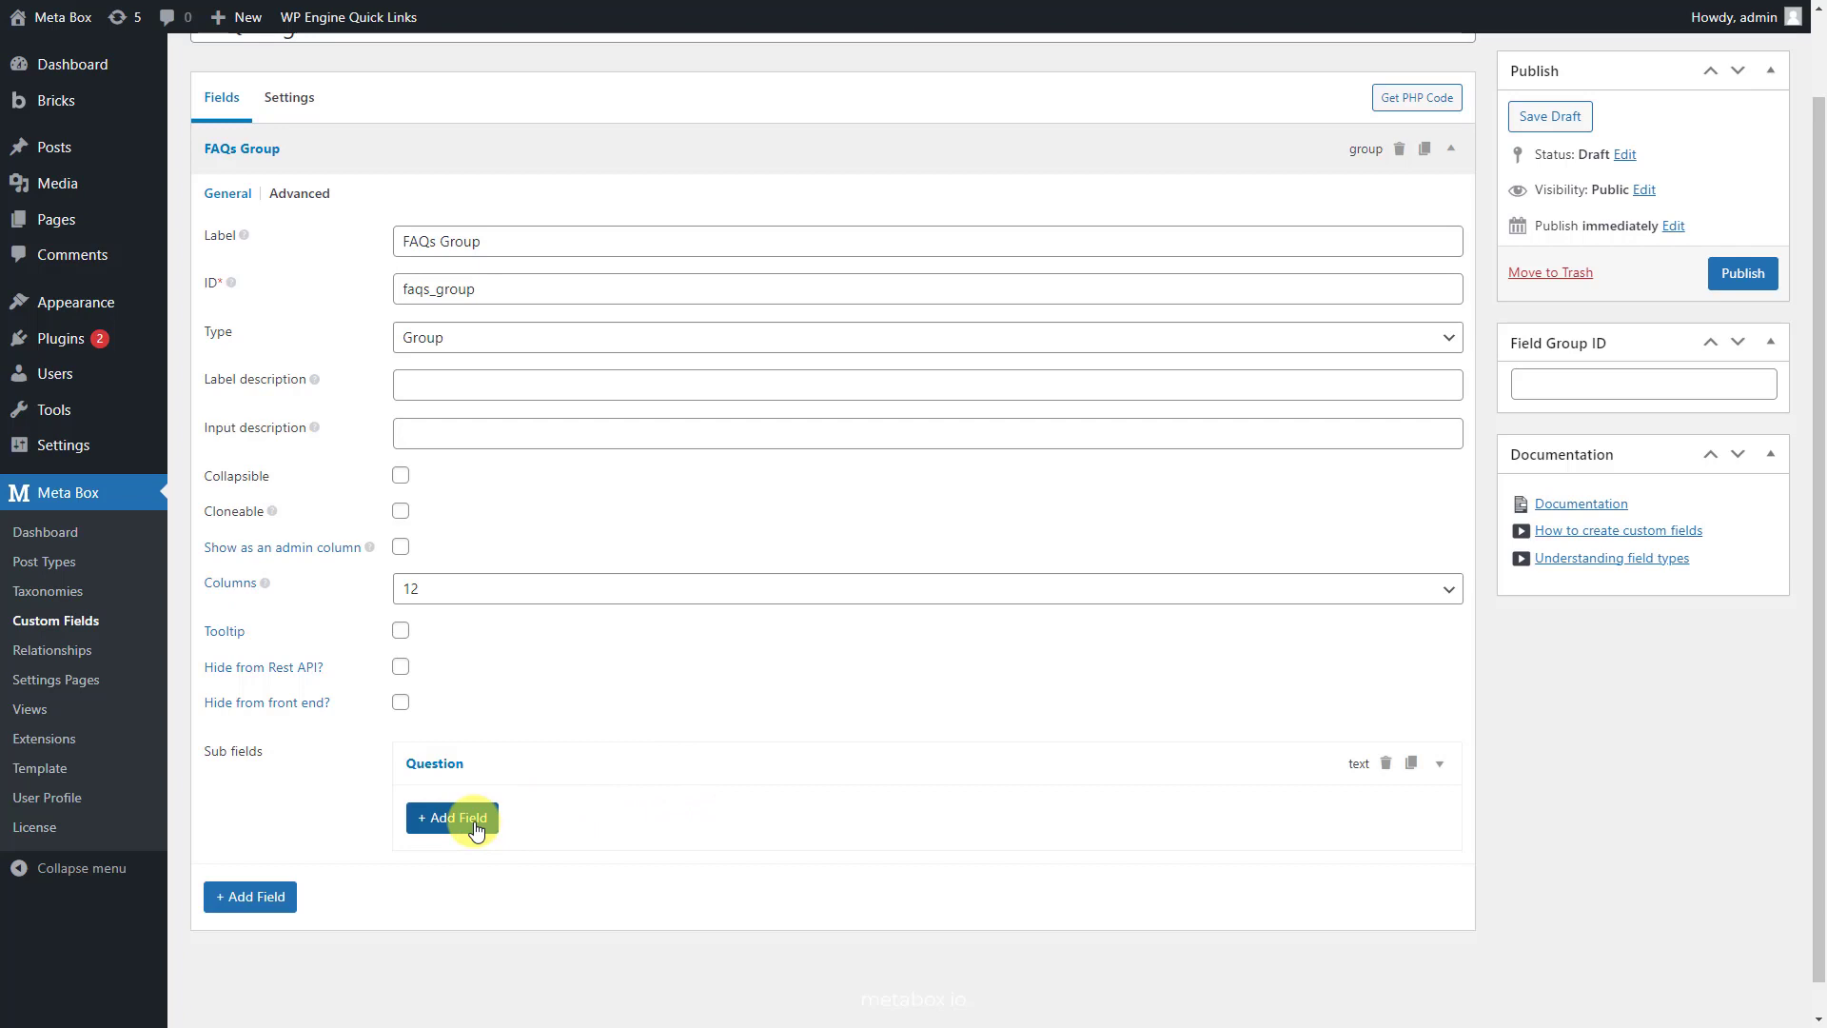
click(451, 817)
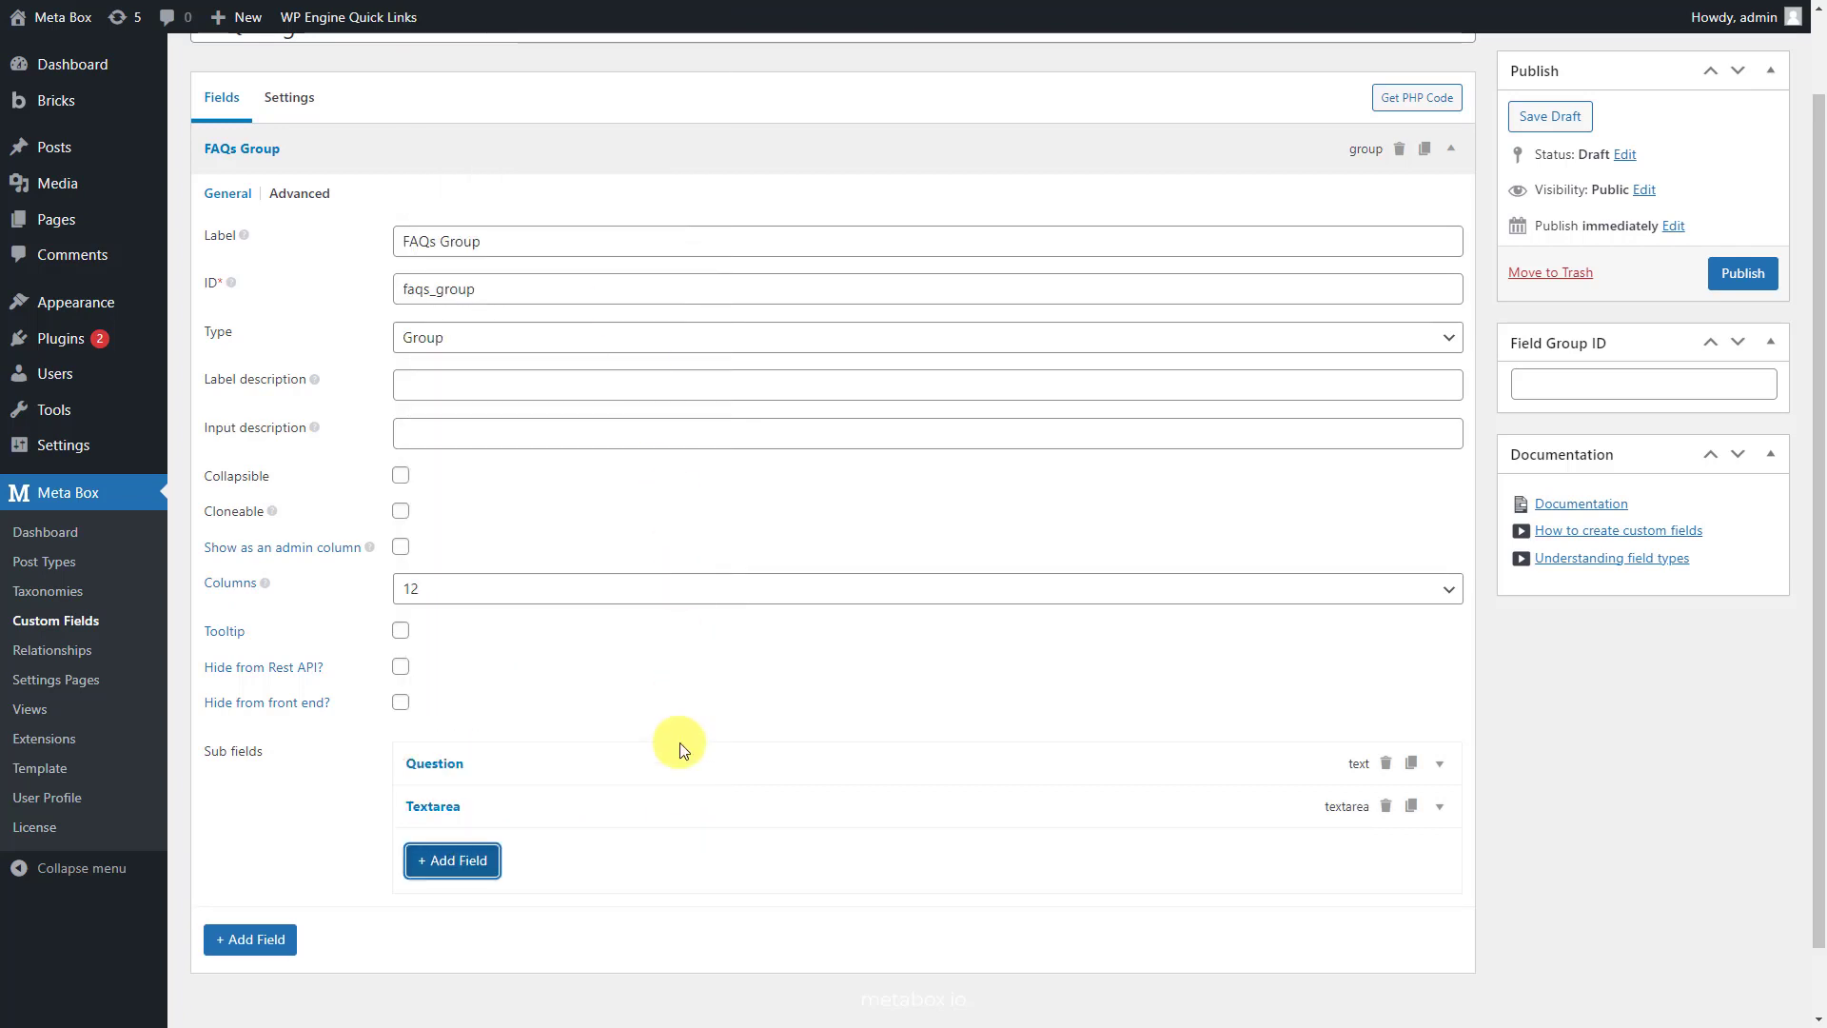
click(432, 806)
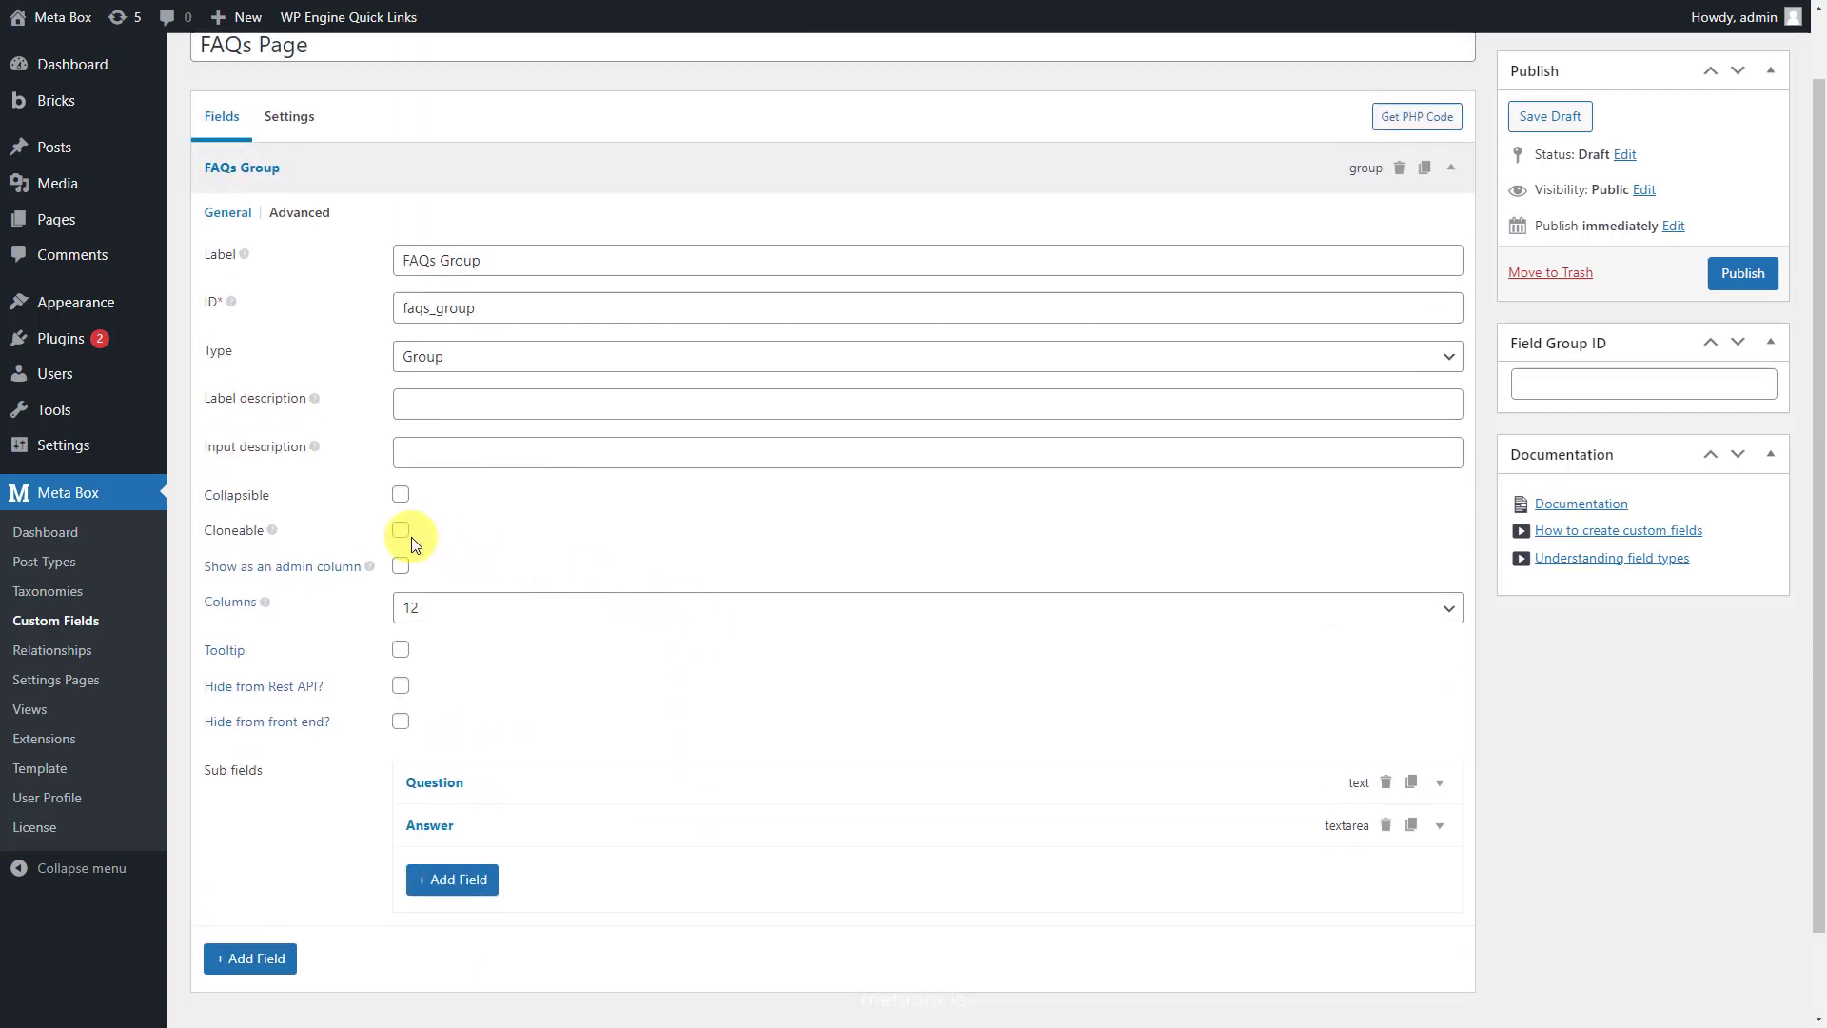
Make FAQs Group cloneable and collapsible, titled 'Question {#} - {question}'
click(400, 530)
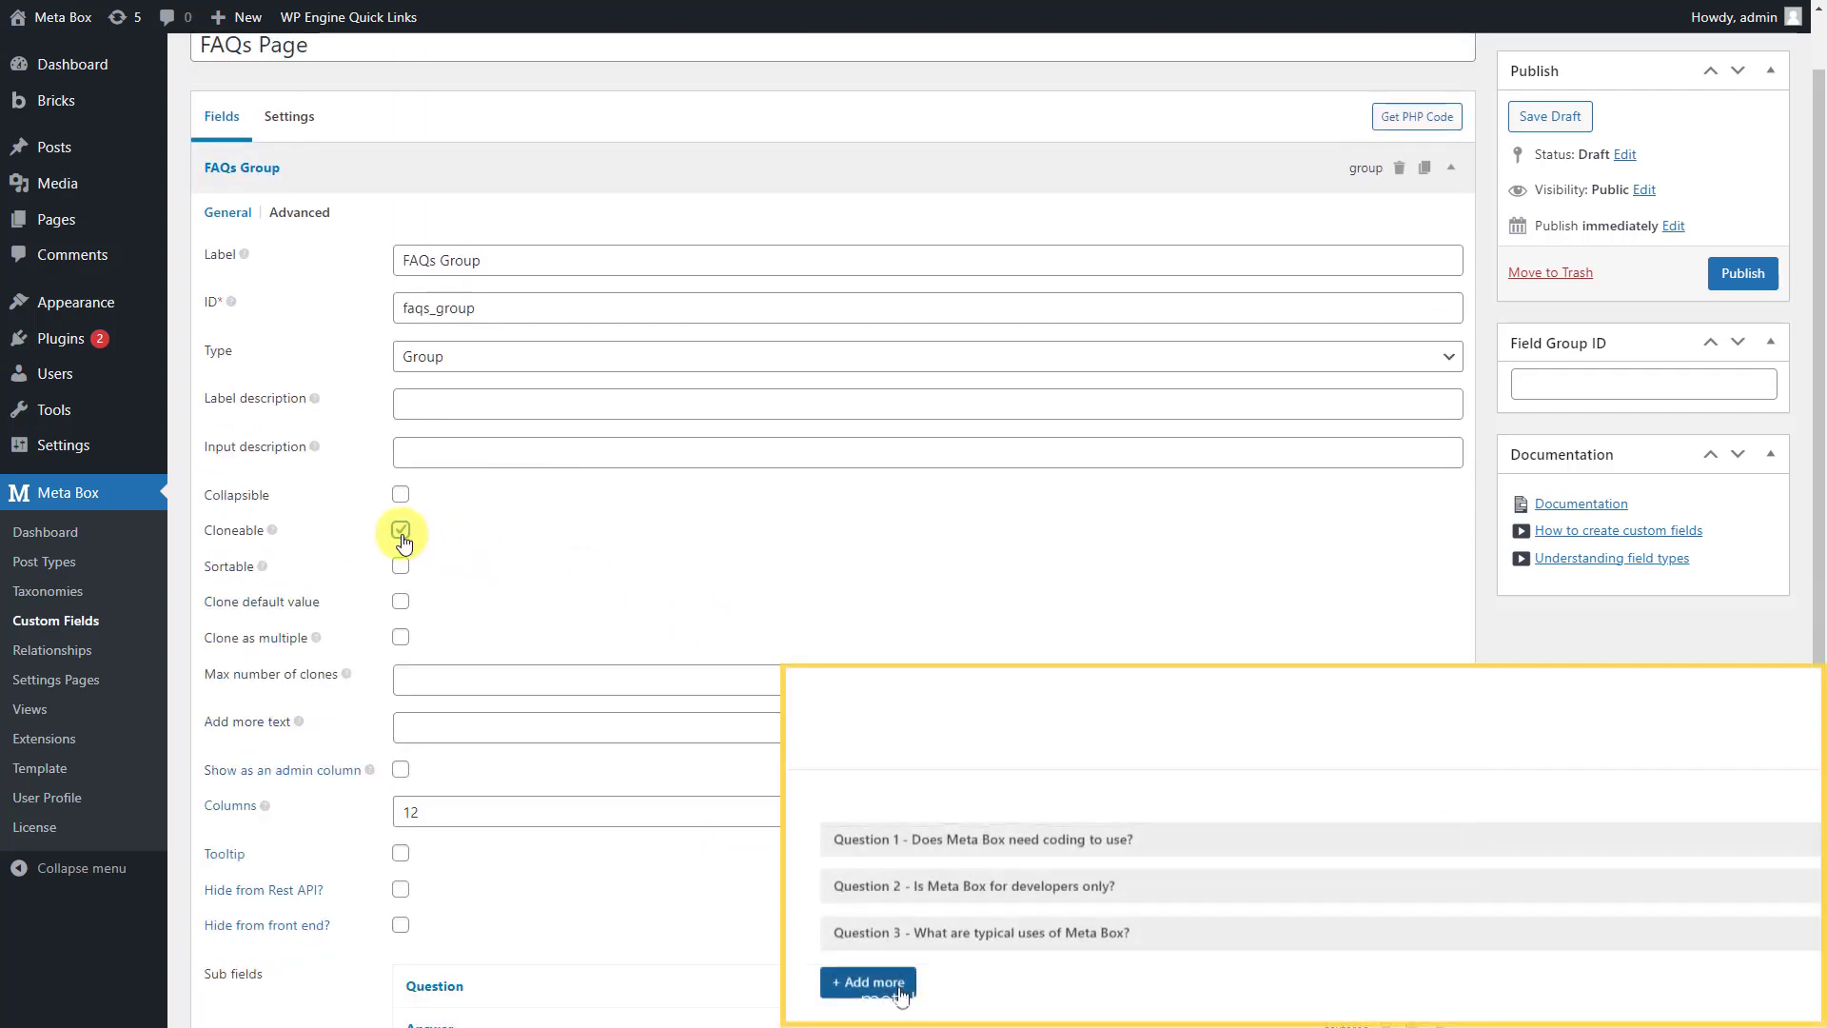
click(869, 1007)
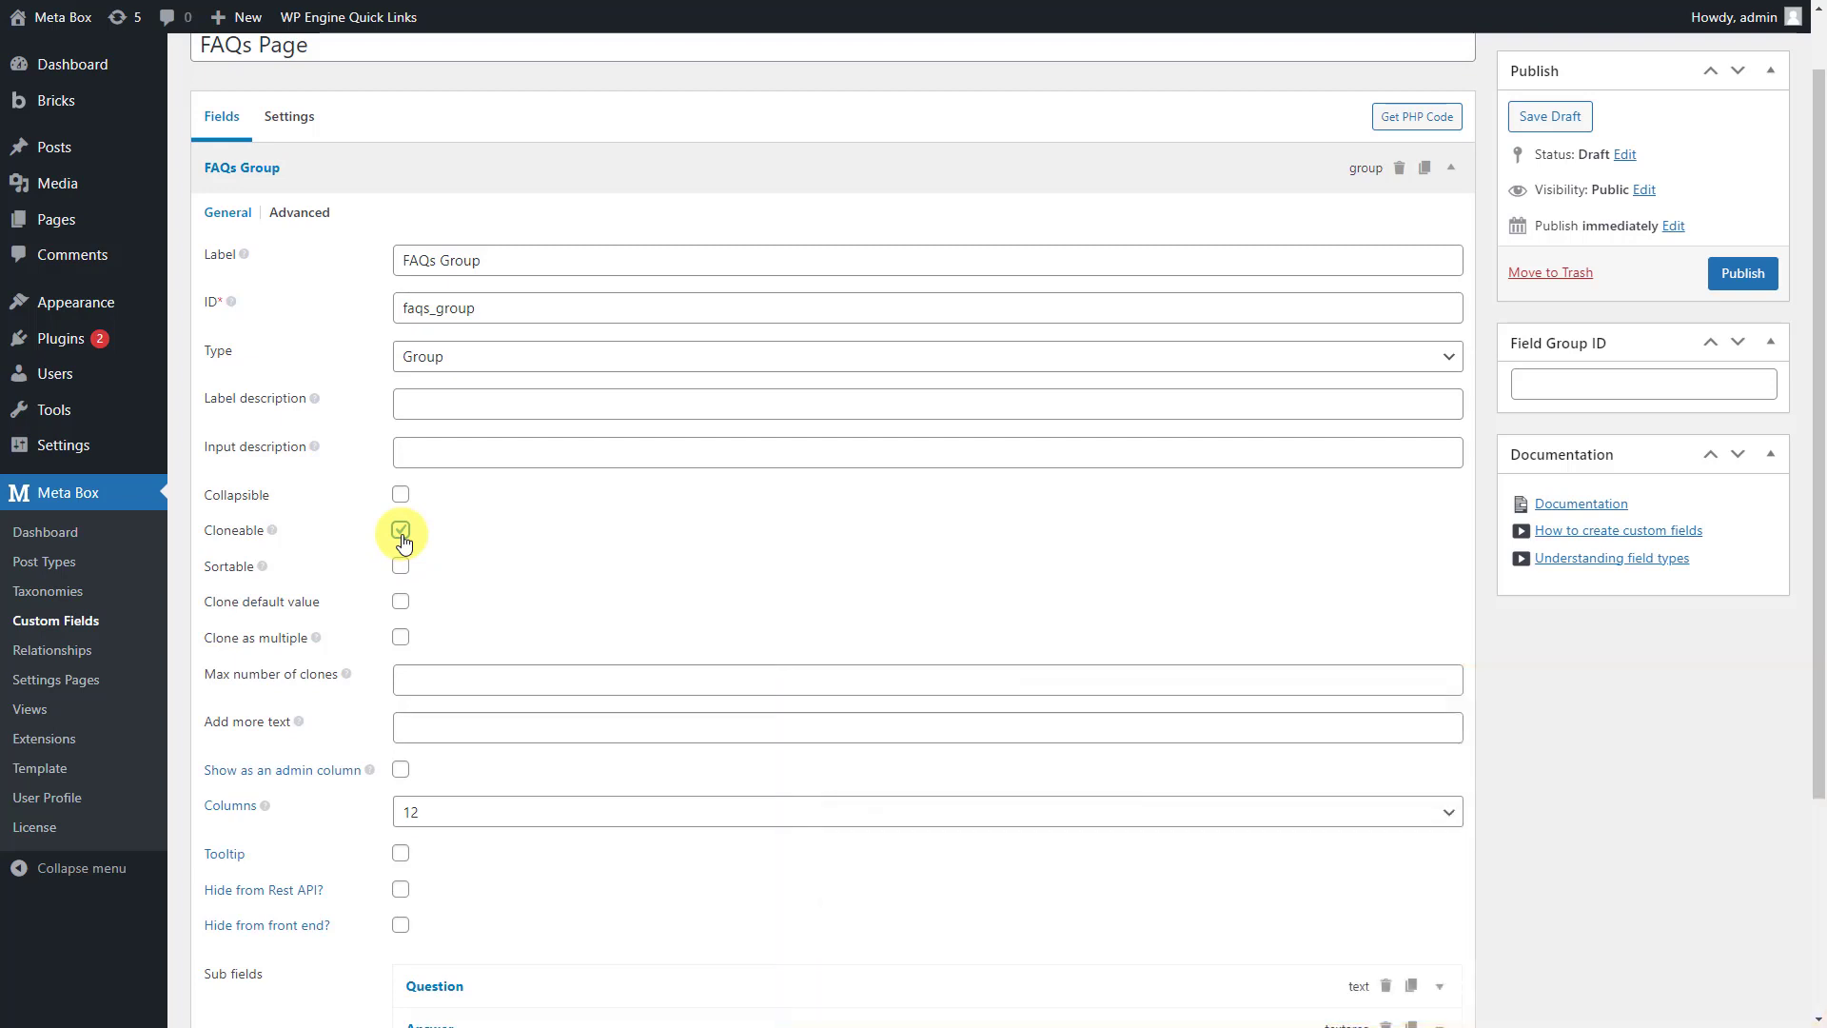
click(400, 530)
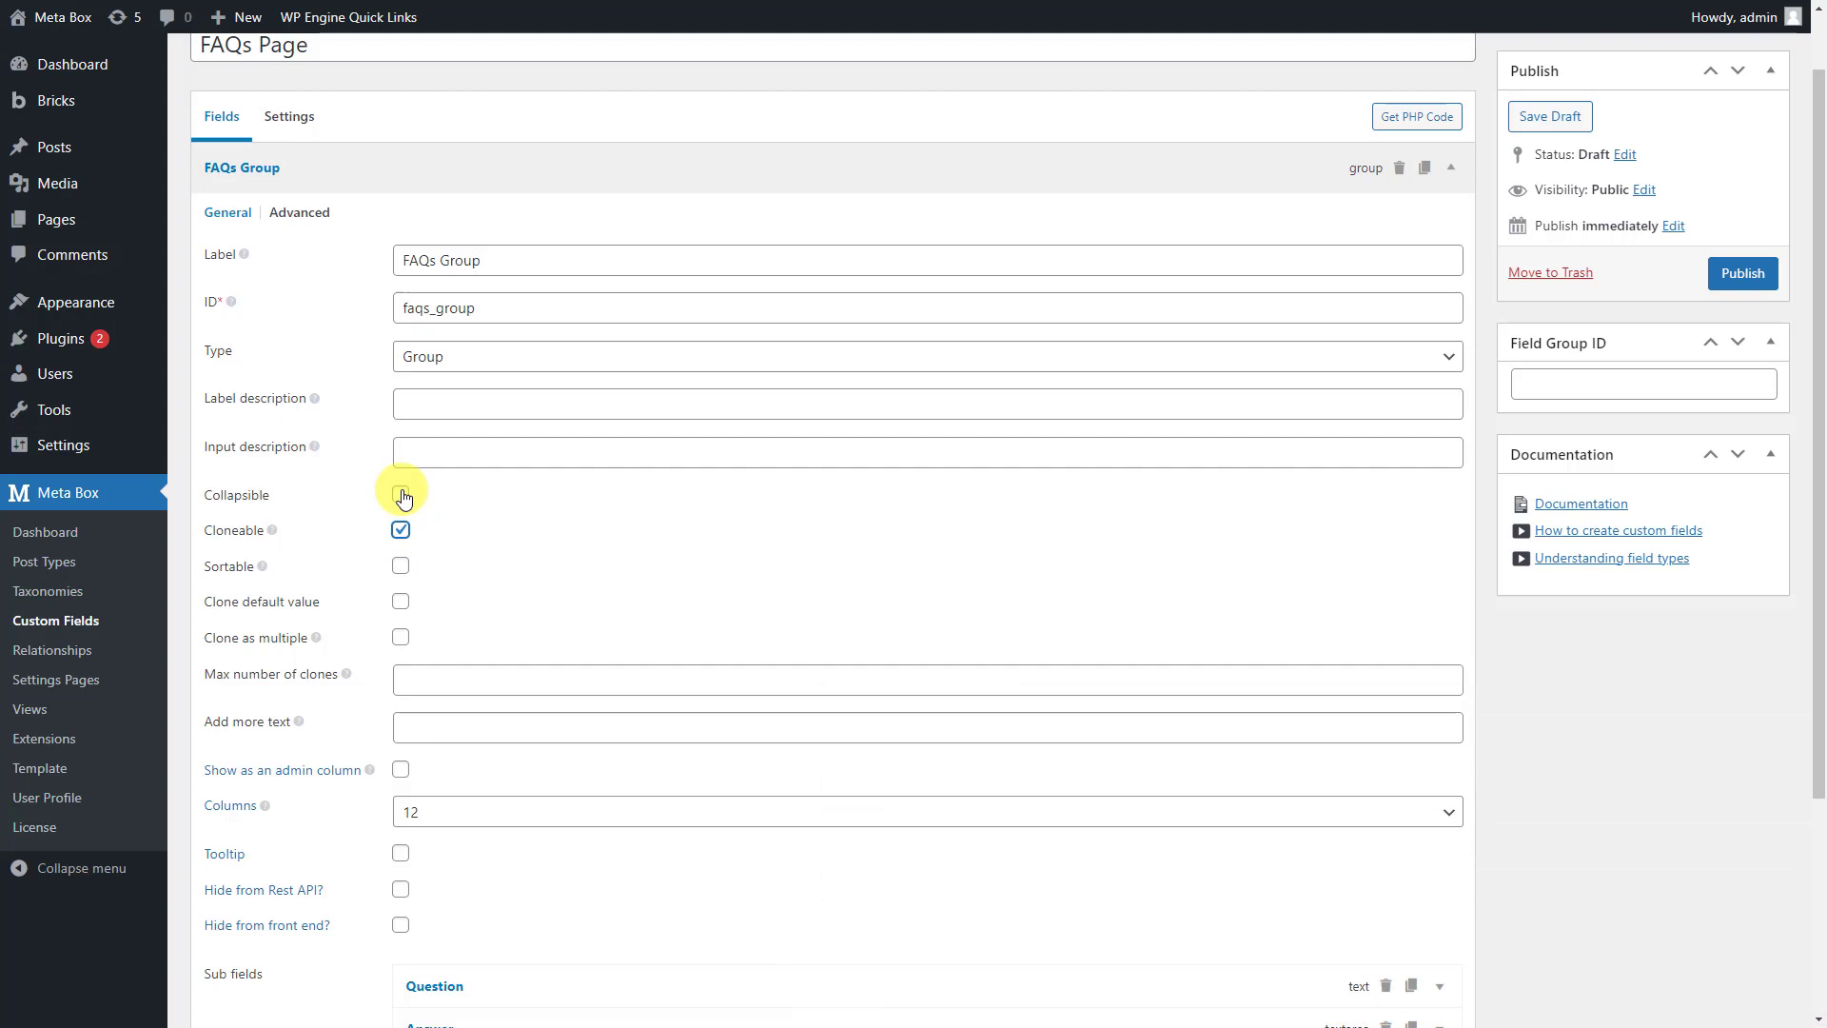
click(400, 495)
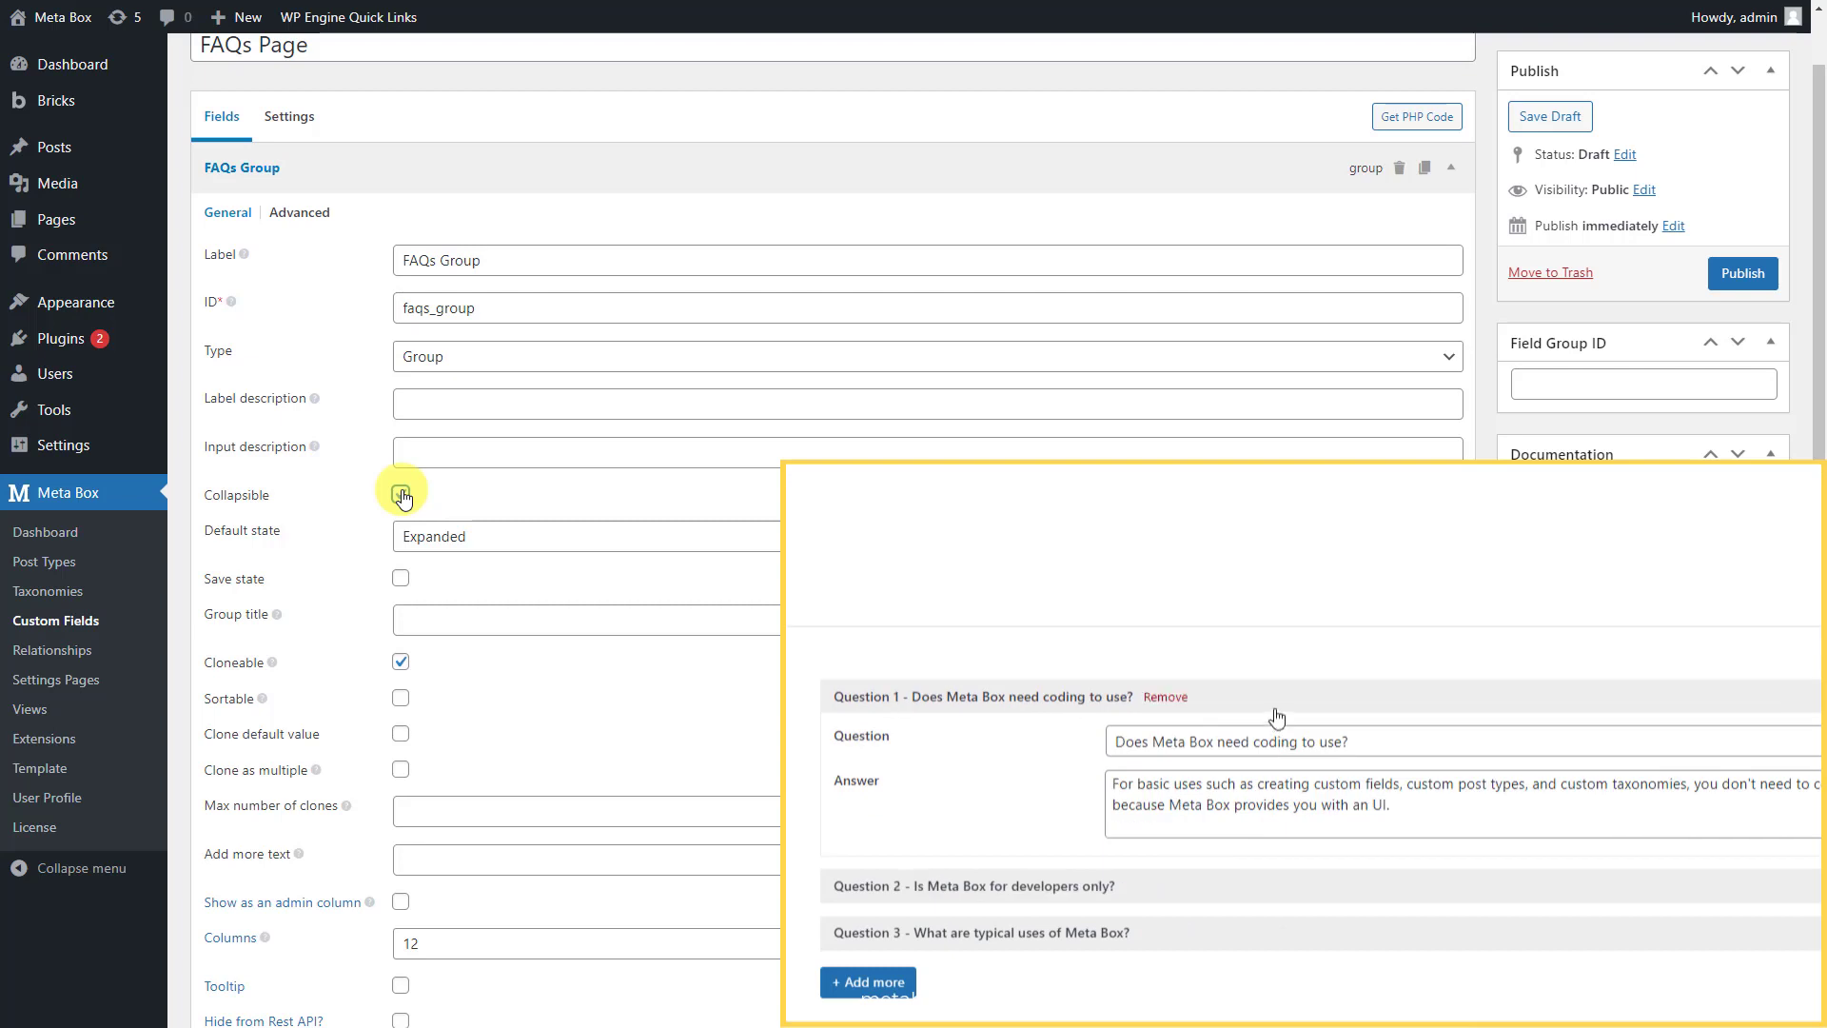
click(399, 494)
text(Question {#} - {question})
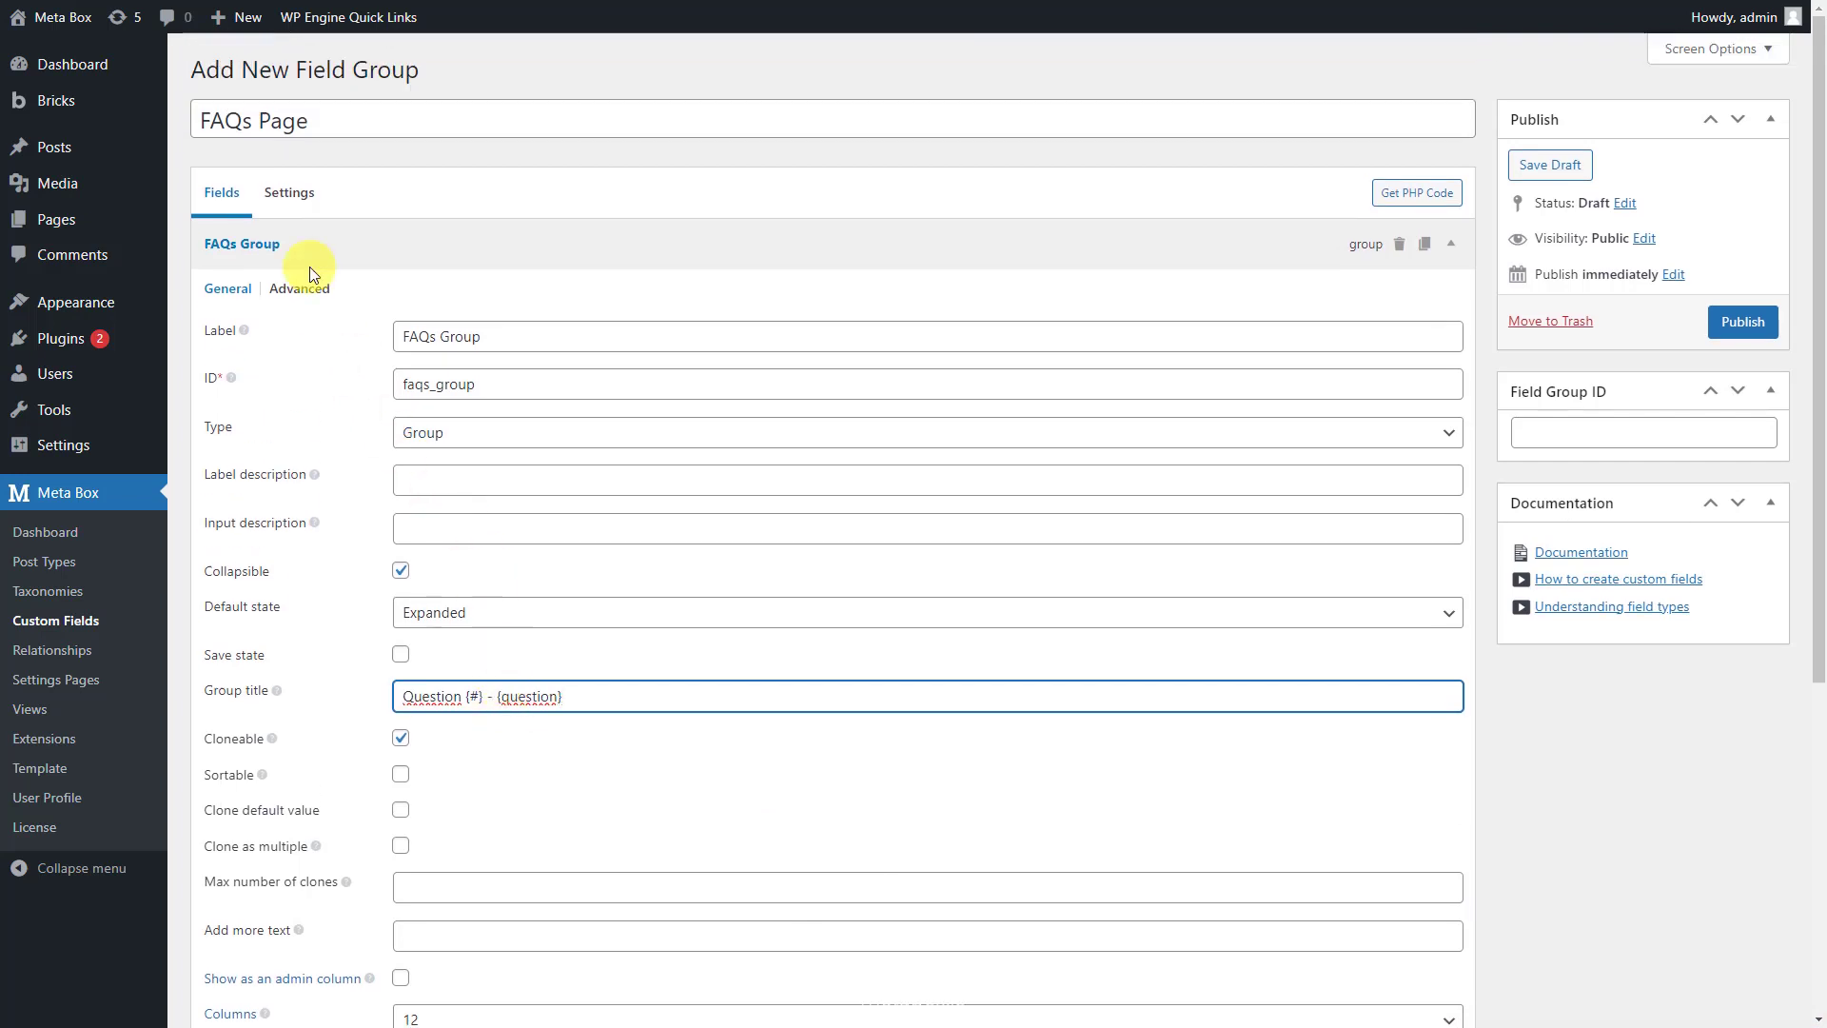
Set the field group location to Page with advanced rule Post = FAQ, then publish
click(289, 193)
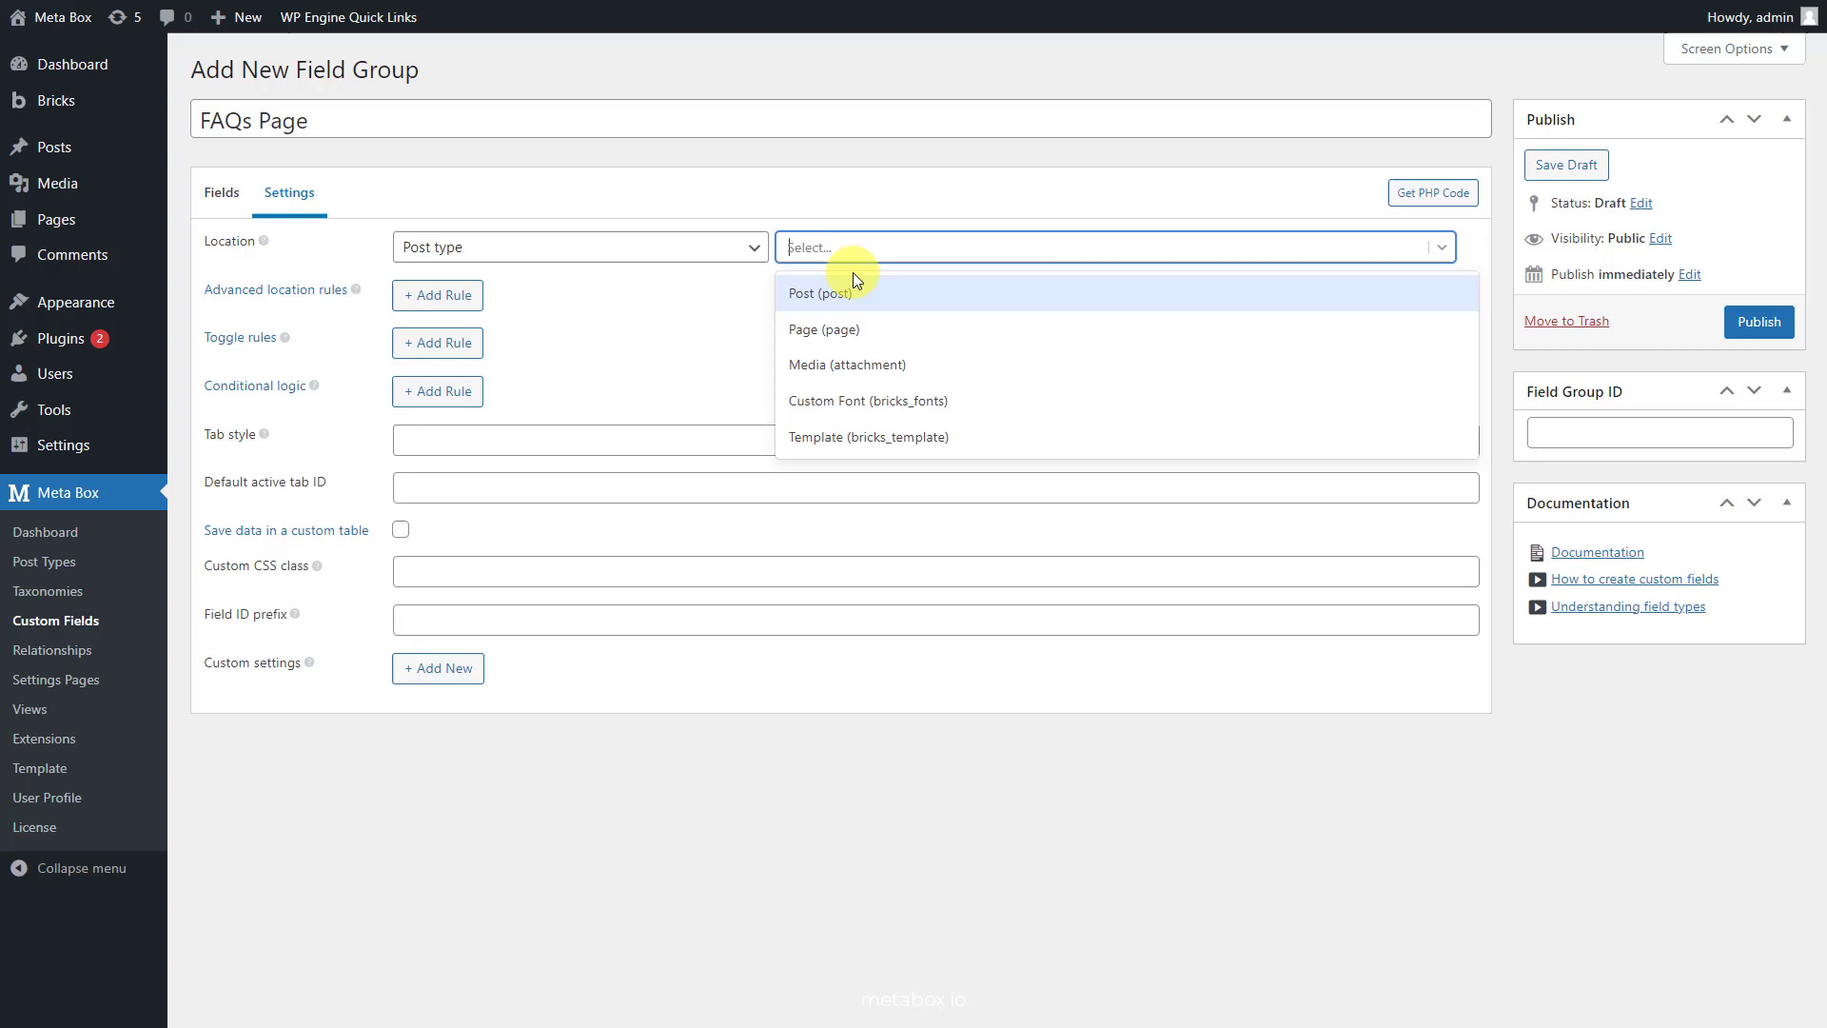
click(824, 330)
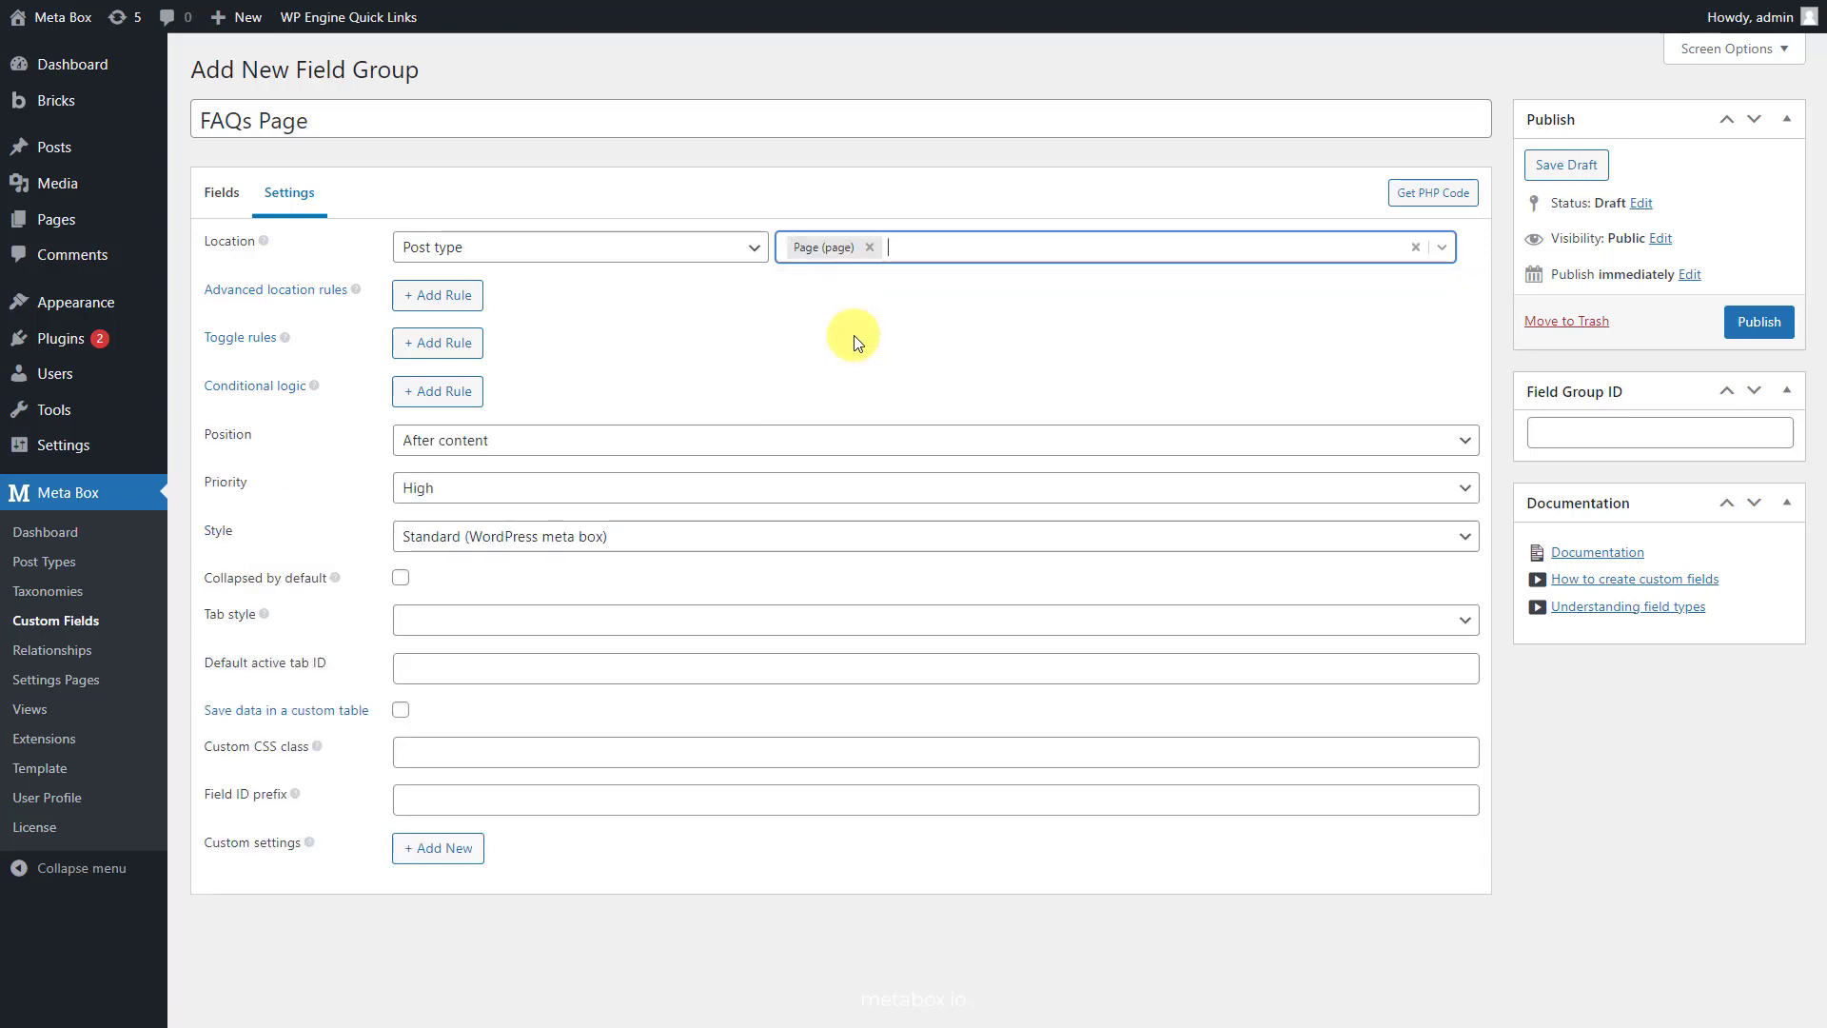
click(437, 295)
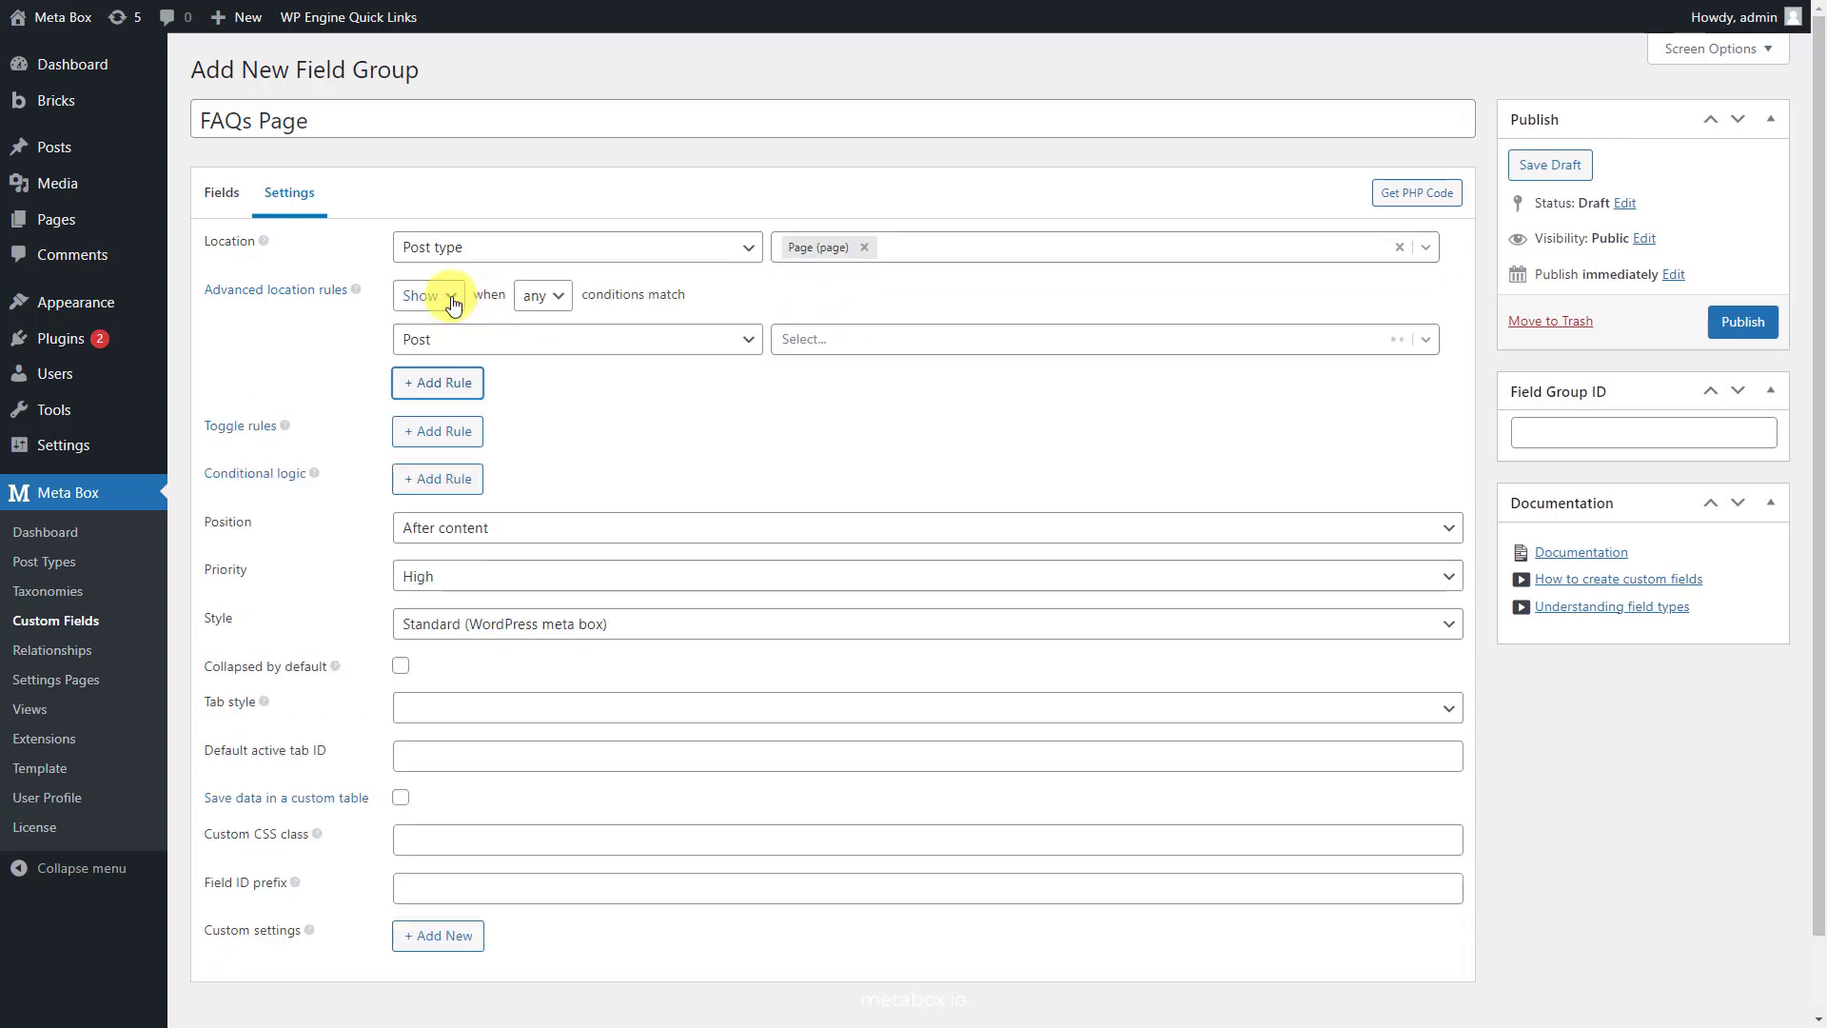
click(1095, 339)
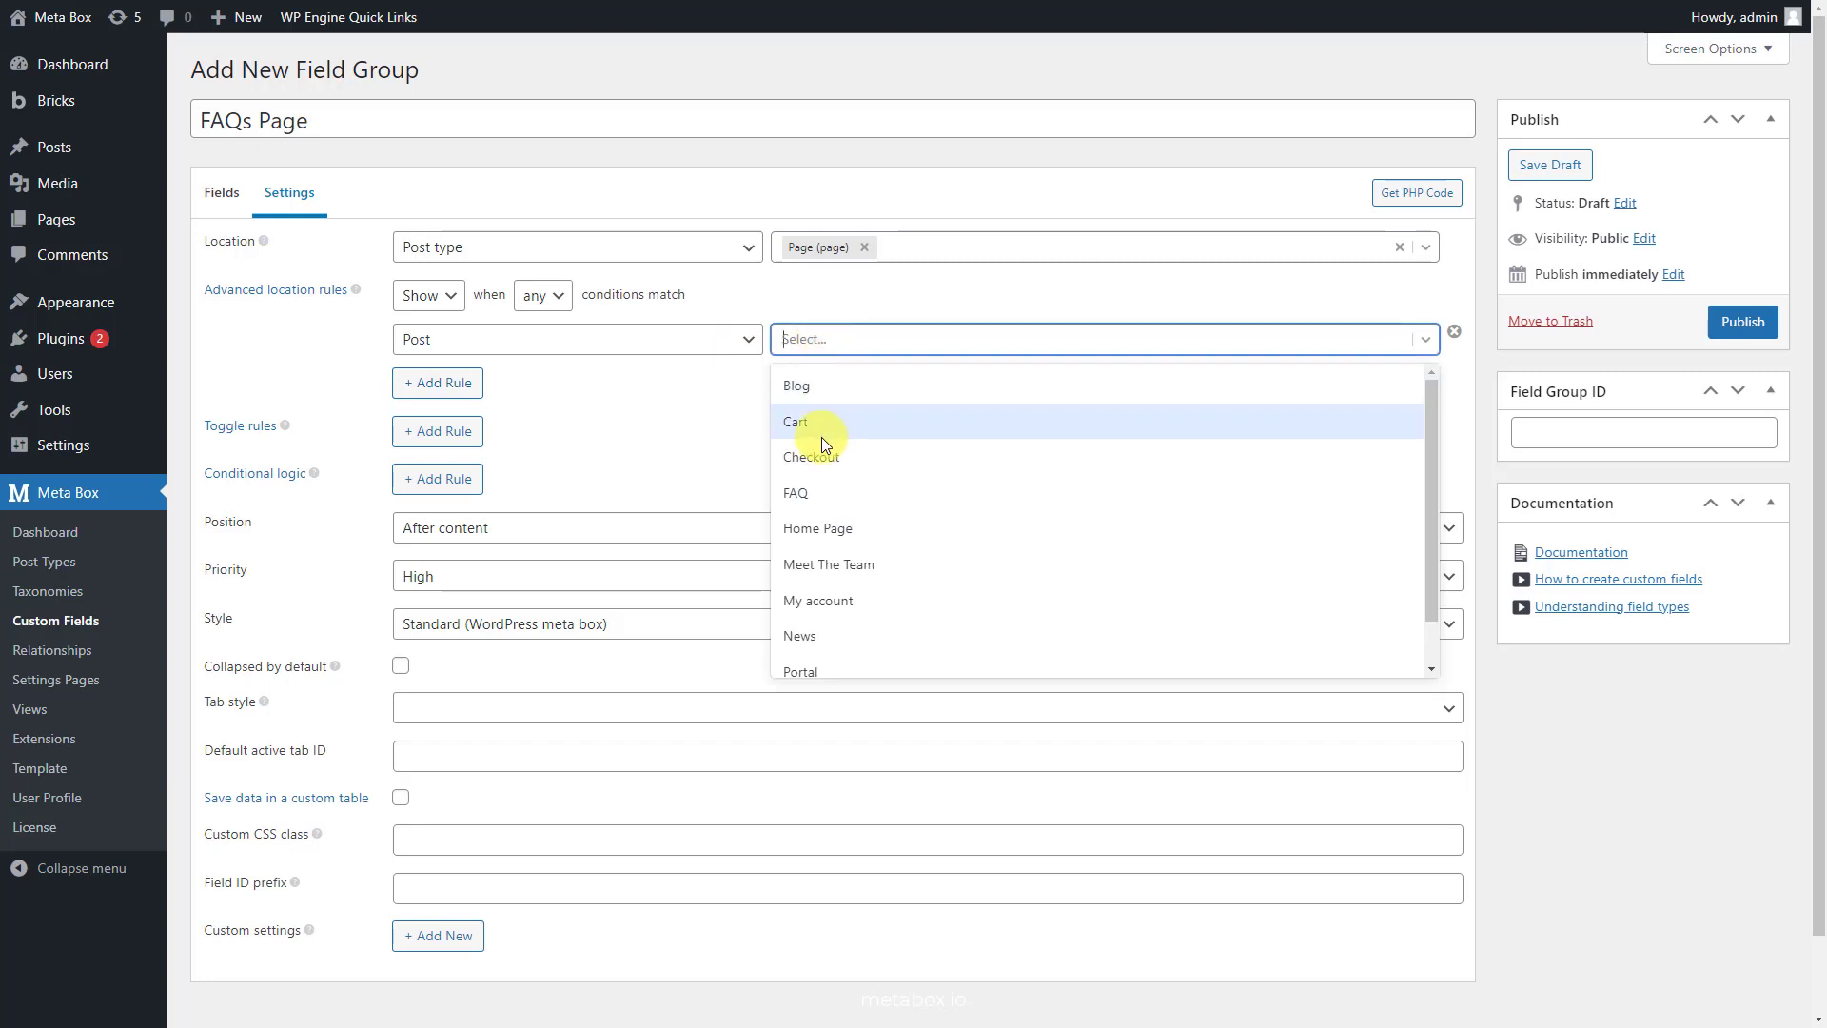
click(795, 493)
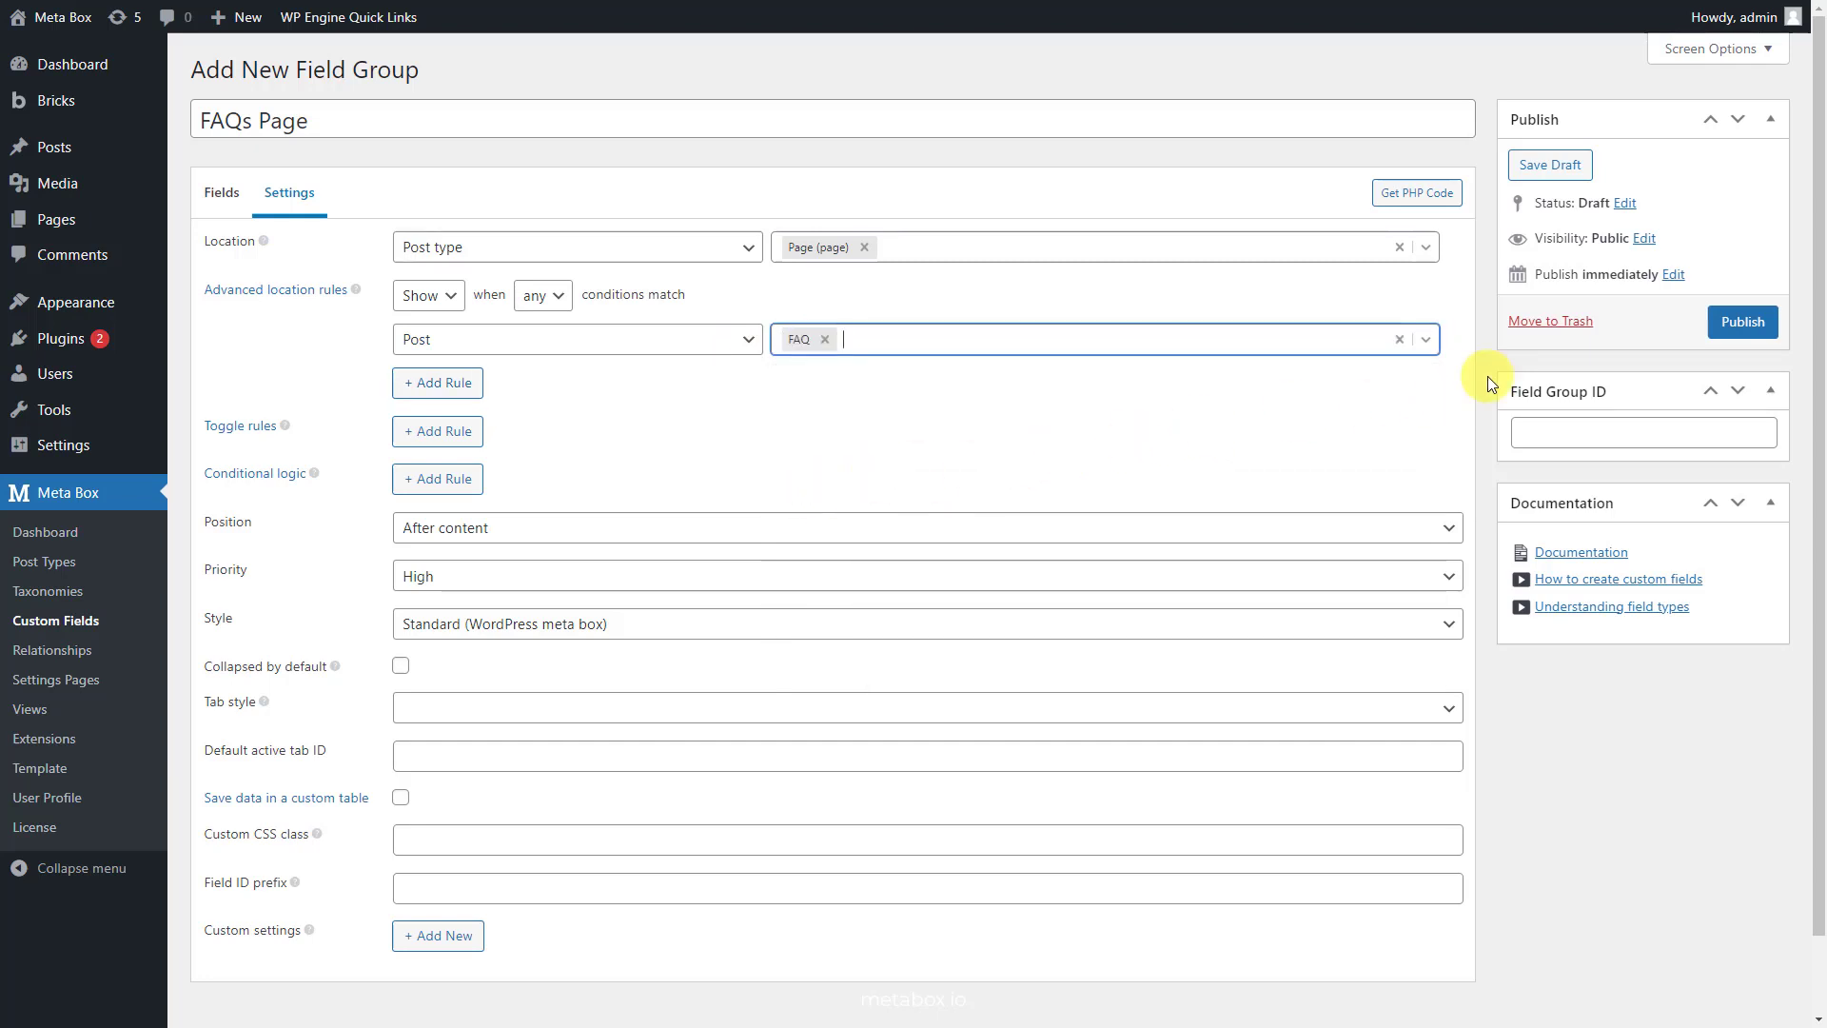
click(1742, 321)
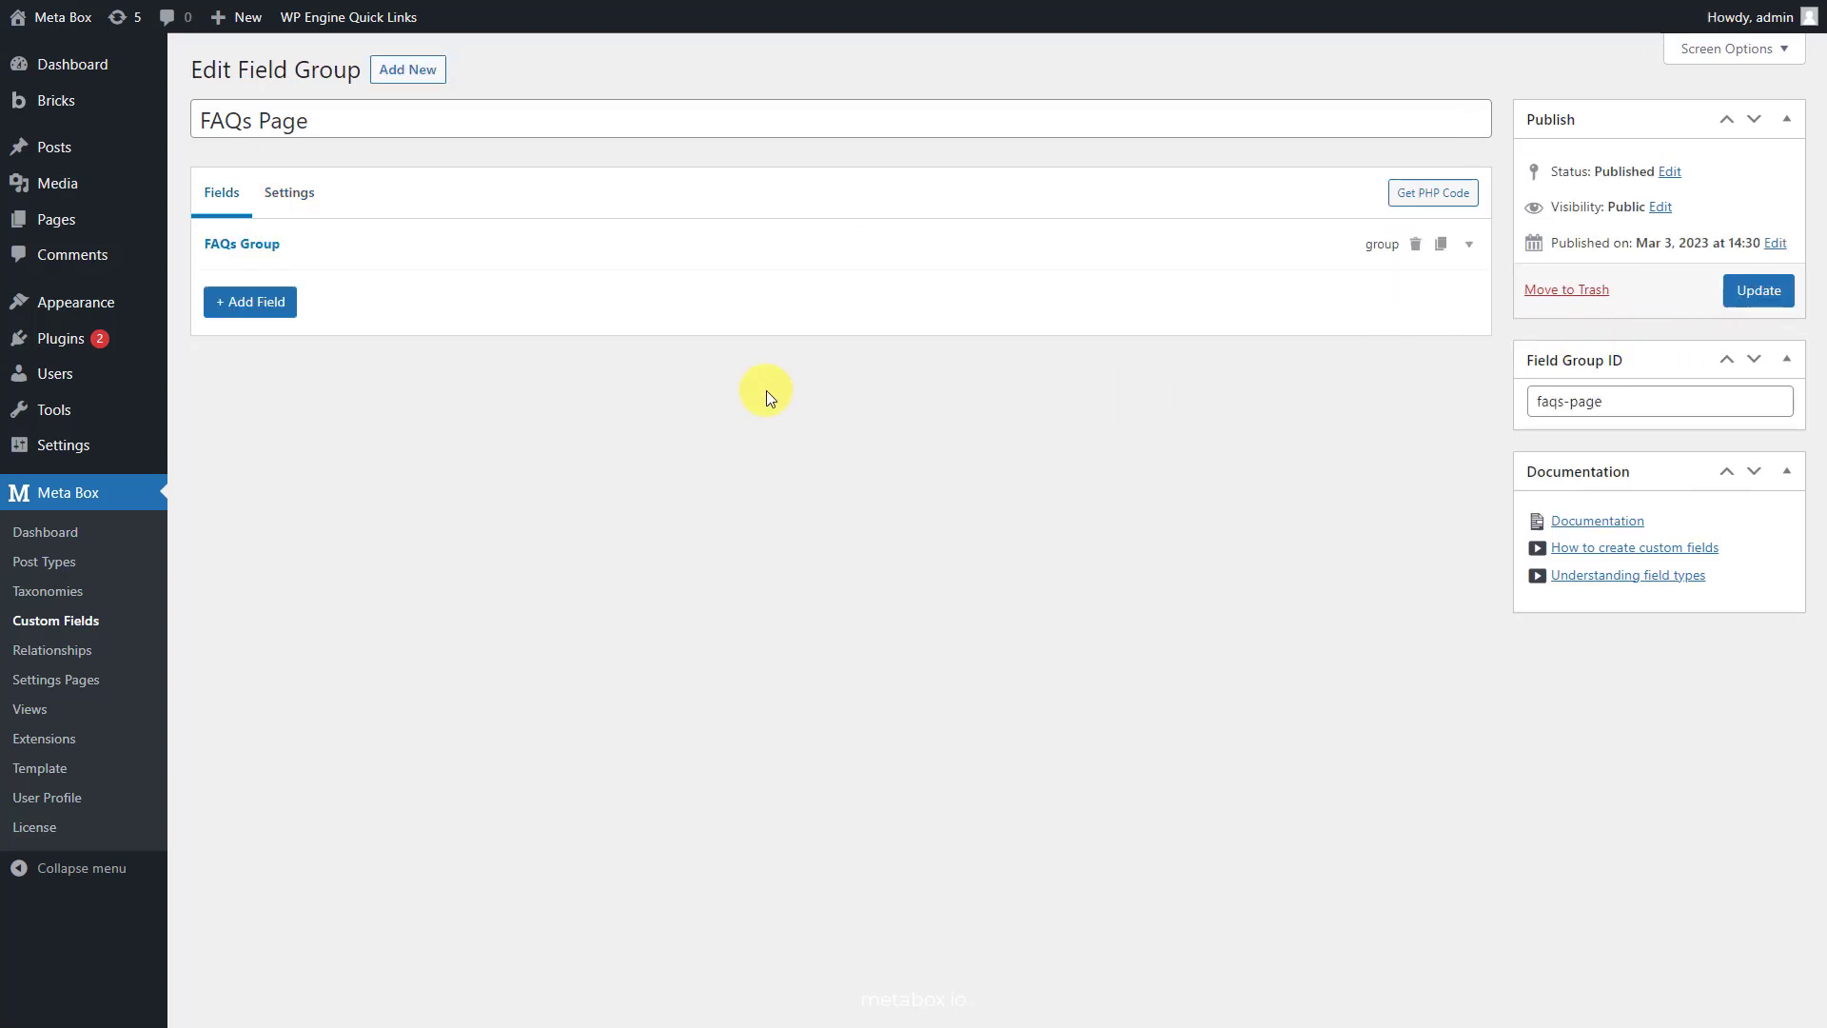
mouse_move(57, 219)
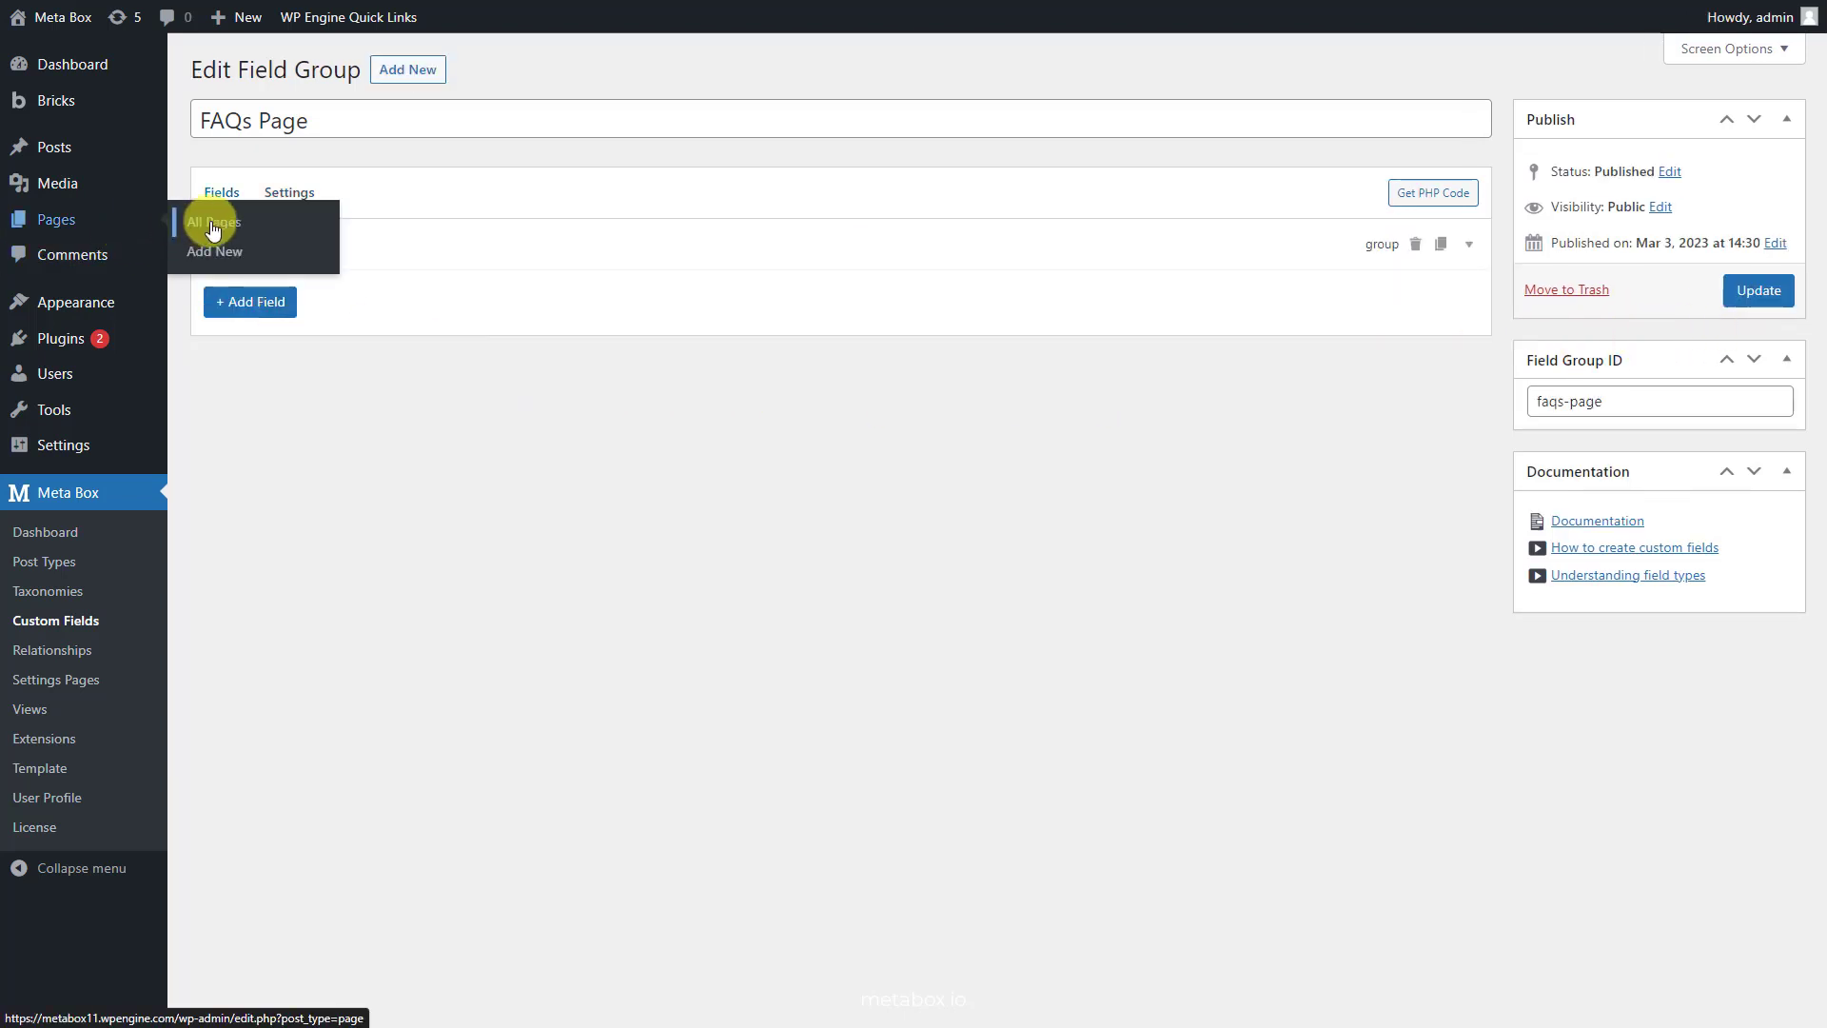
Open the FAQ page and fill Question 1 and 'Is Meta Box for developers only?'
click(211, 223)
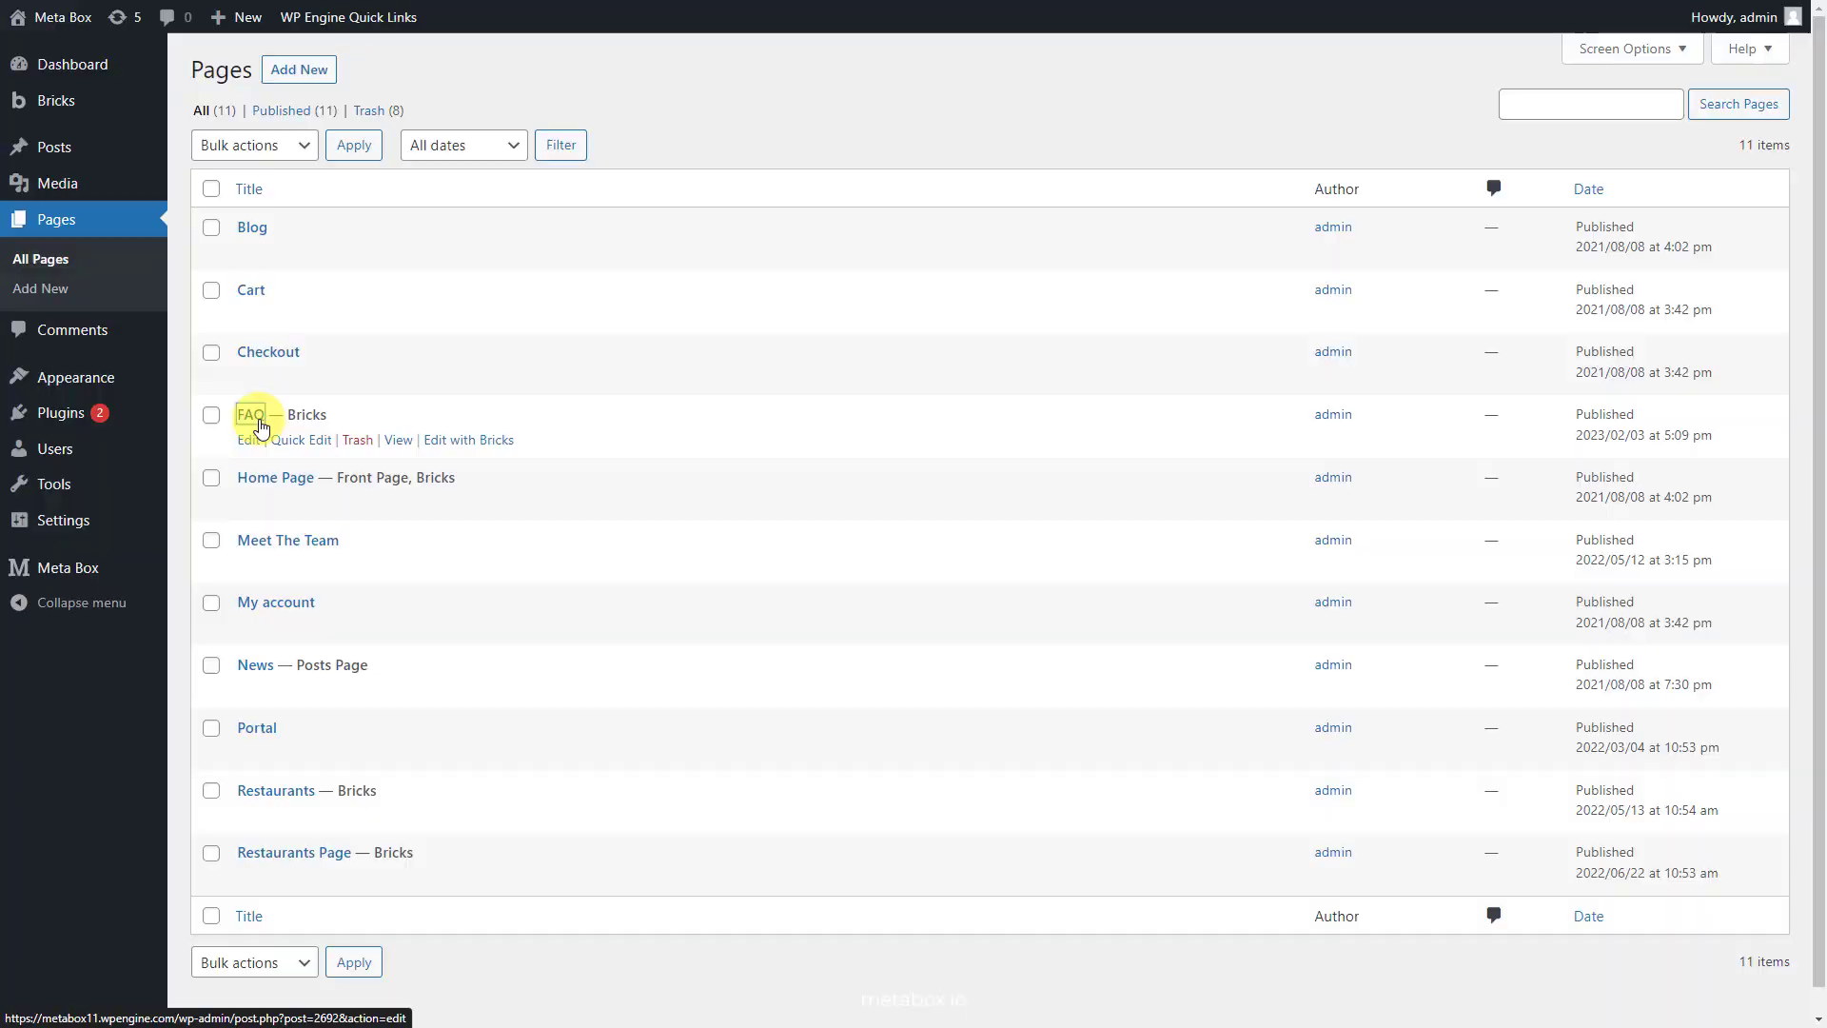
click(250, 414)
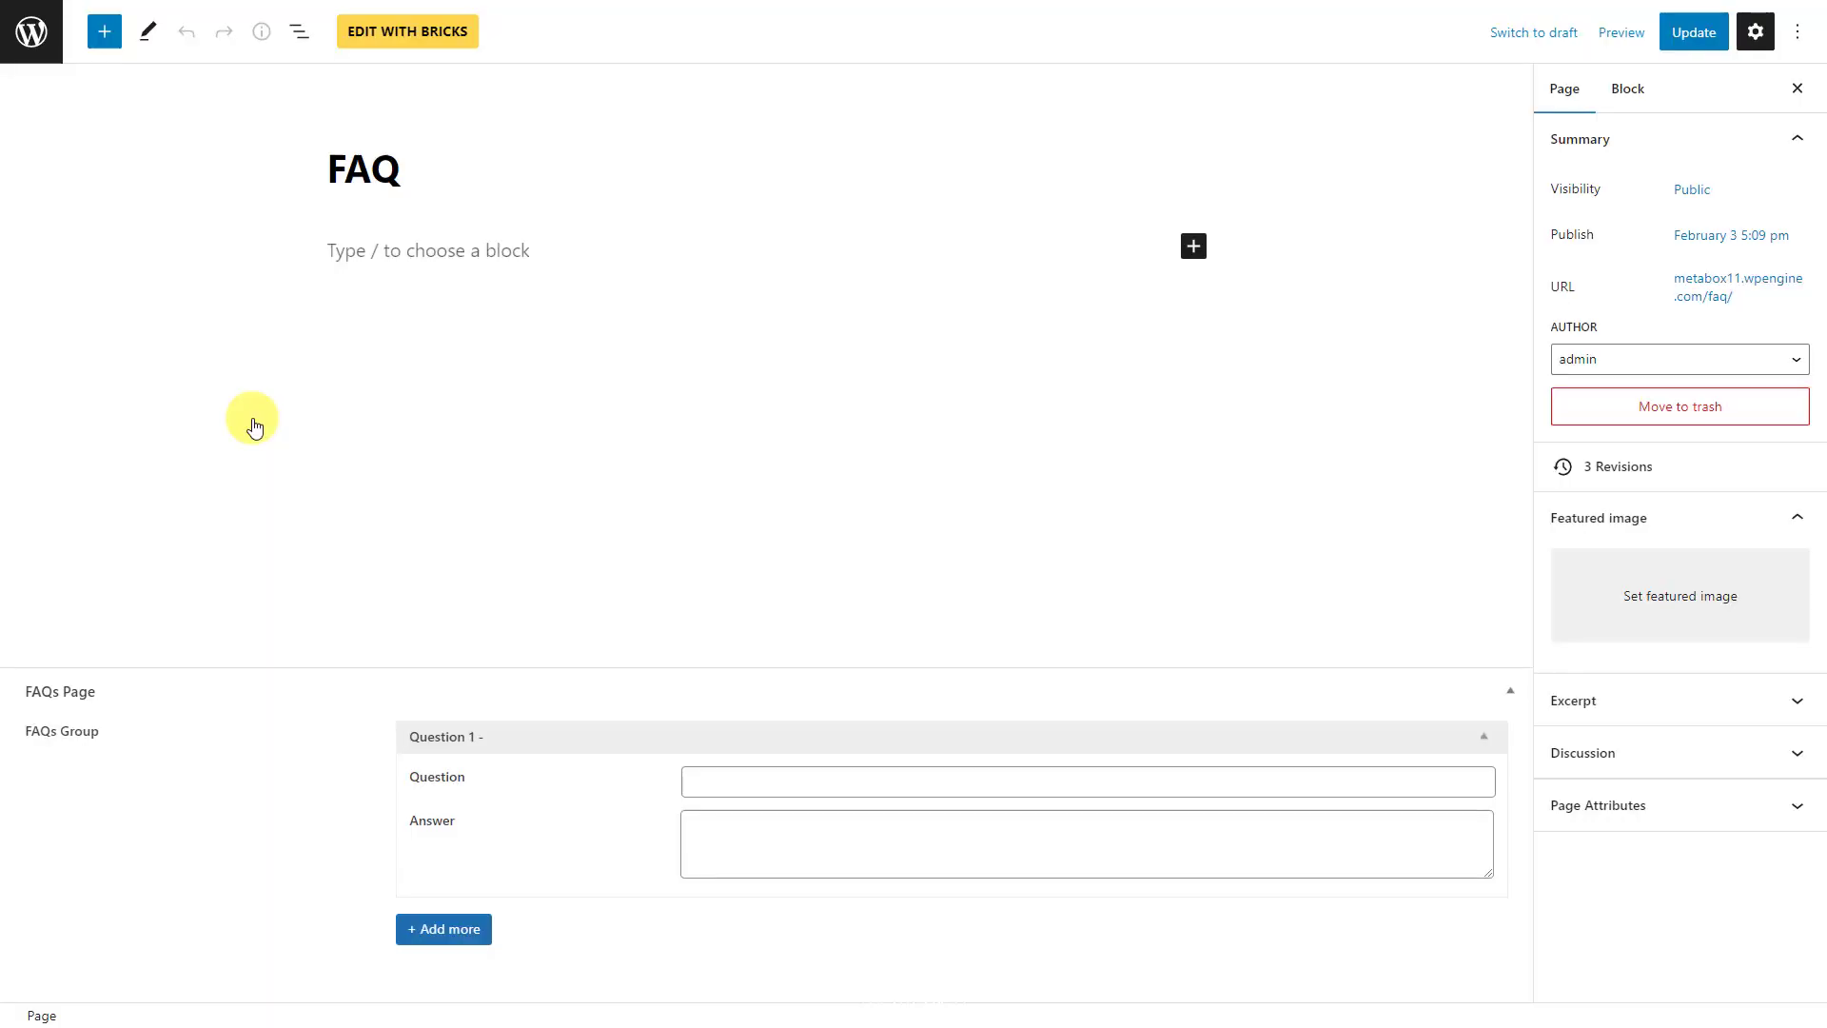
click(1083, 782)
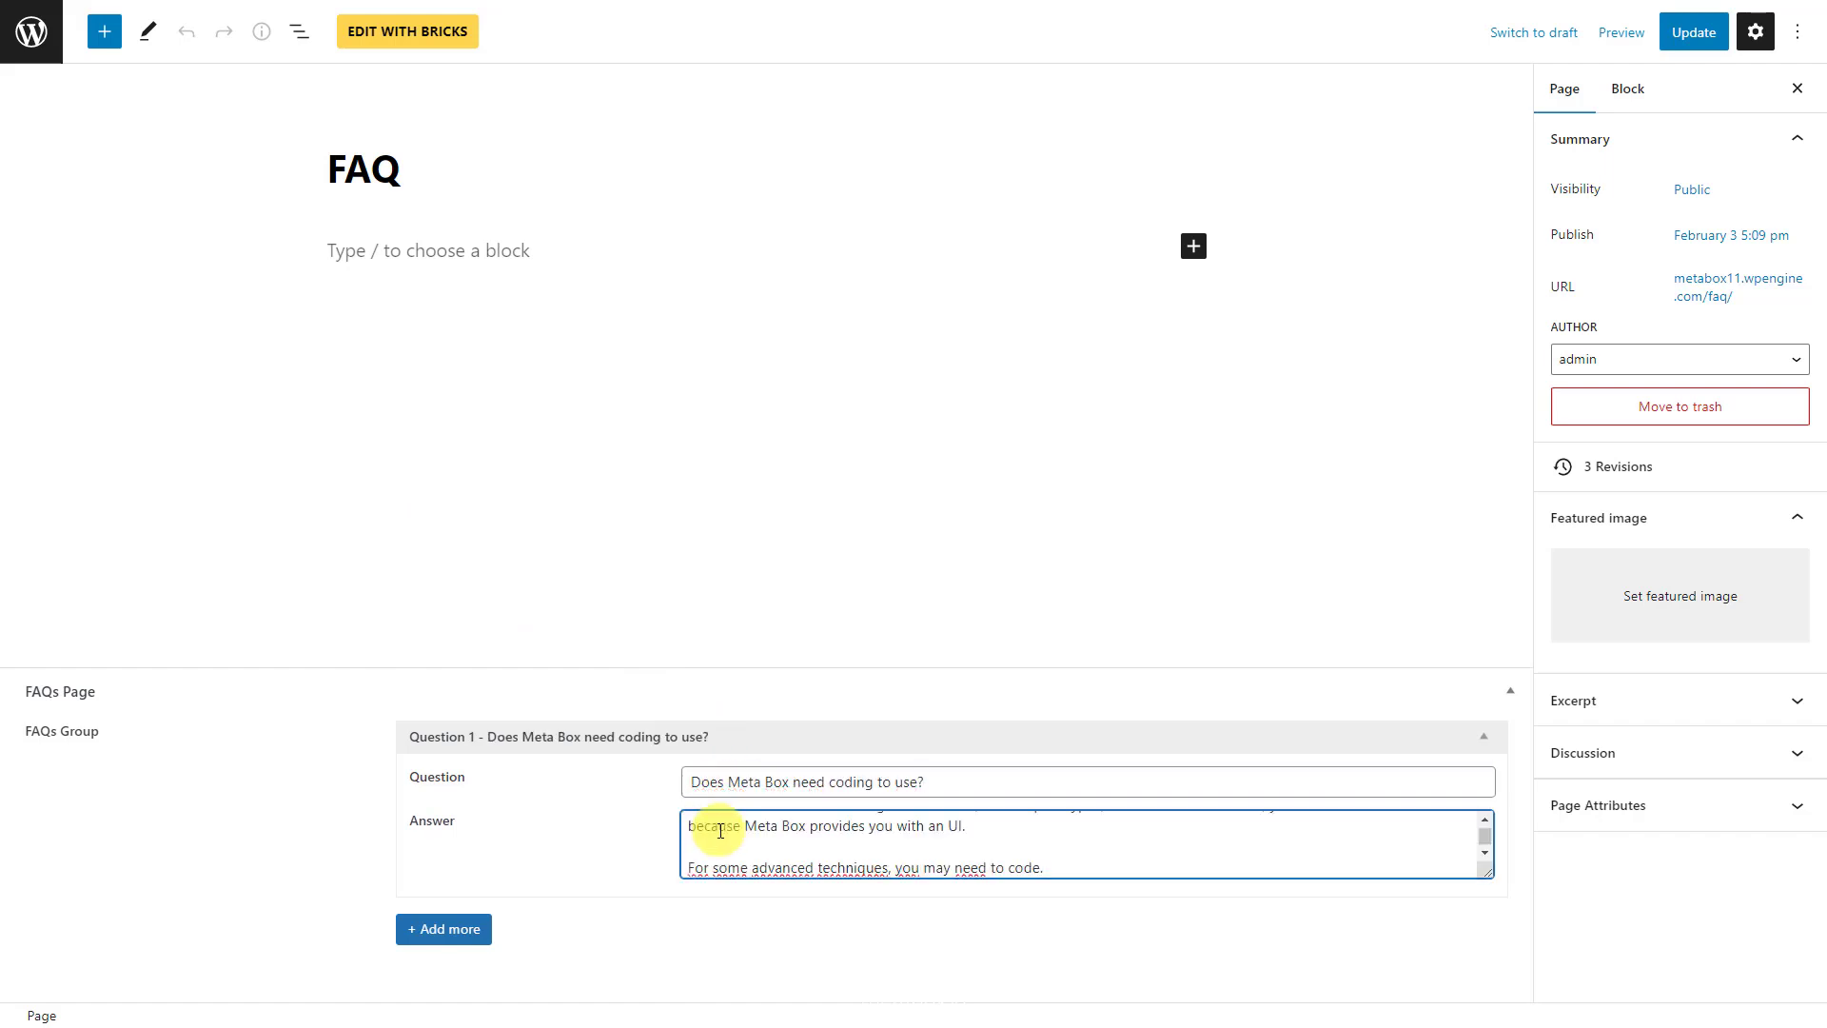
click(443, 928)
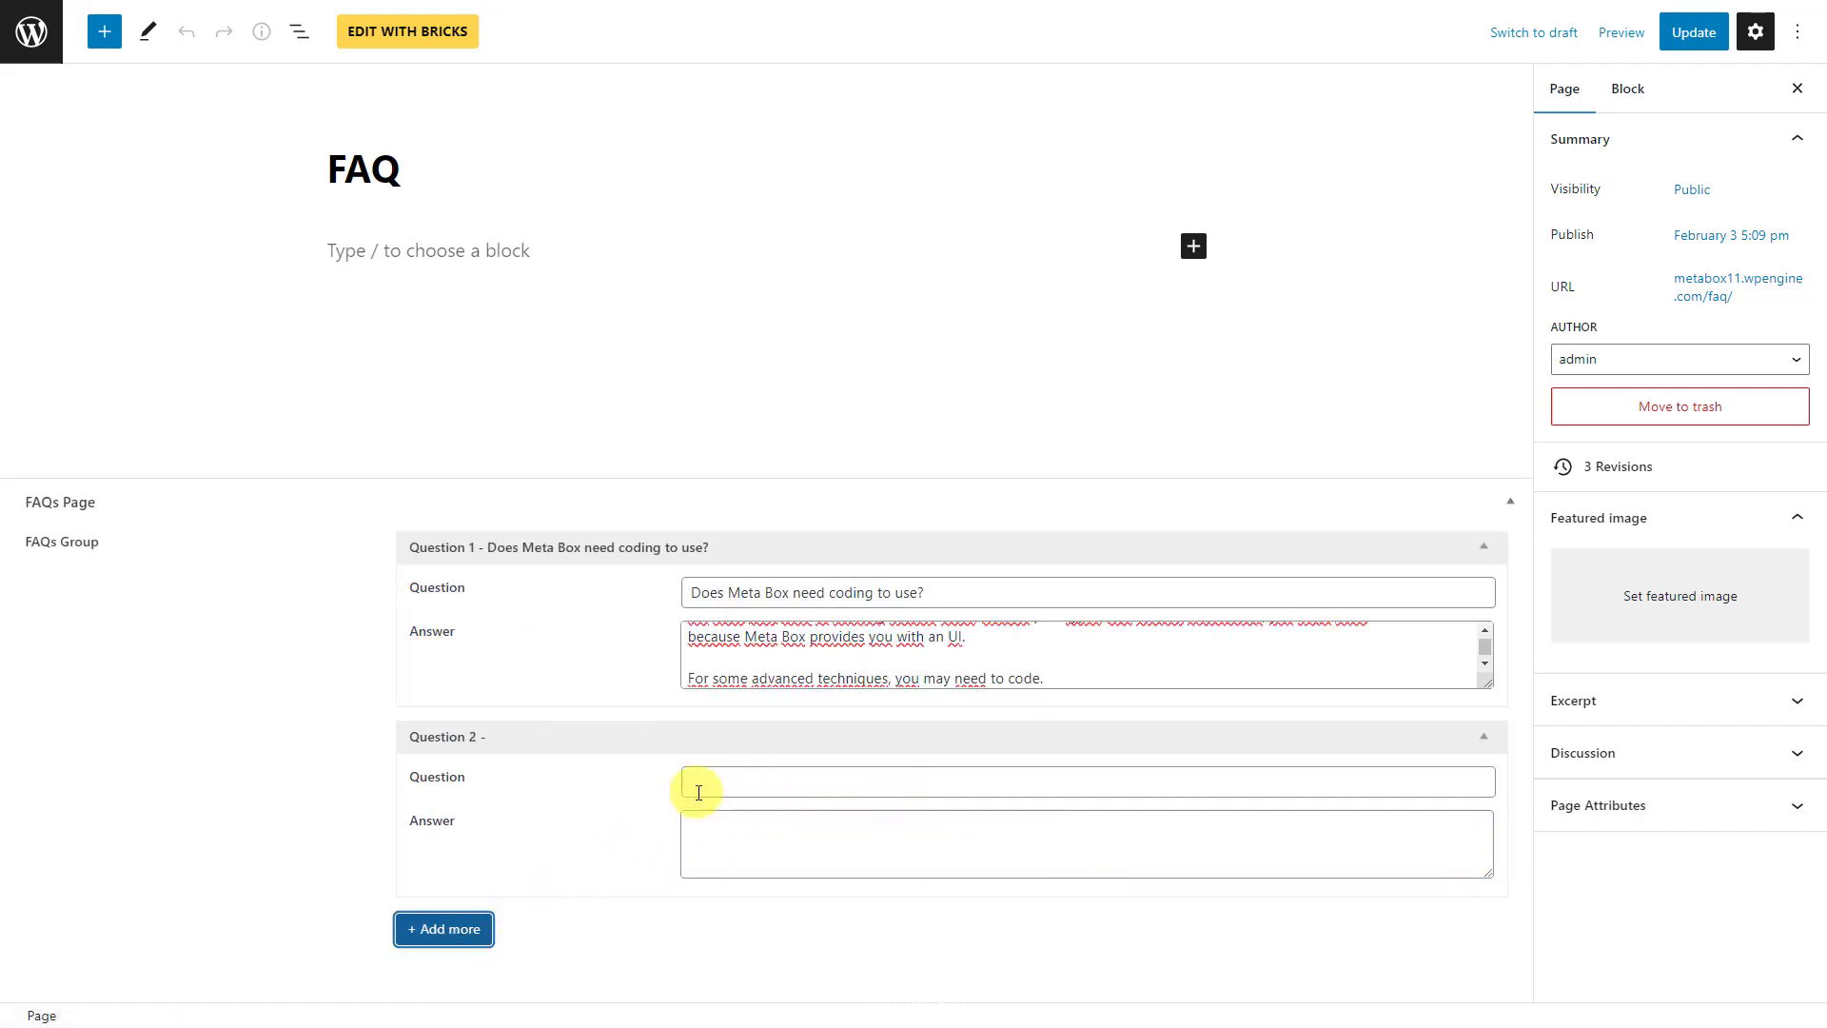
text(Is Meta Box for developers only?)
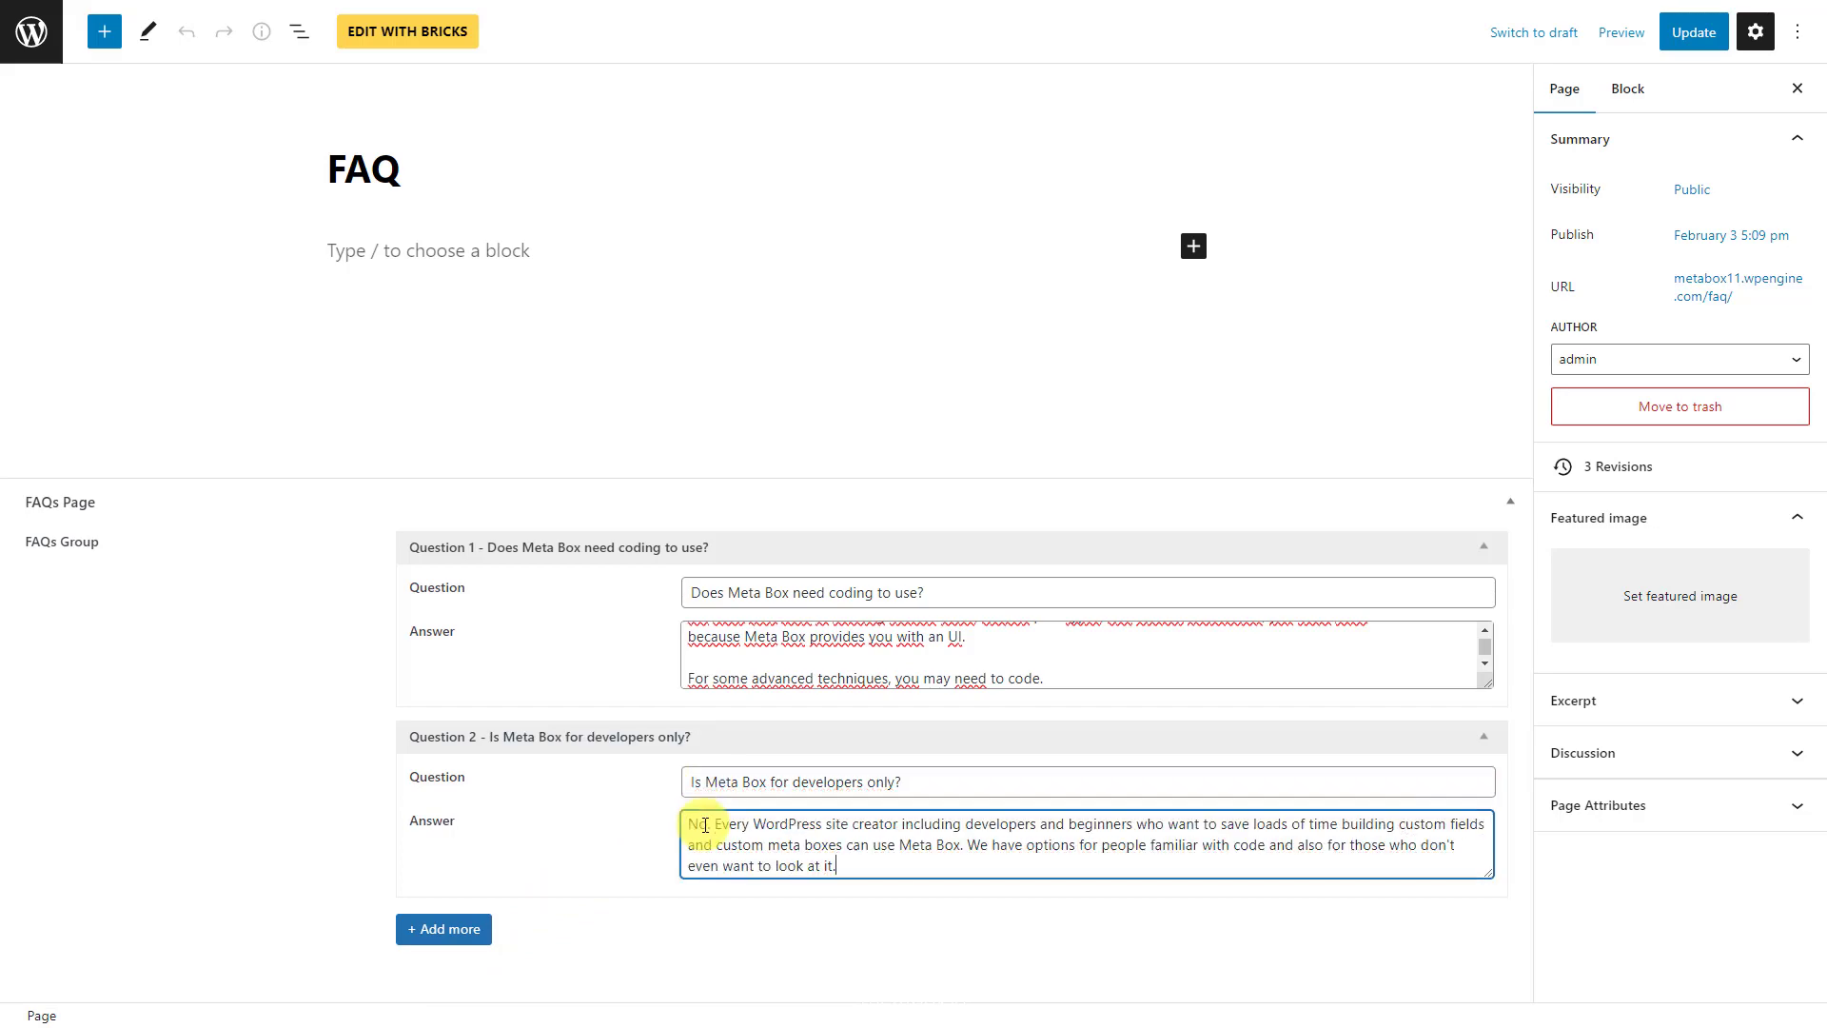
click(443, 929)
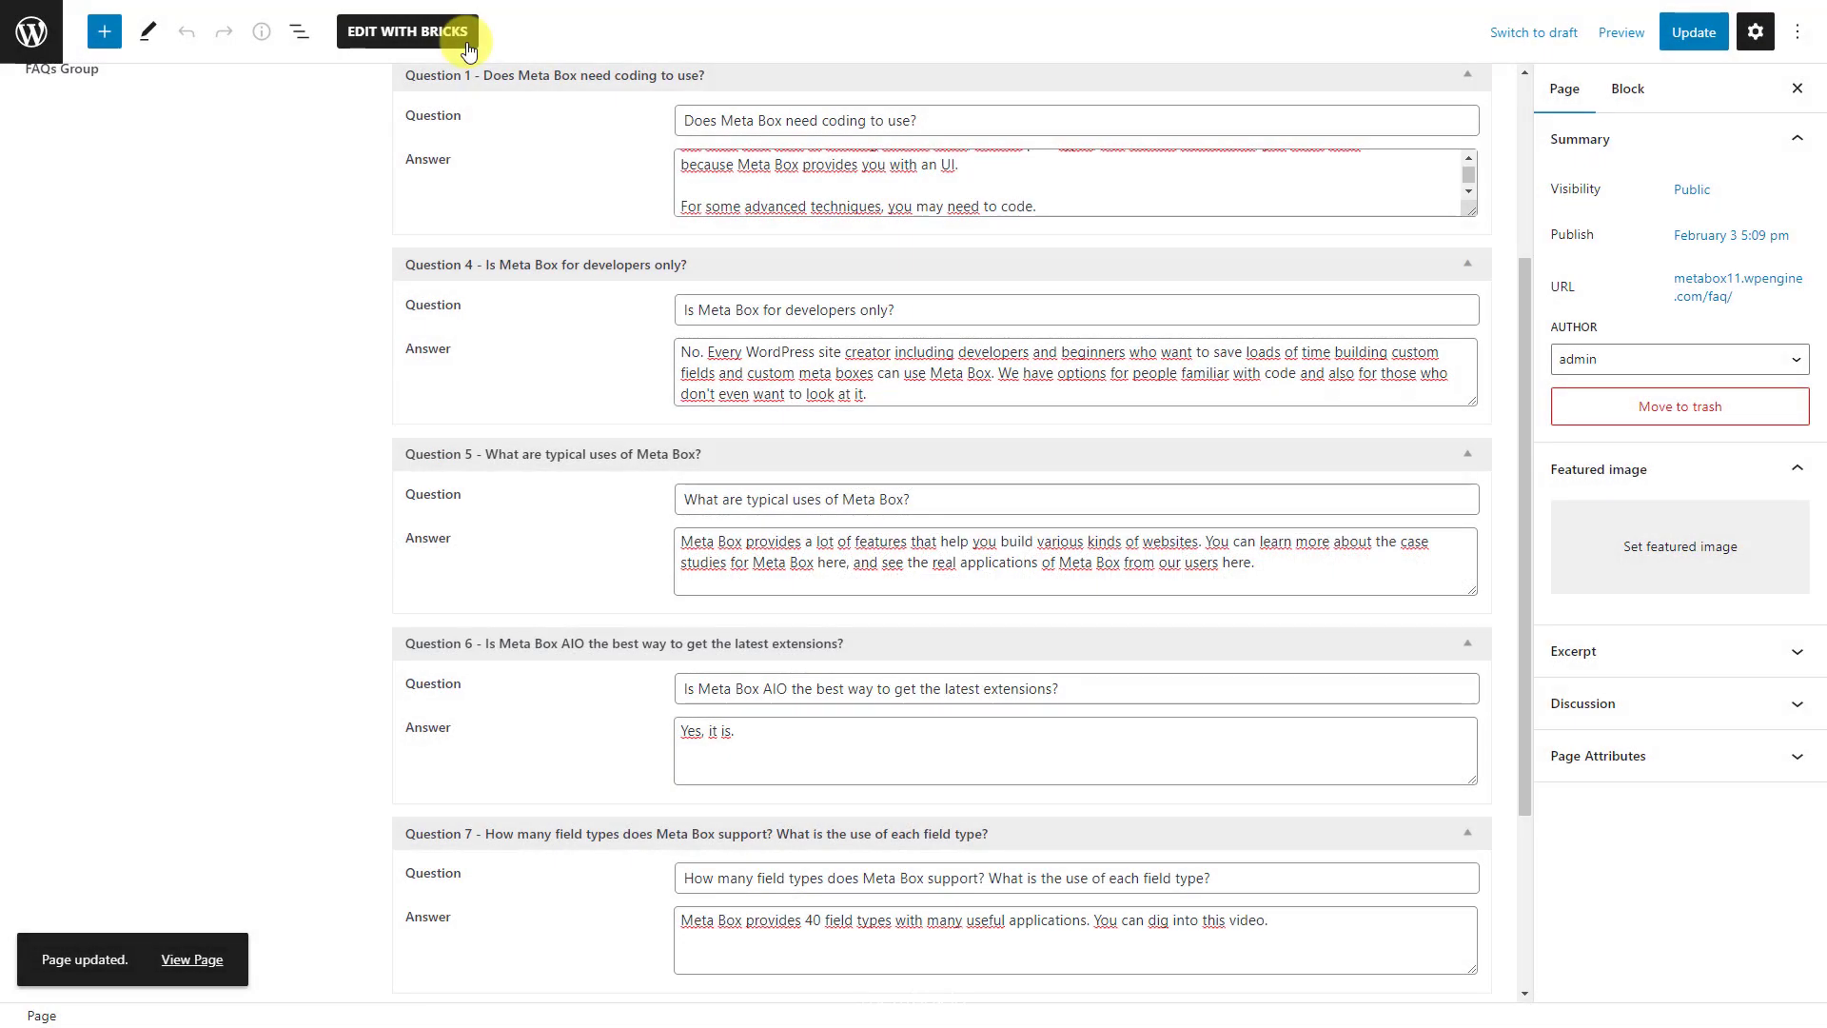
Save the FAQ page and switch to editing it with Bricks
click(403, 30)
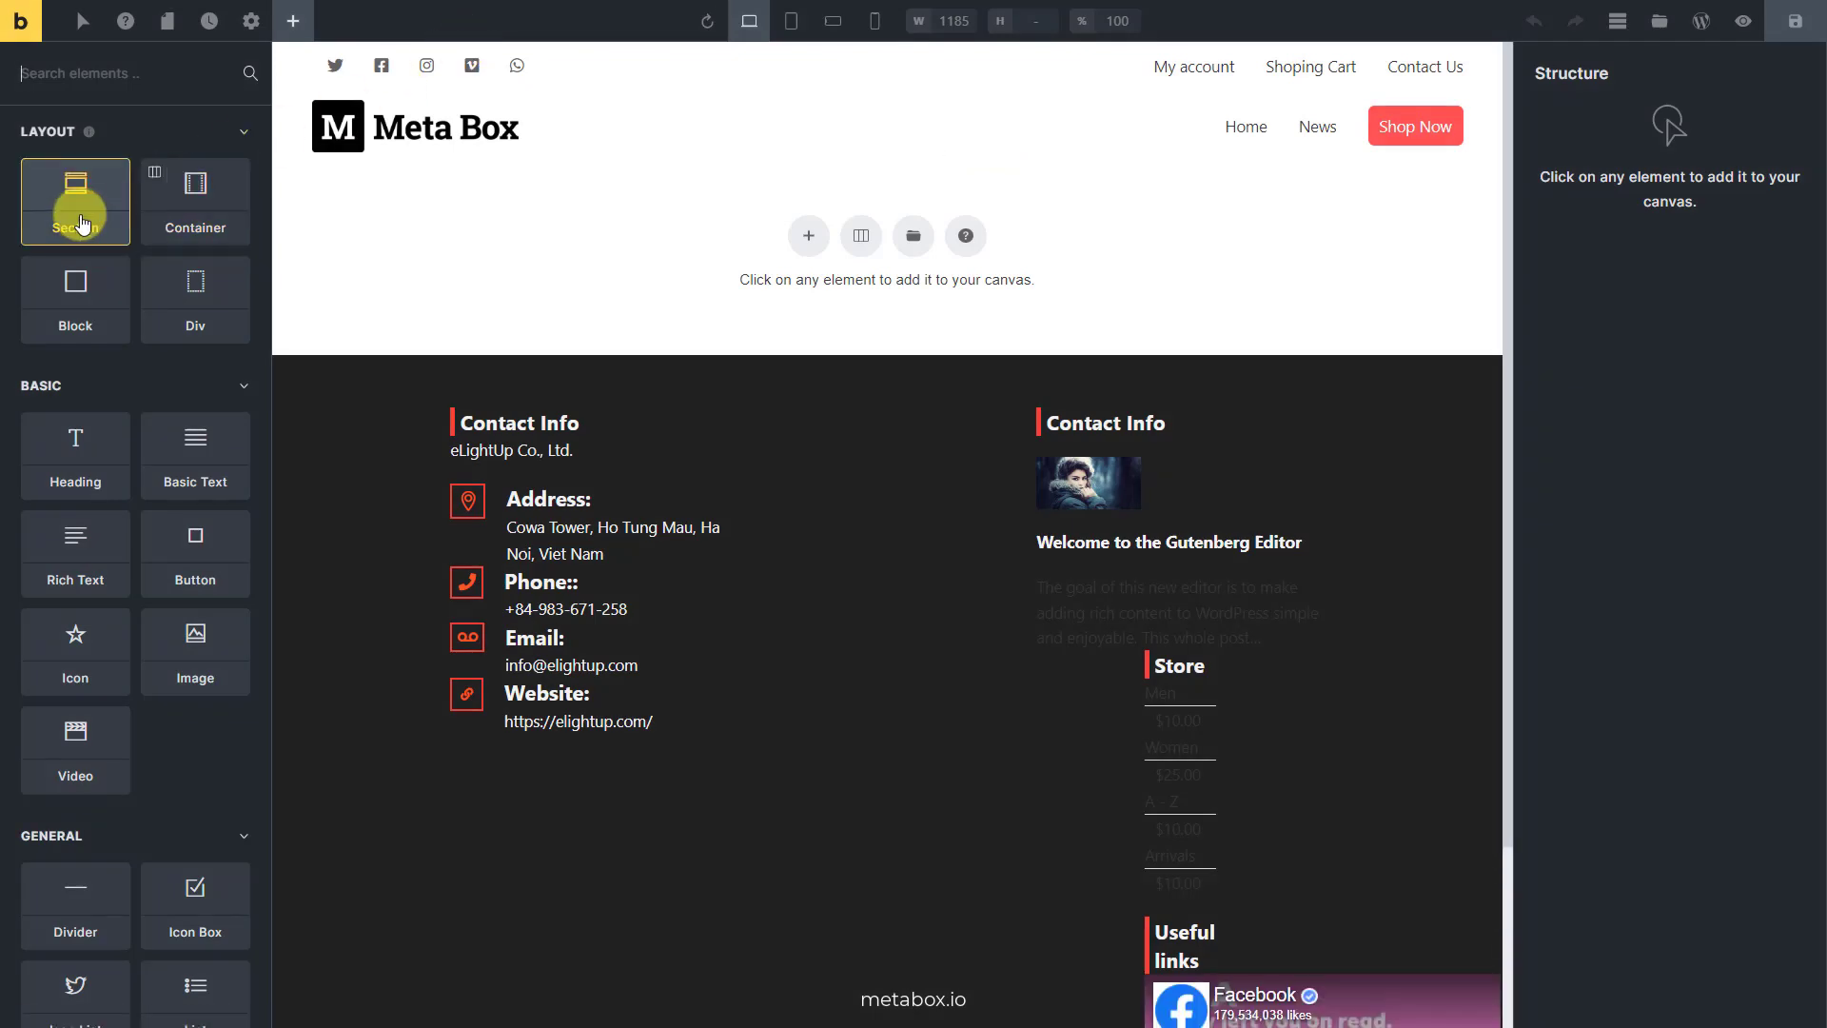
Add a Section and place a Post Title element showing 'FAQ' inside it
click(75, 201)
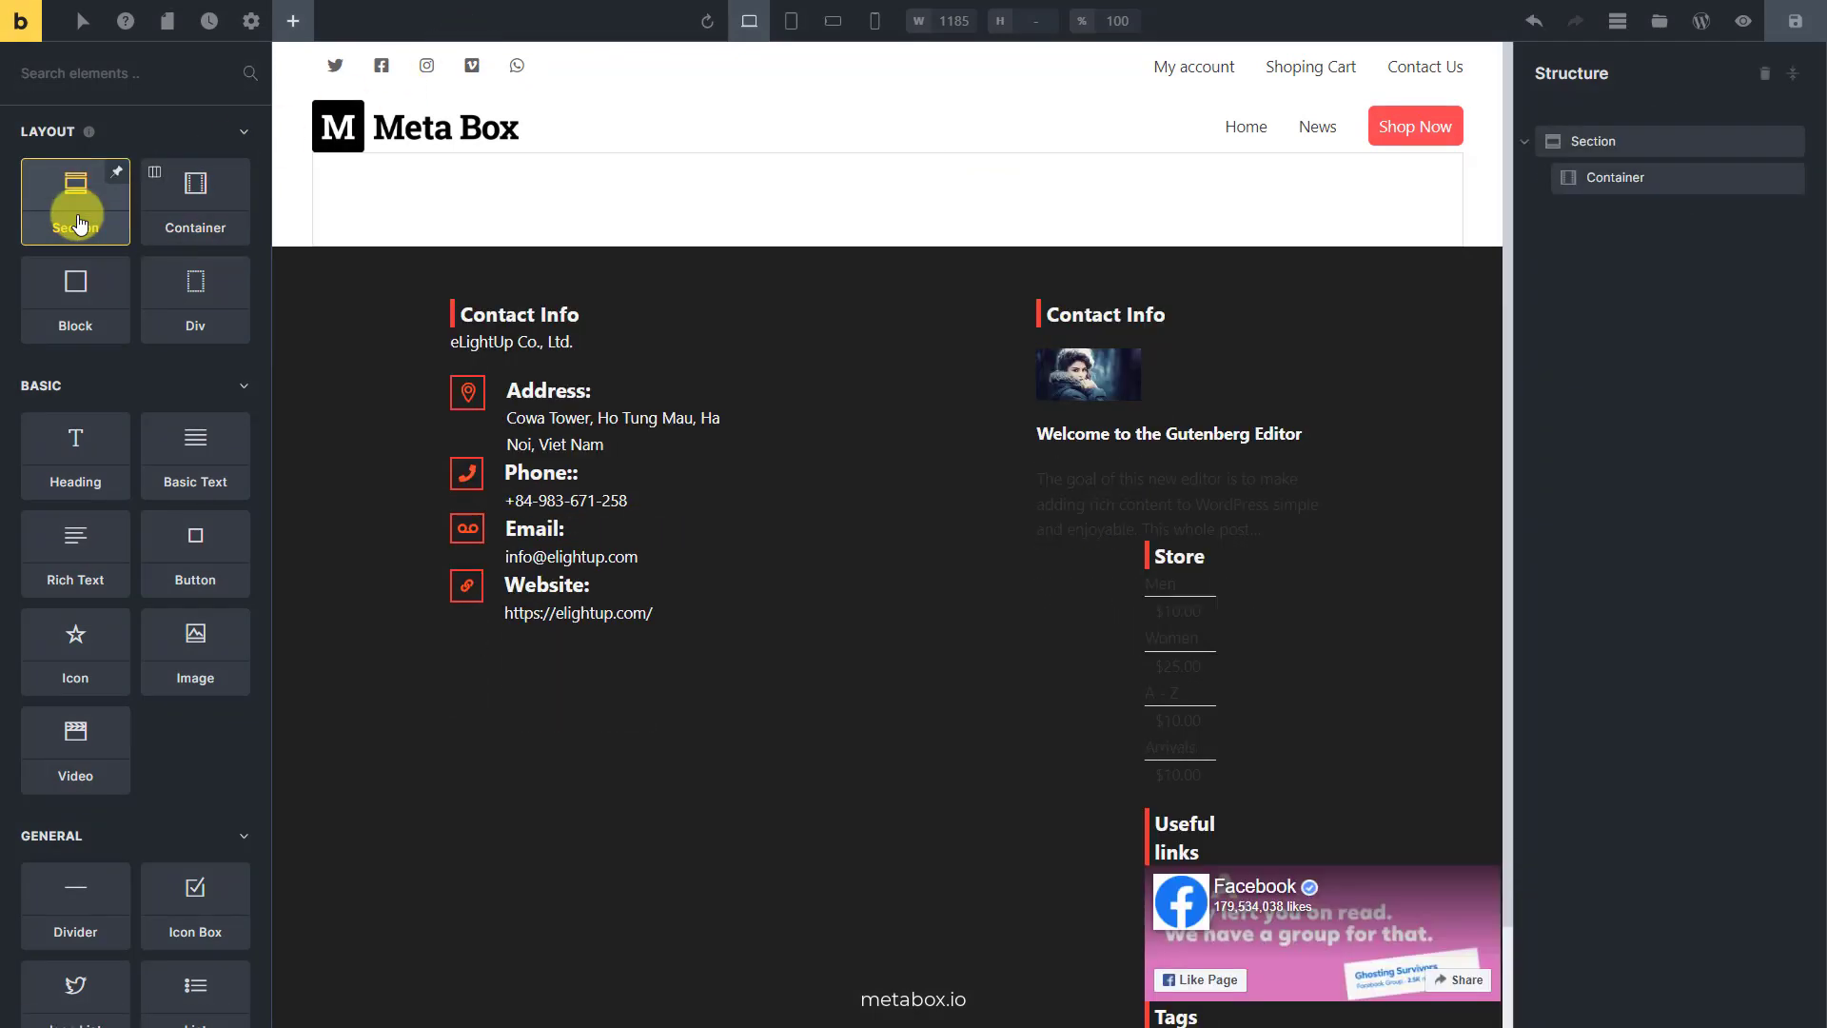
text(pos)
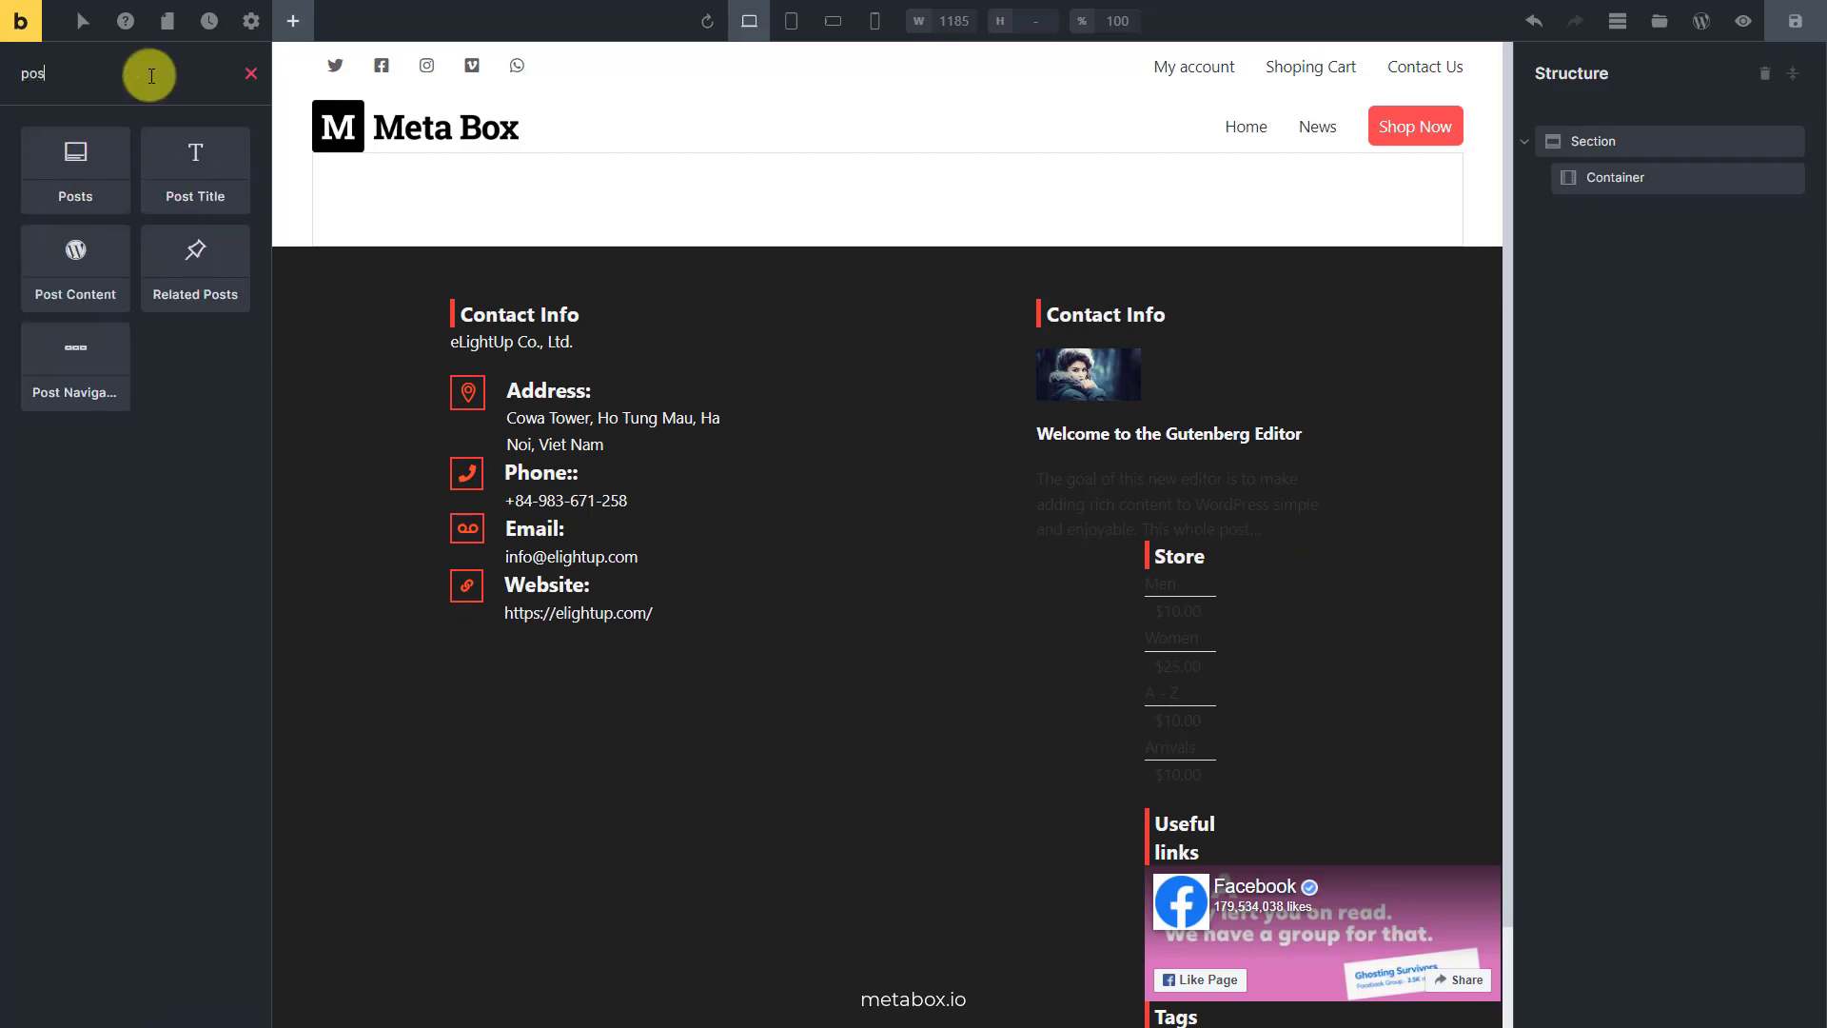
click(194, 170)
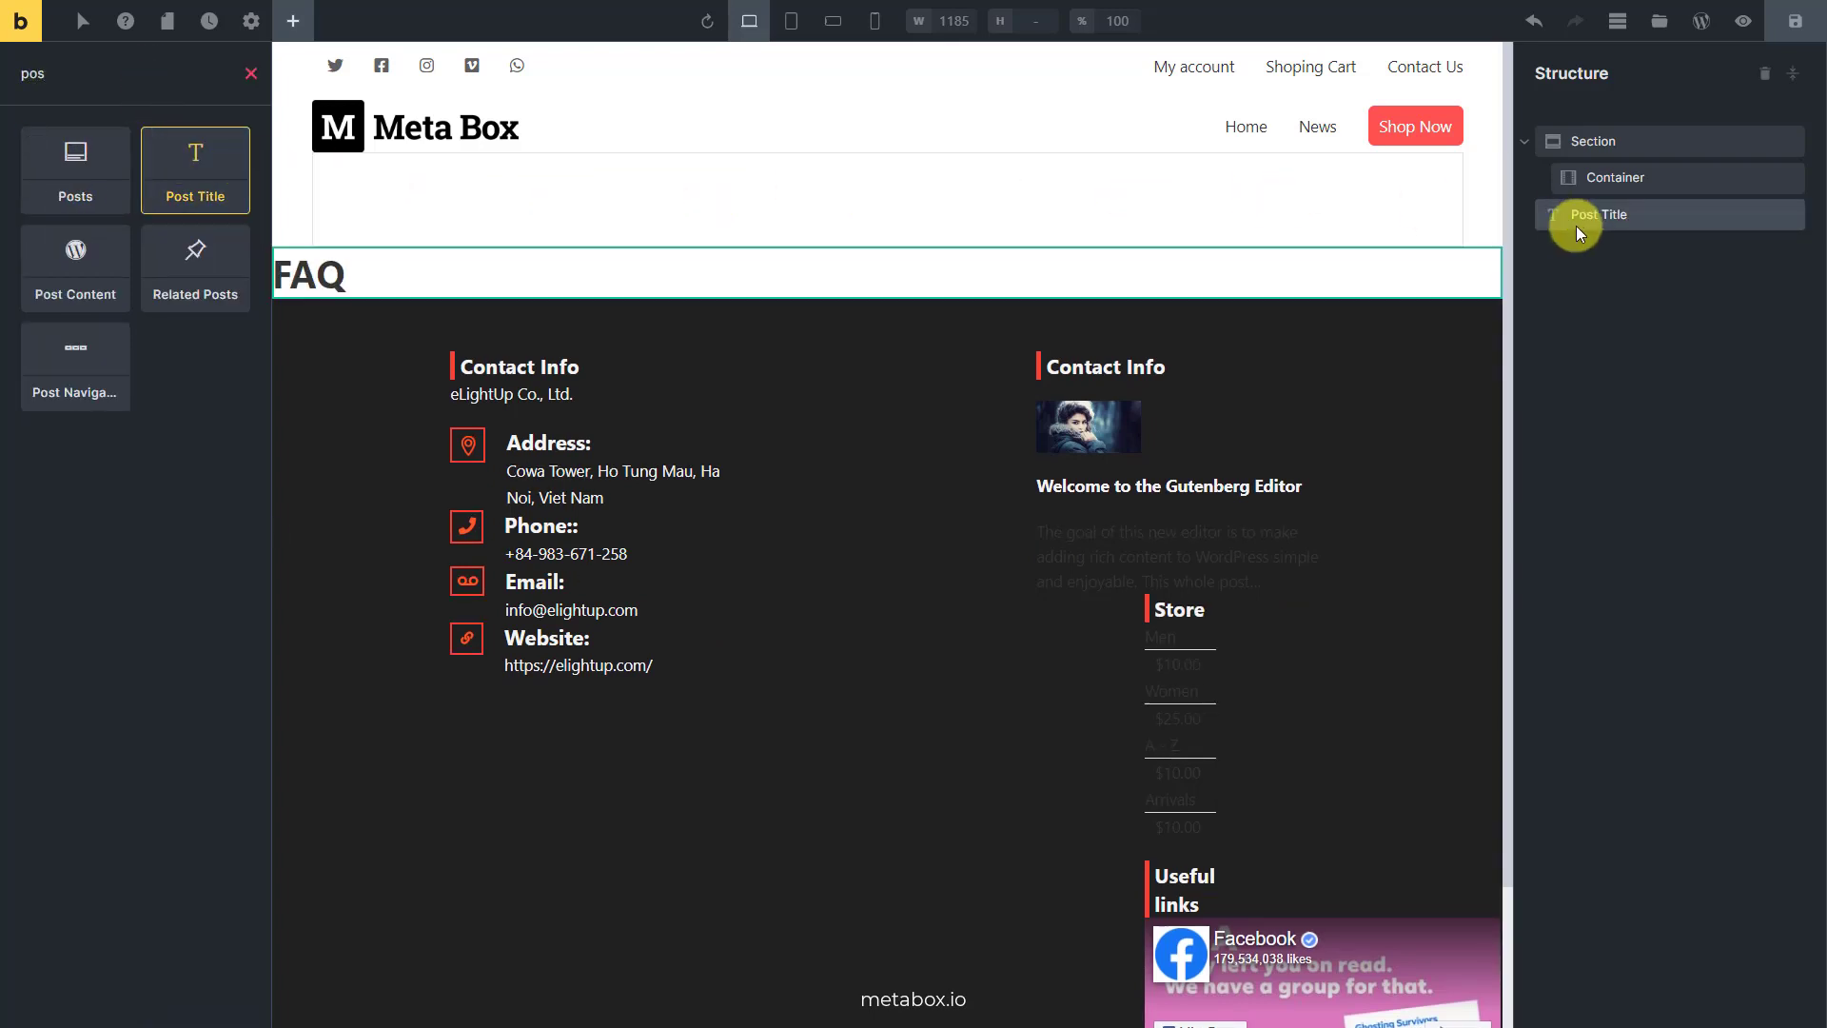
click(1599, 214)
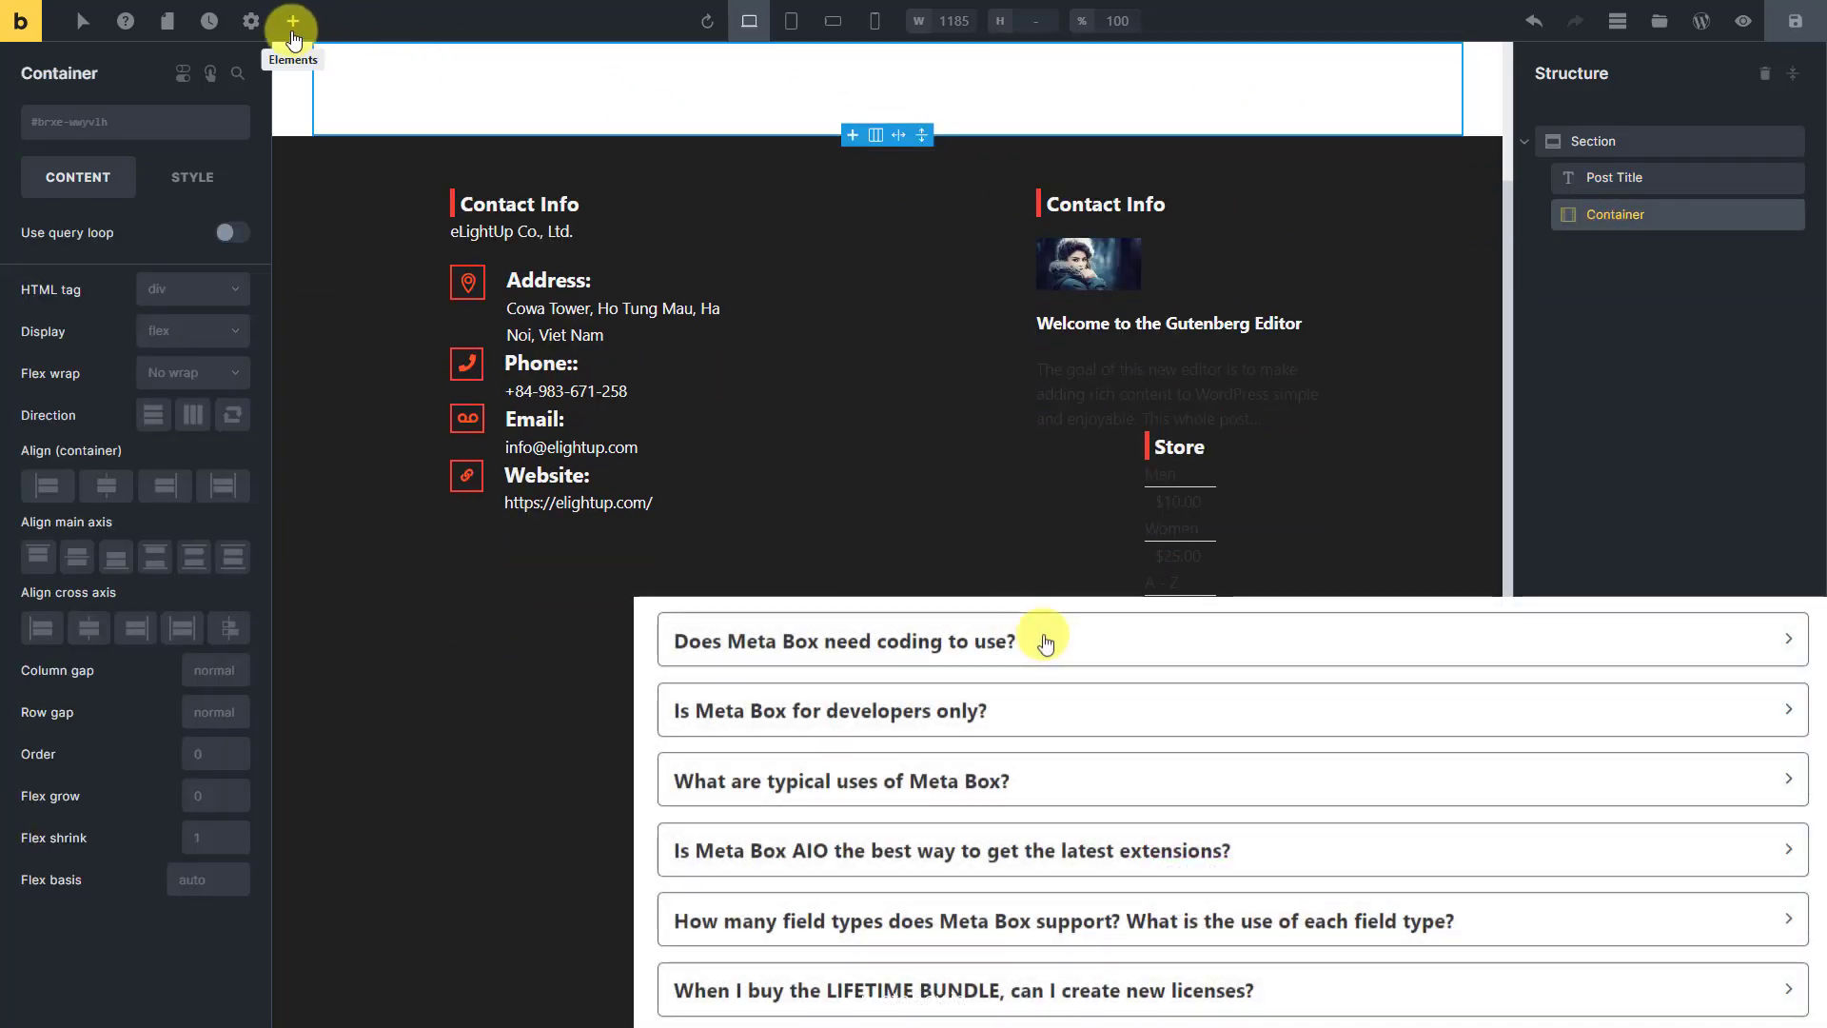
Add an Accordion (Nestable) to the container and delete its second item
click(292, 21)
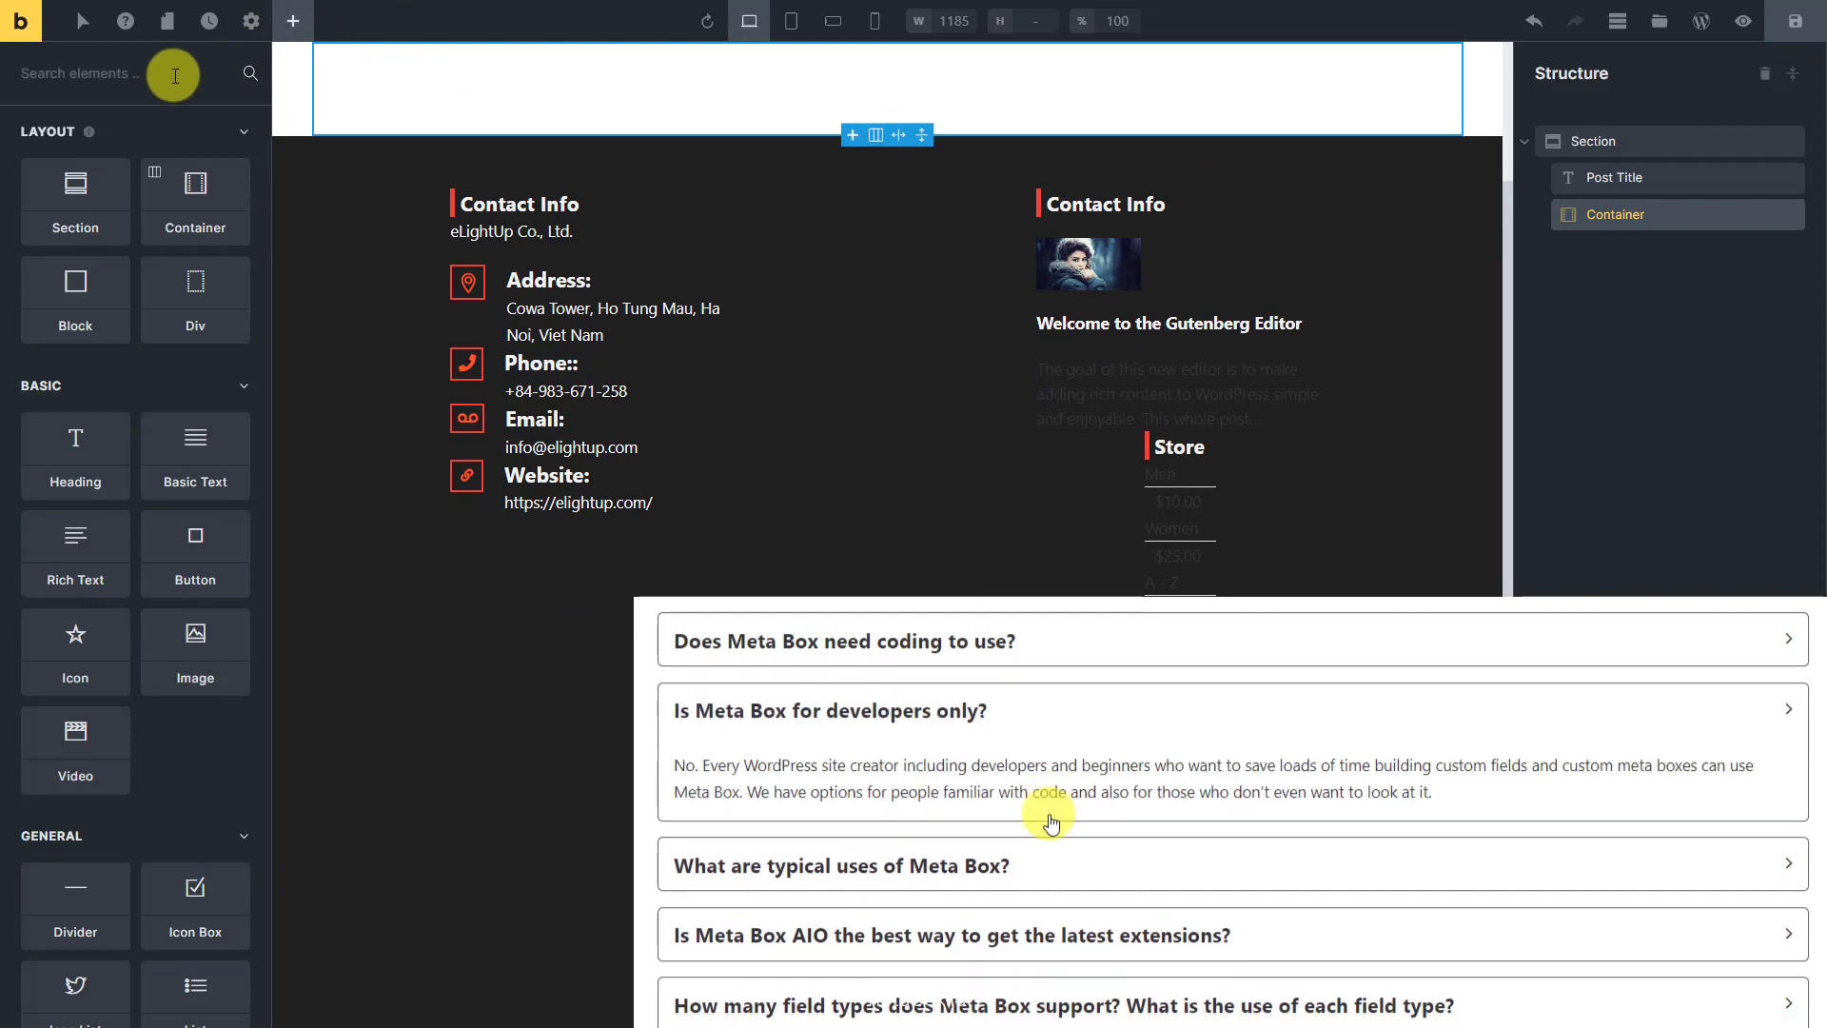
text(acc)
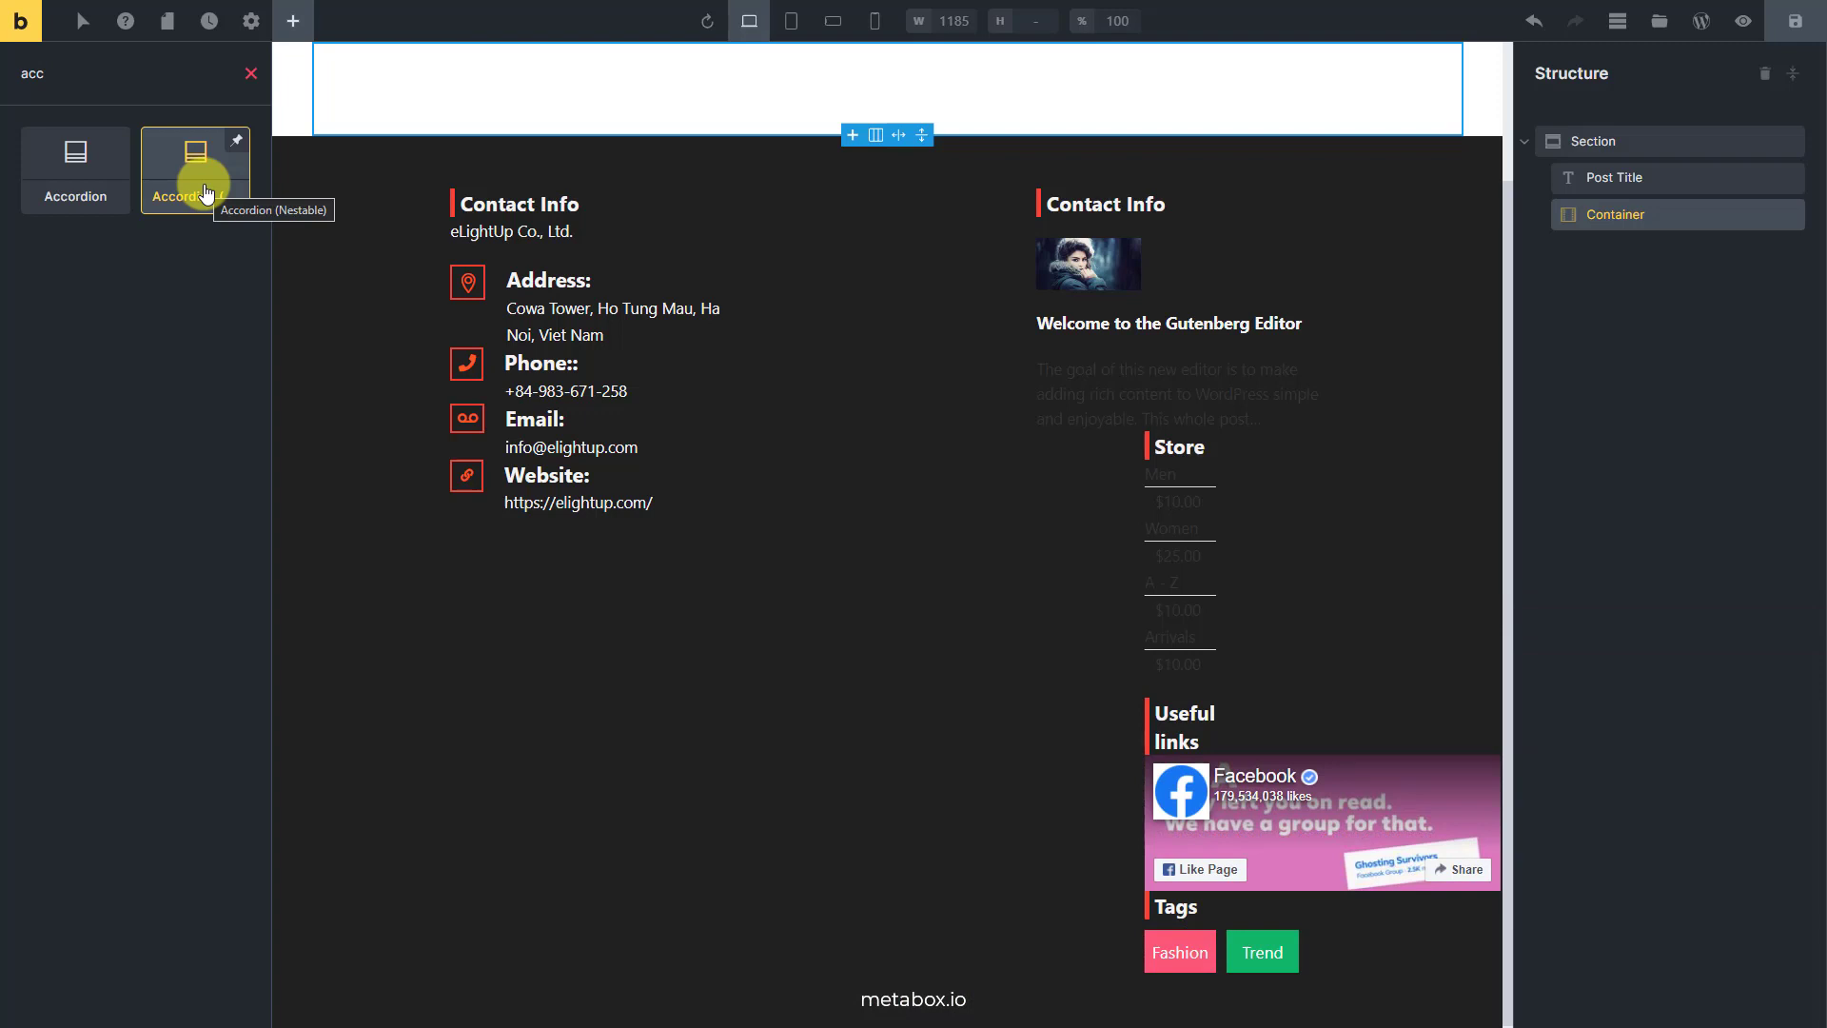
click(195, 169)
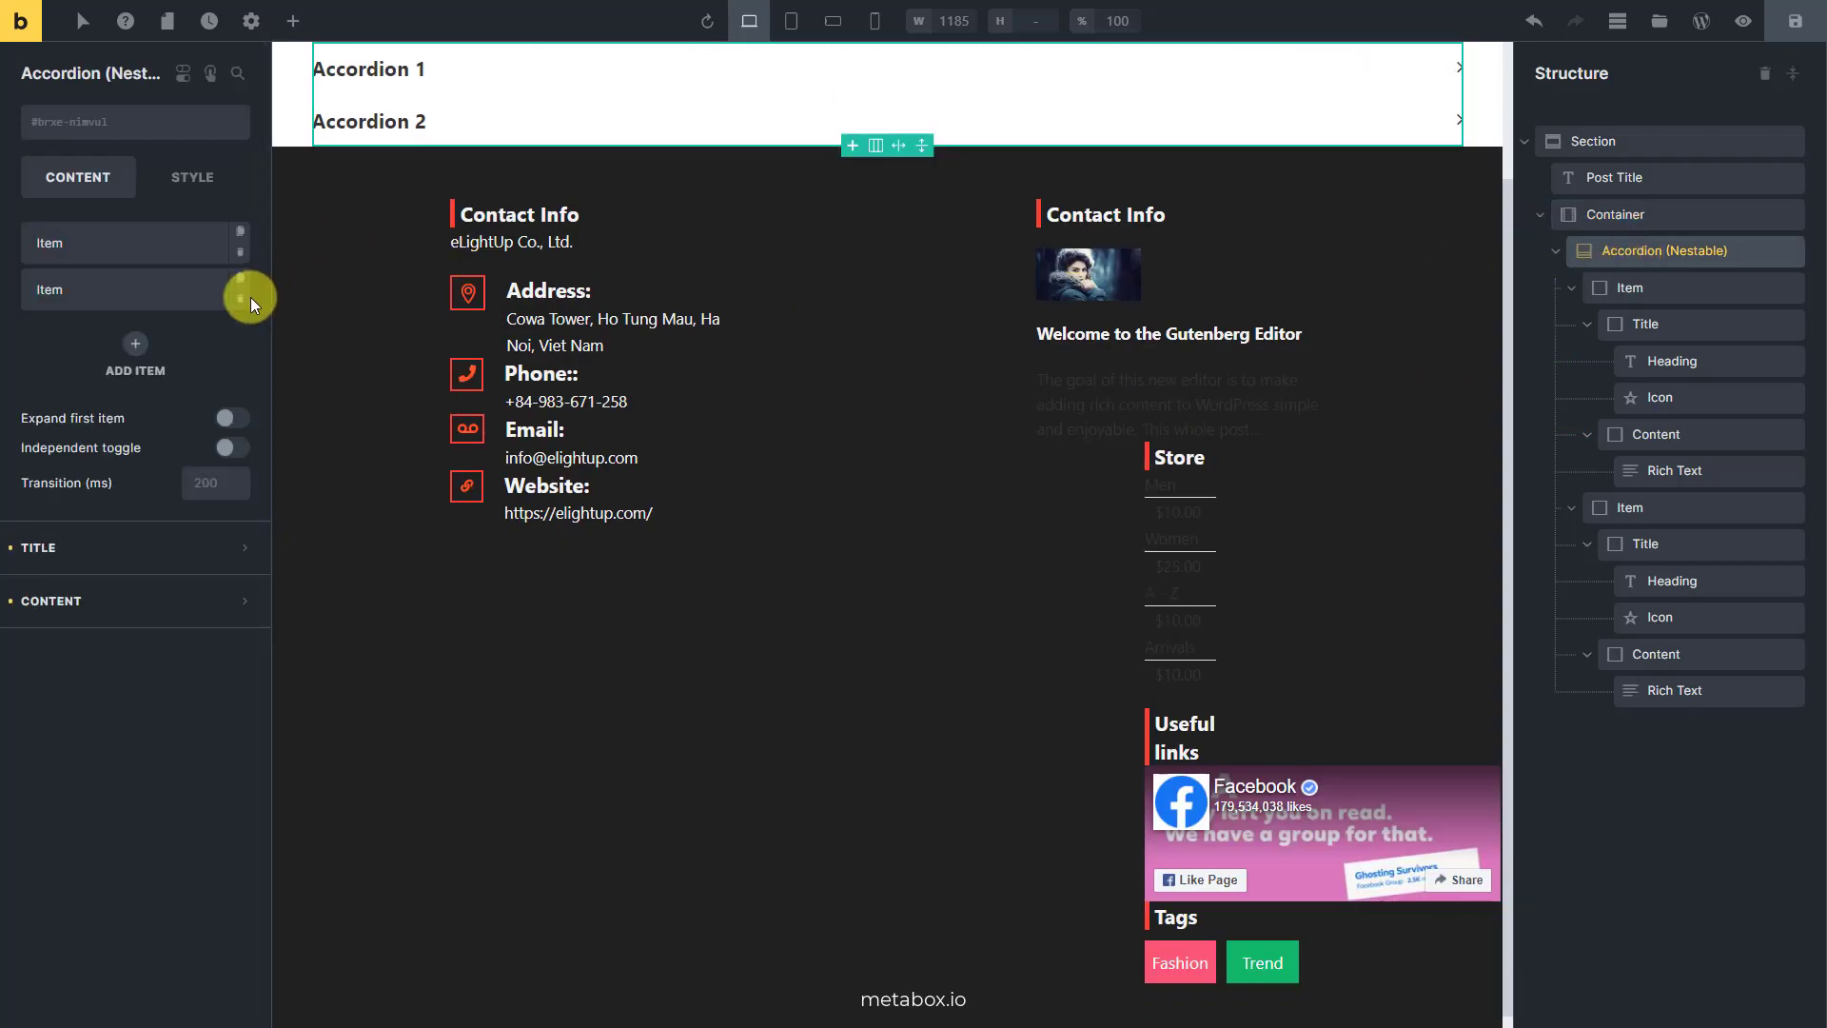
click(292, 21)
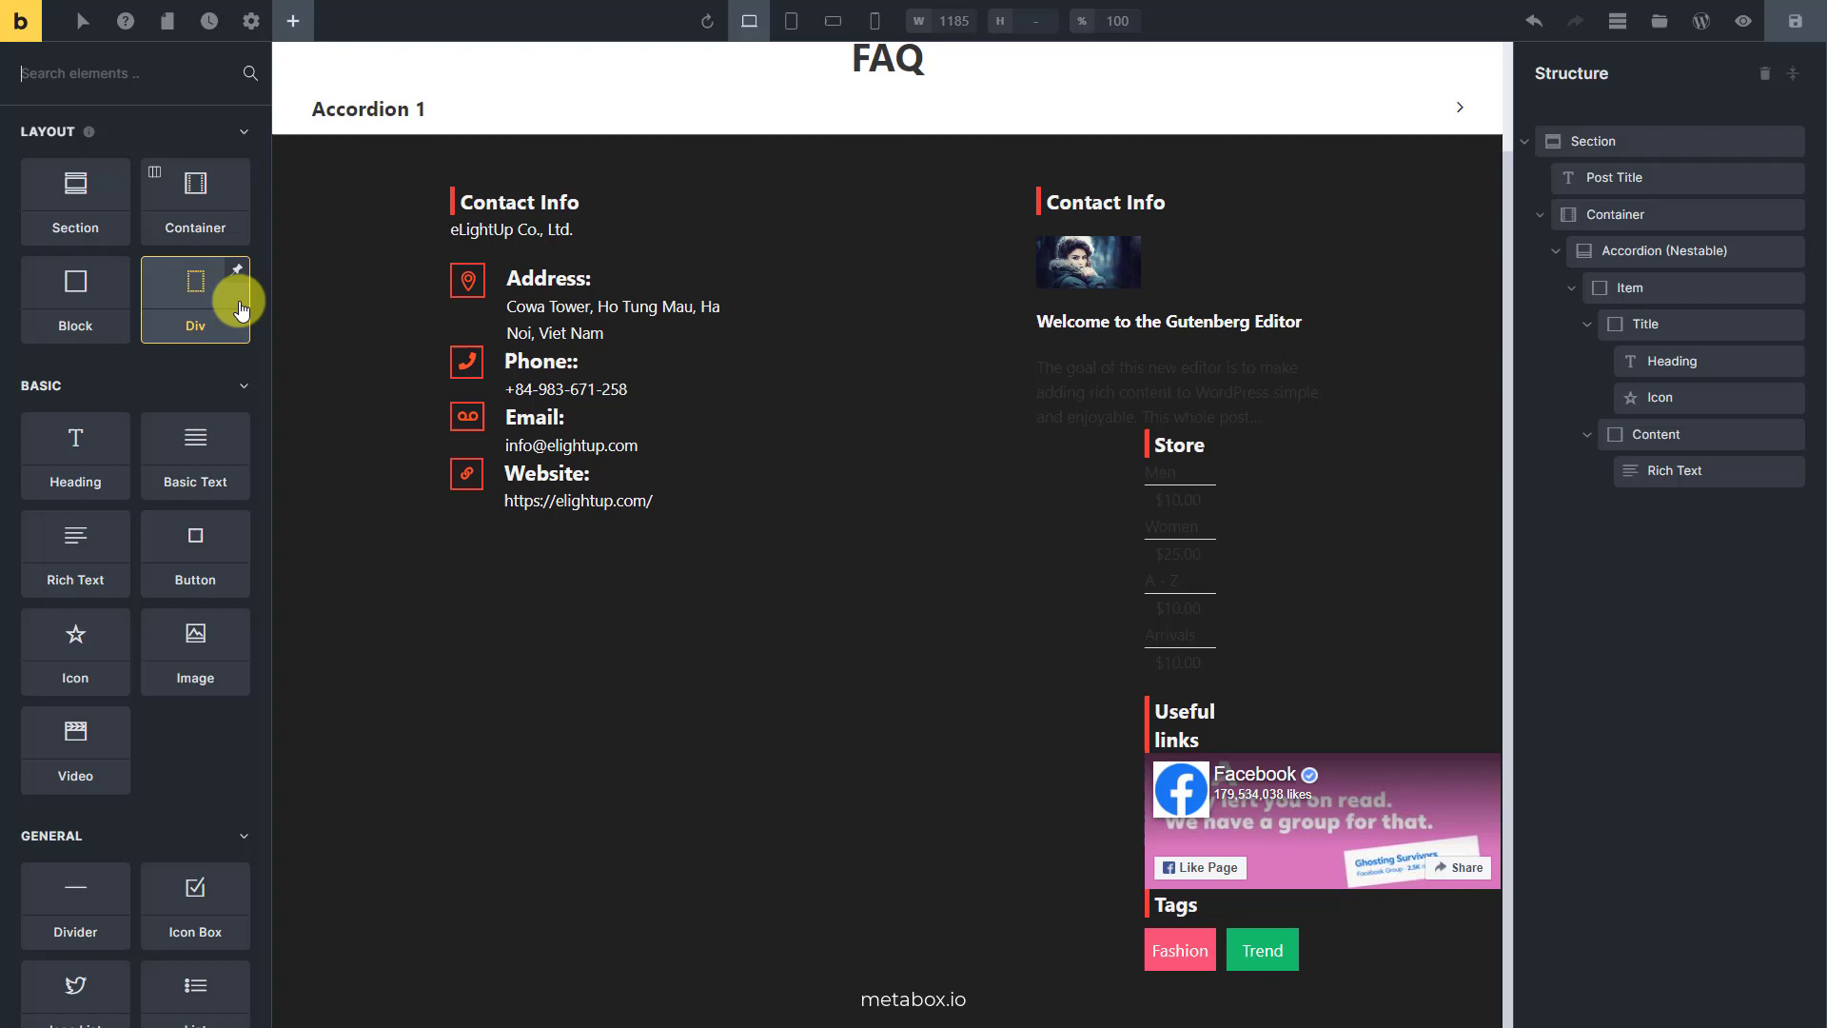
click(1629, 287)
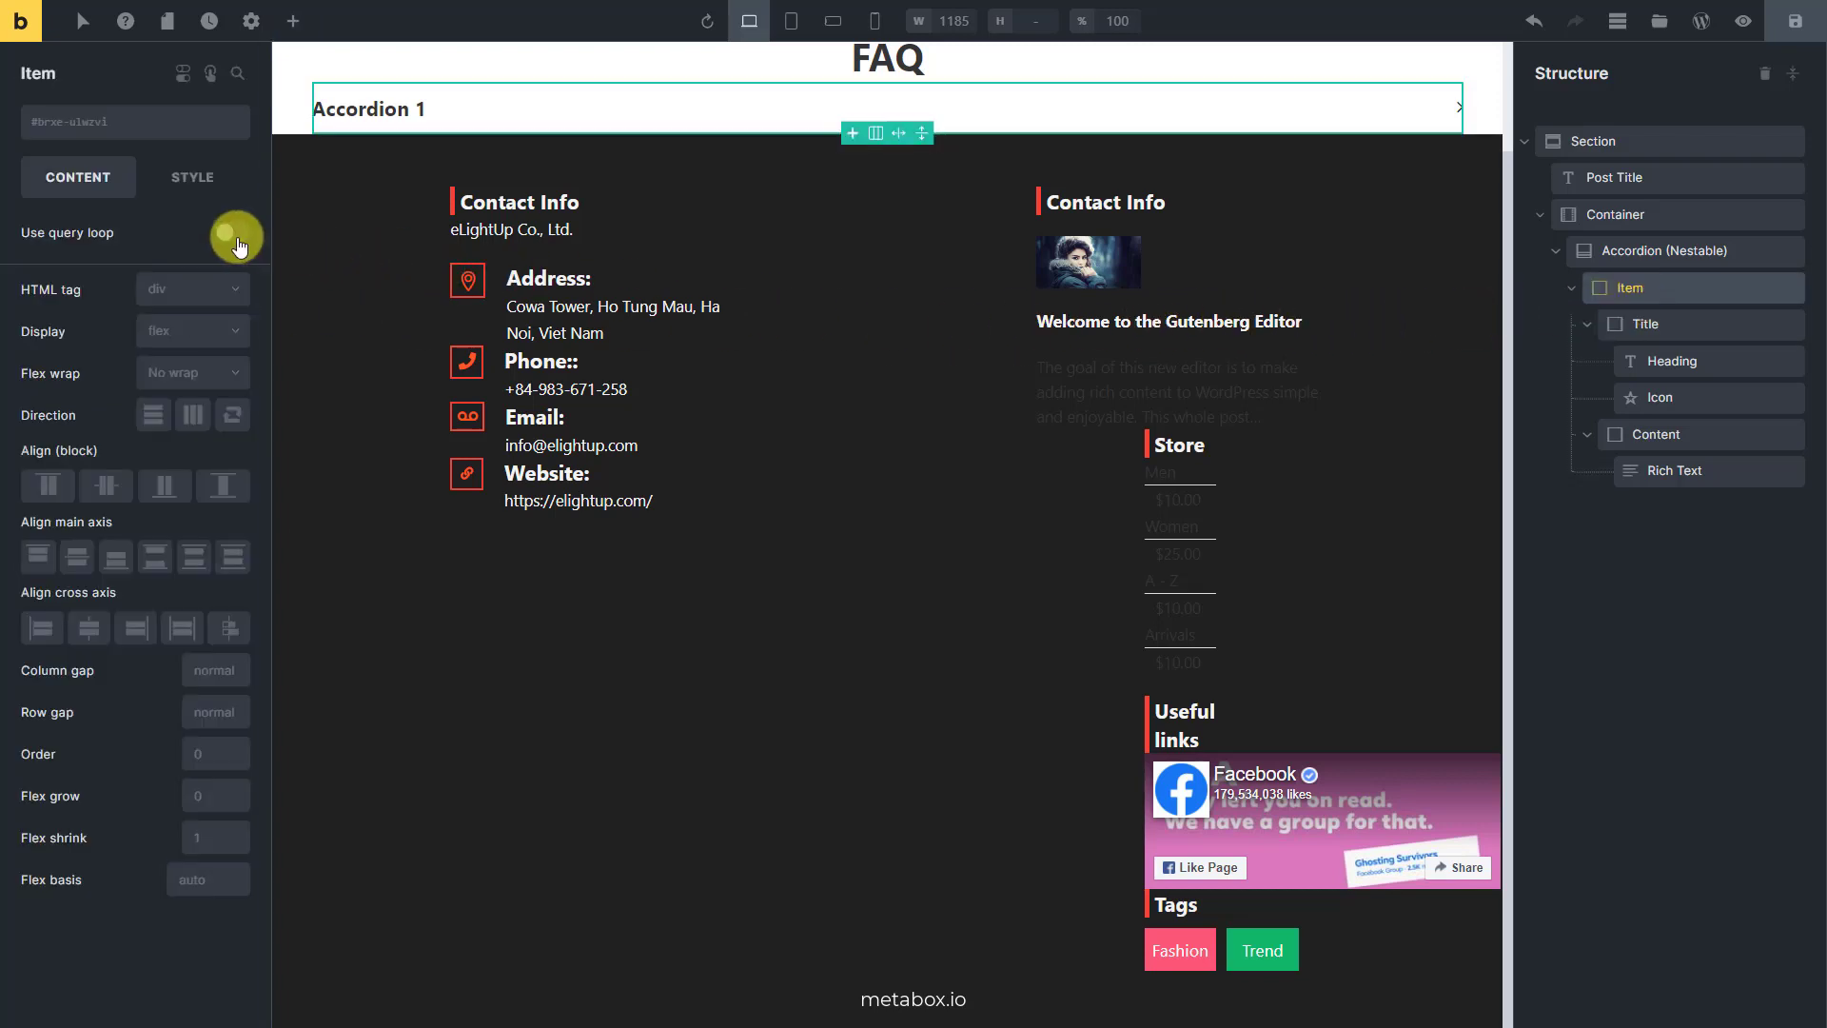
Enable a query loop on the accordion Item with type 'MB Group: FAQs Group'
click(231, 231)
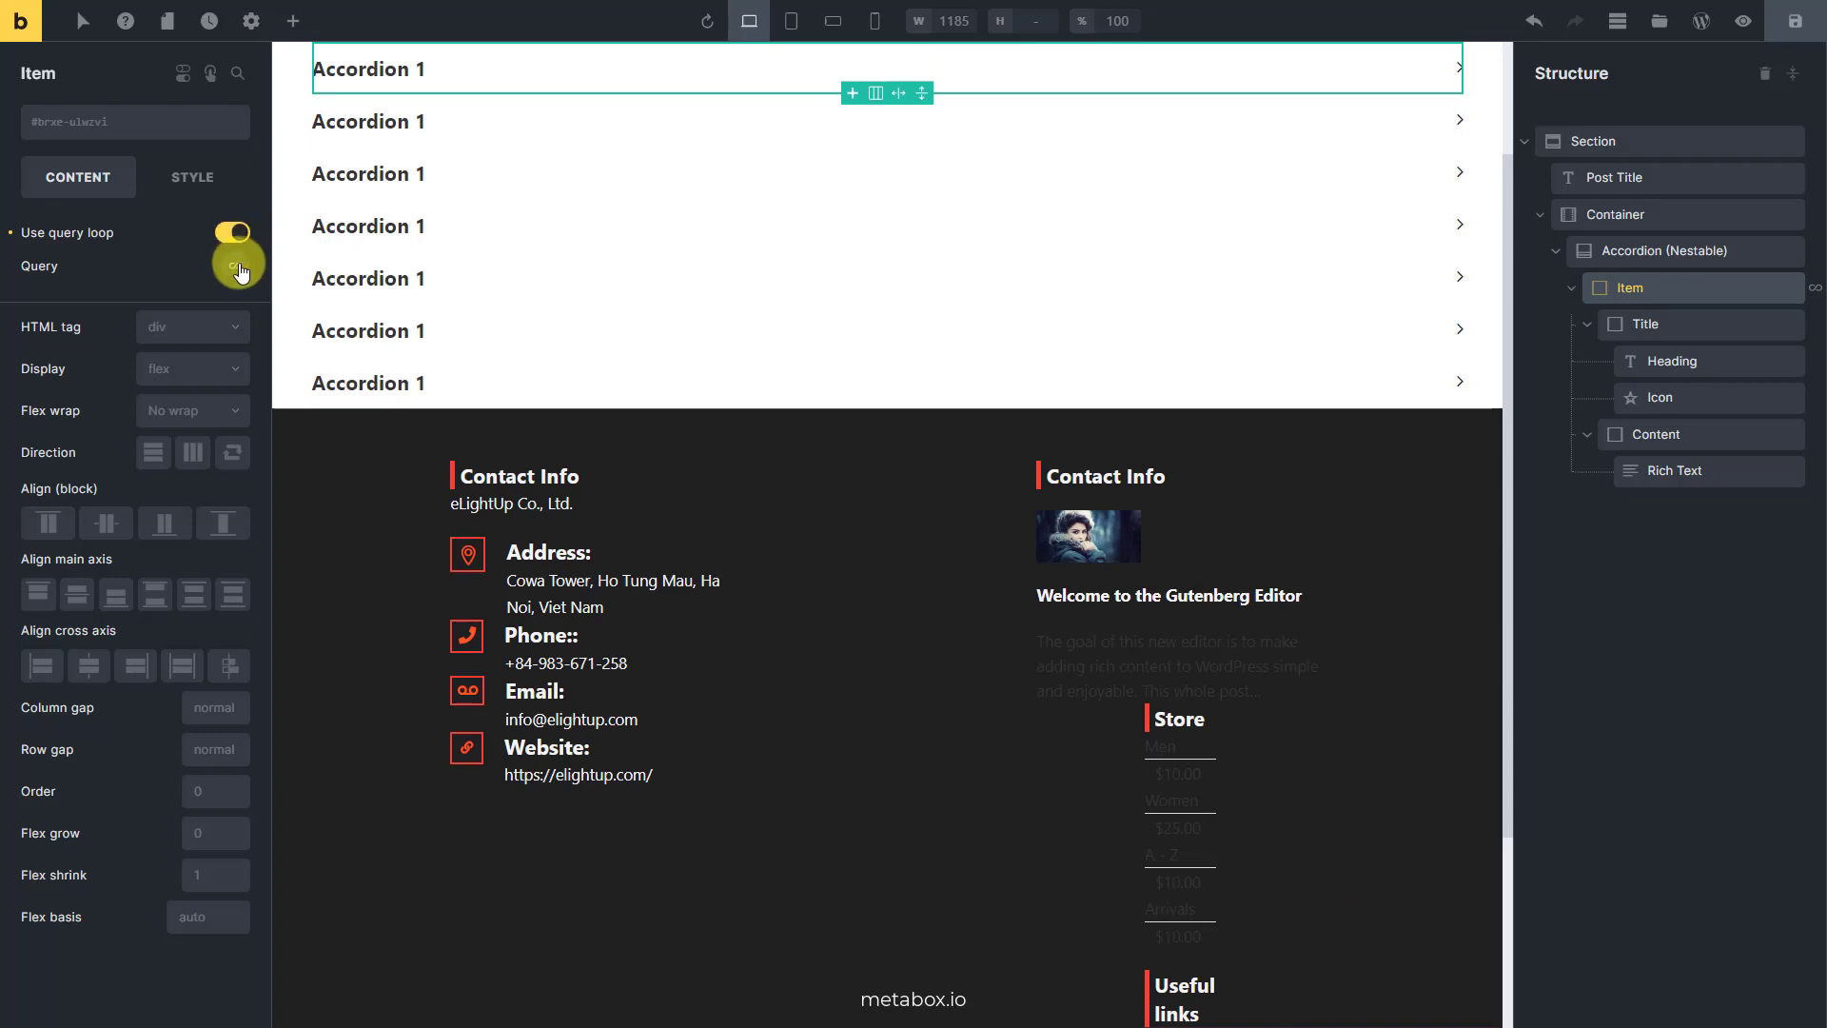
click(232, 231)
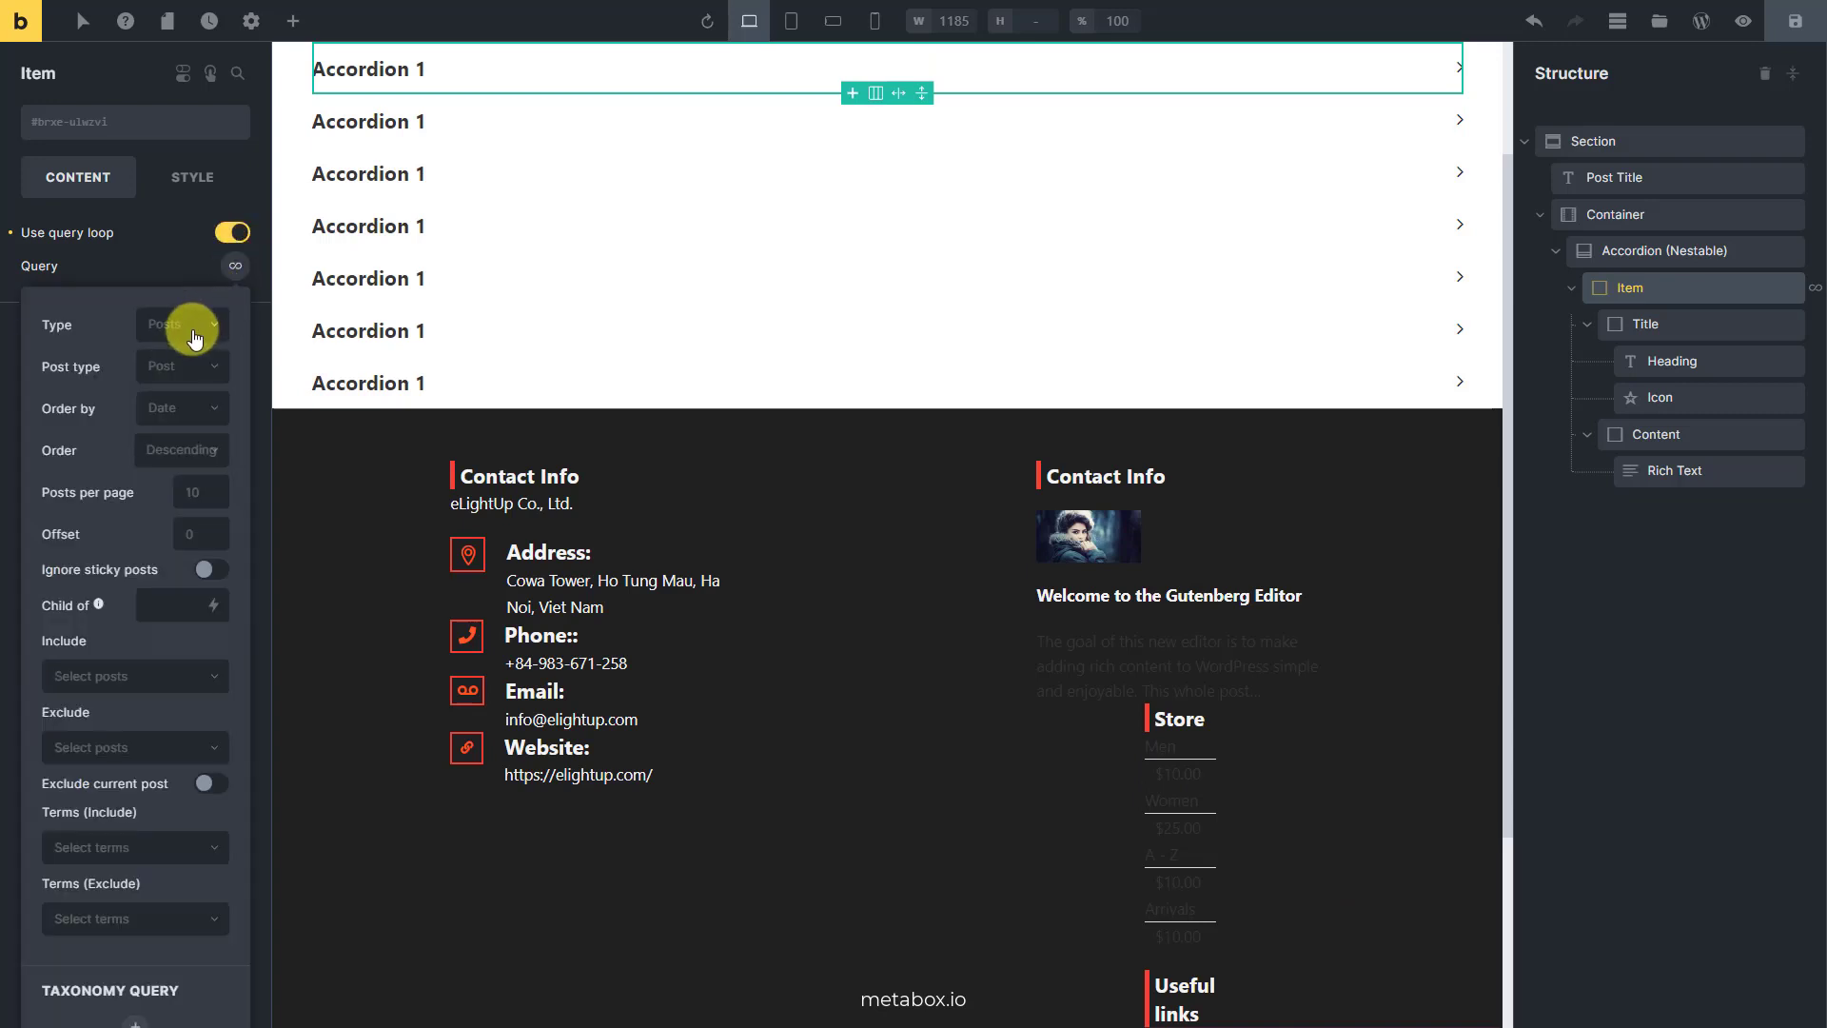
click(182, 323)
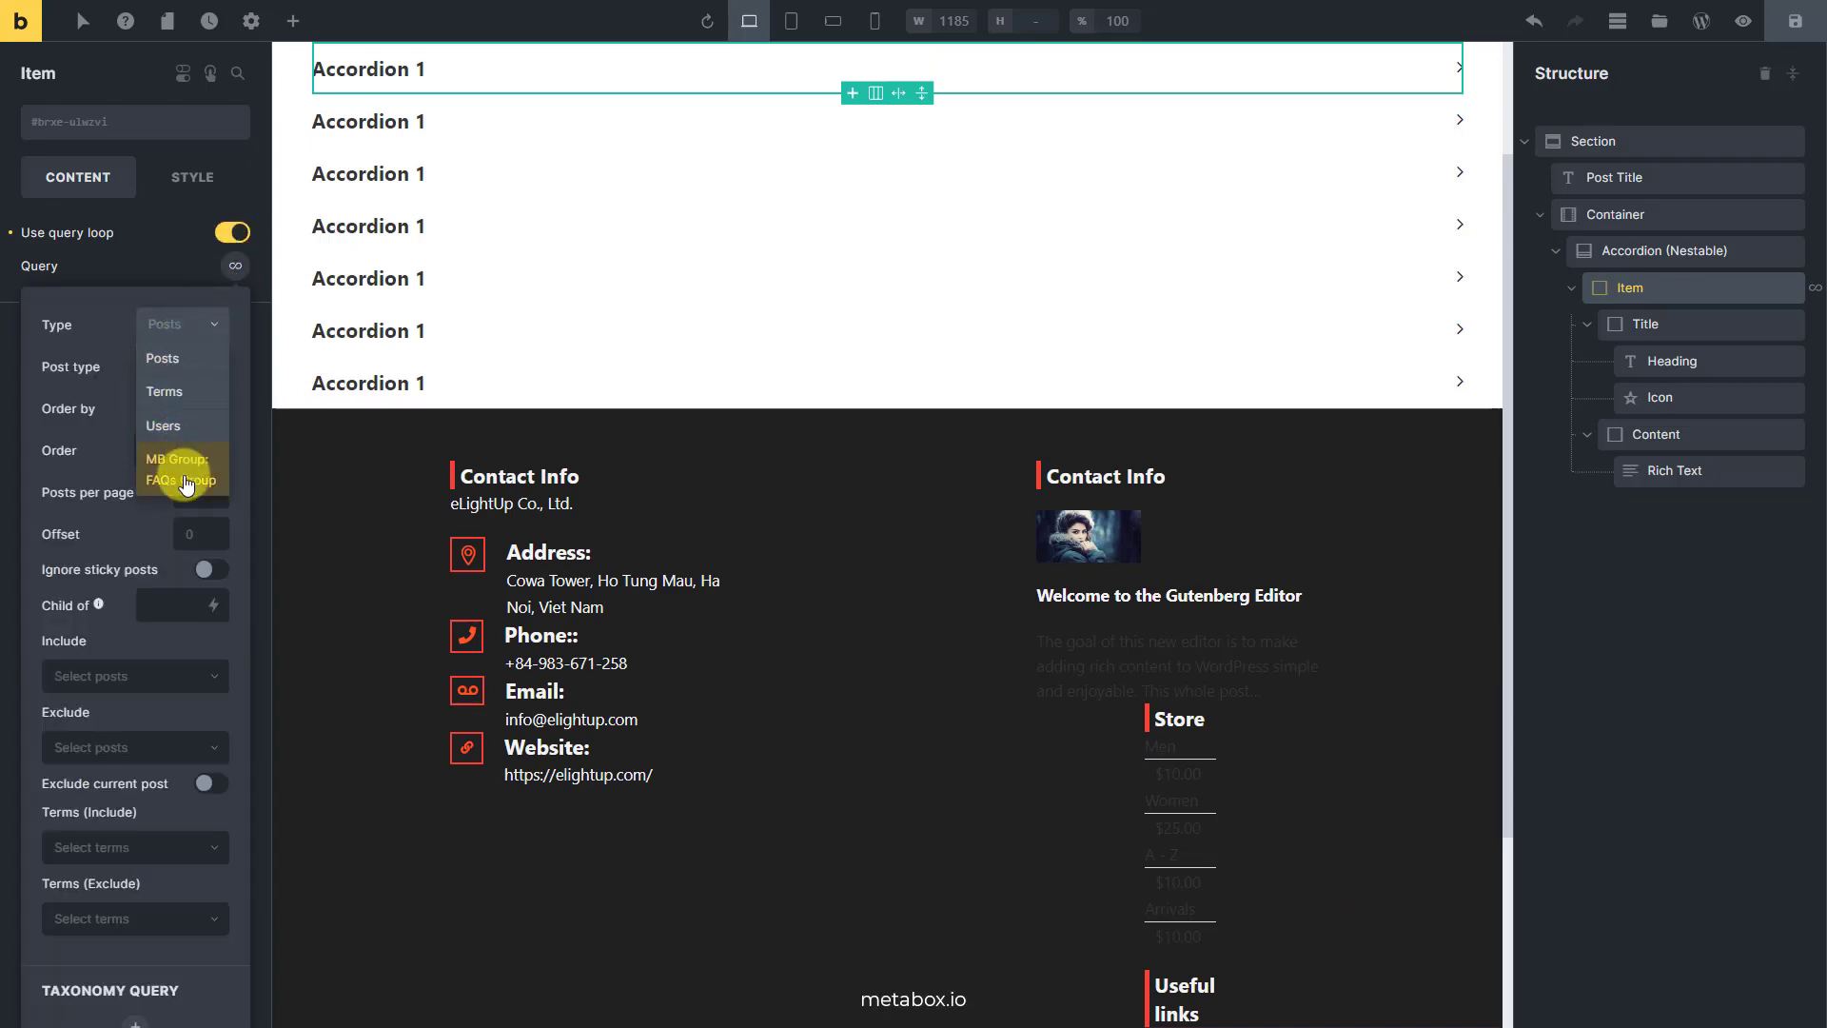
click(181, 469)
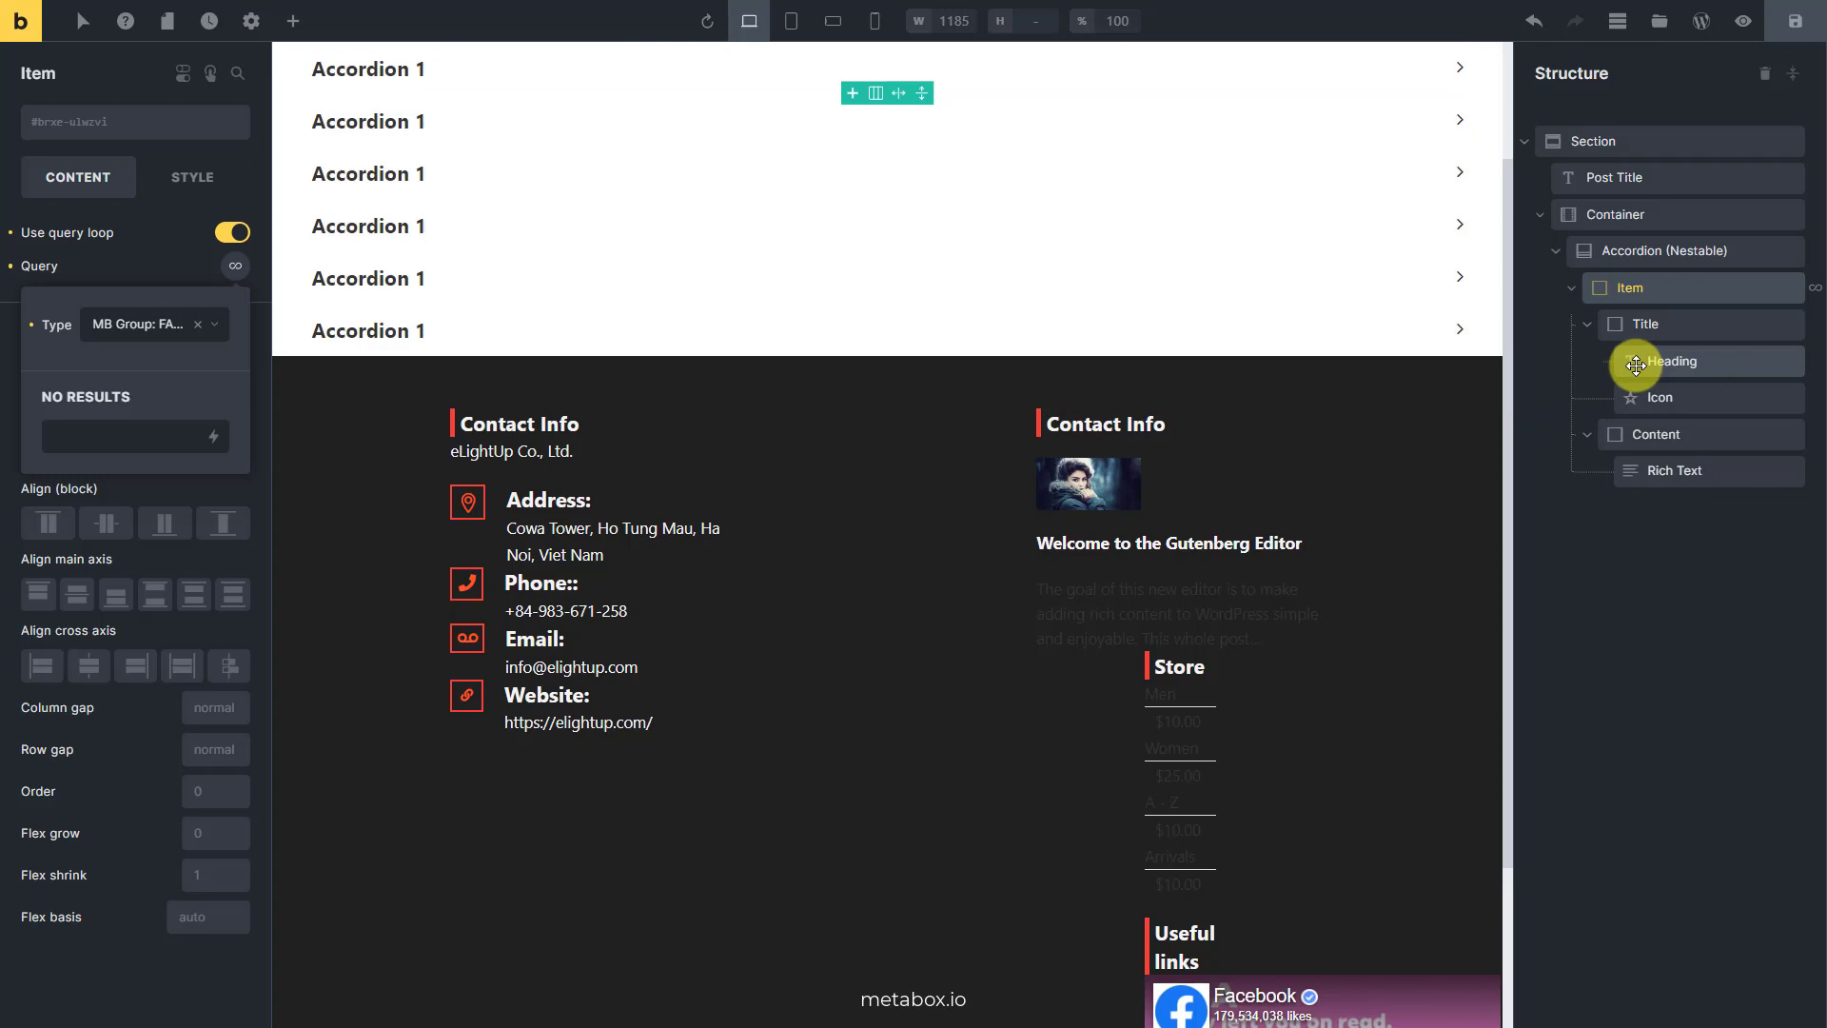
click(1672, 361)
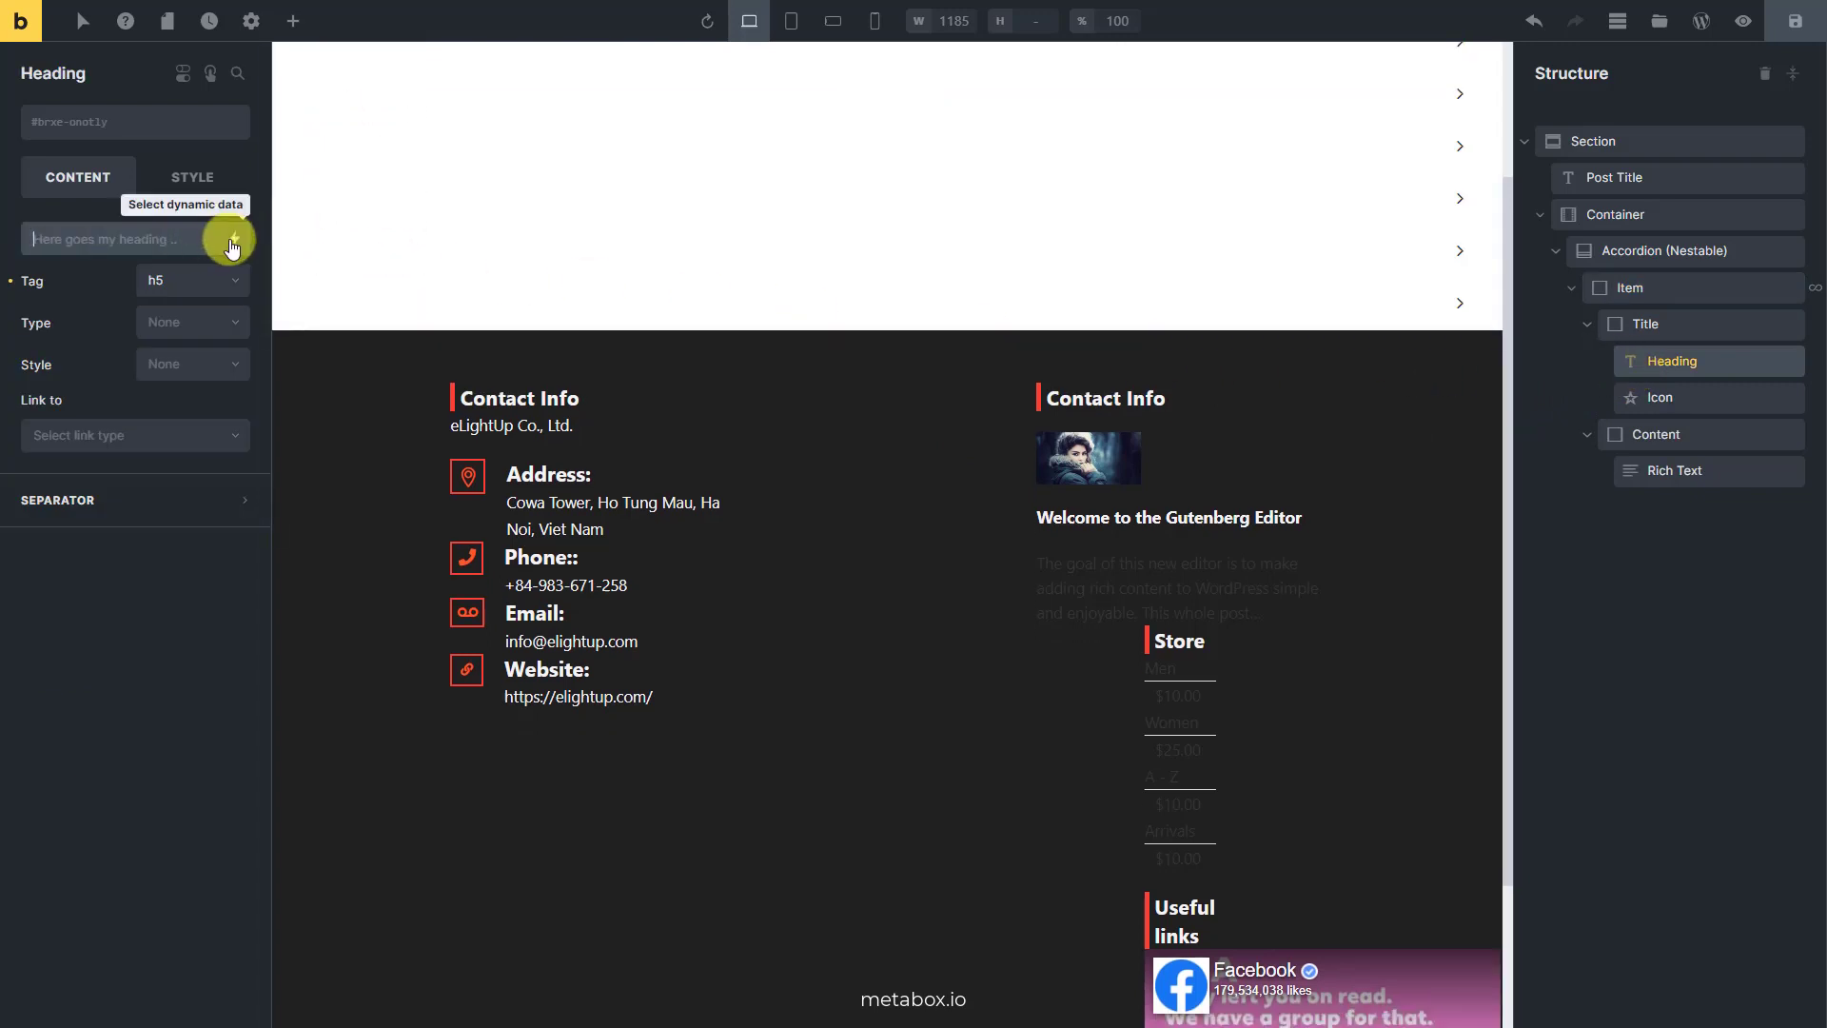
Bind the accordion heading to the FAQs Group question and the rich text to its Answer field
click(232, 239)
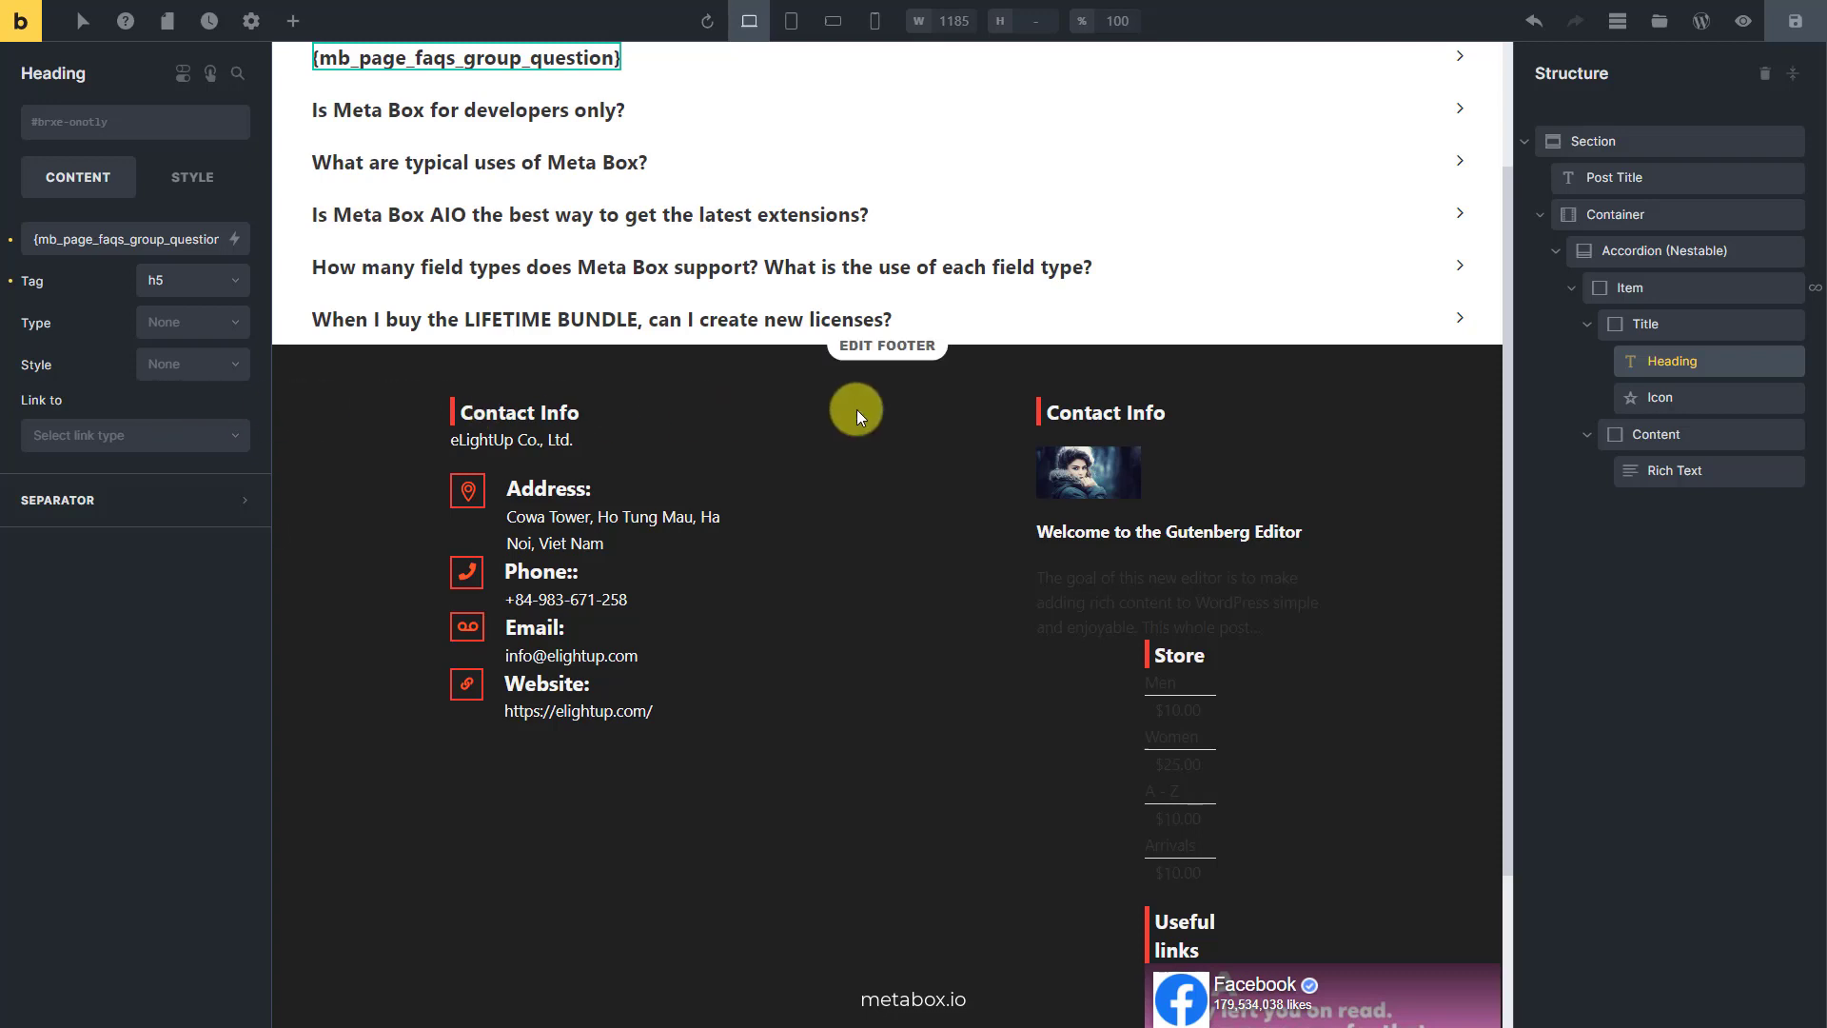
click(1674, 470)
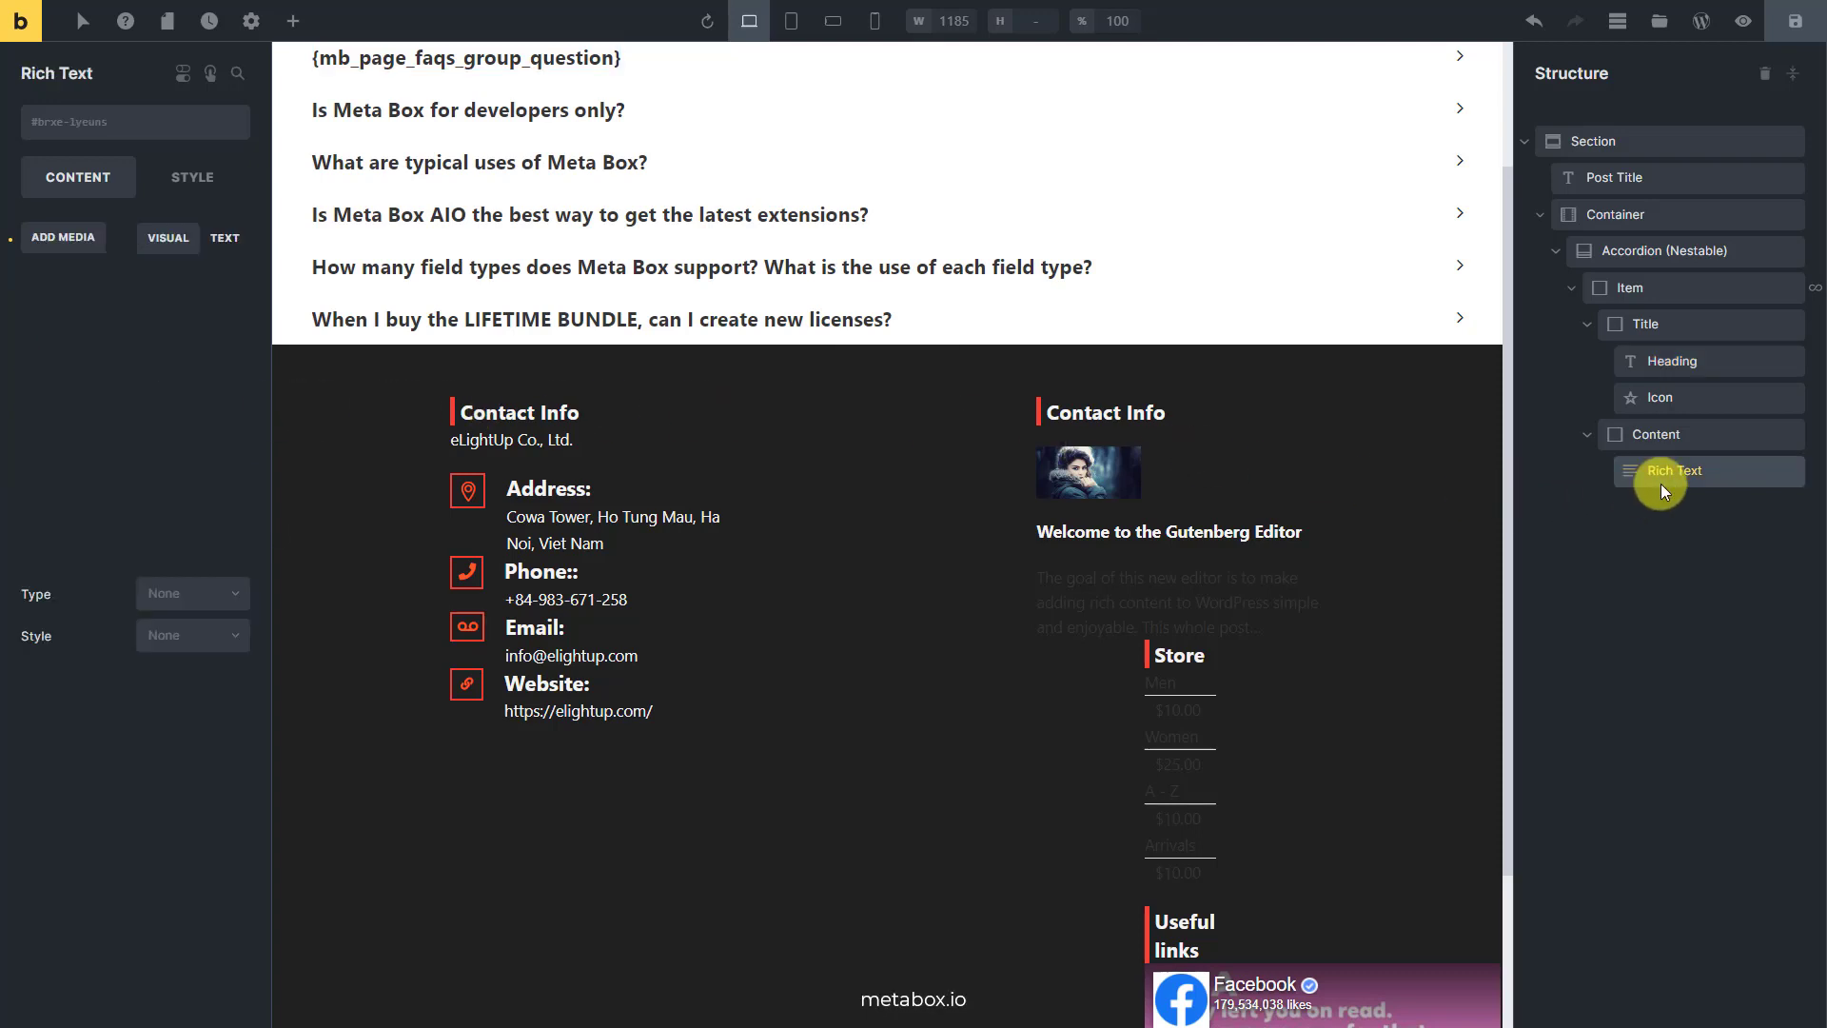
click(1674, 470)
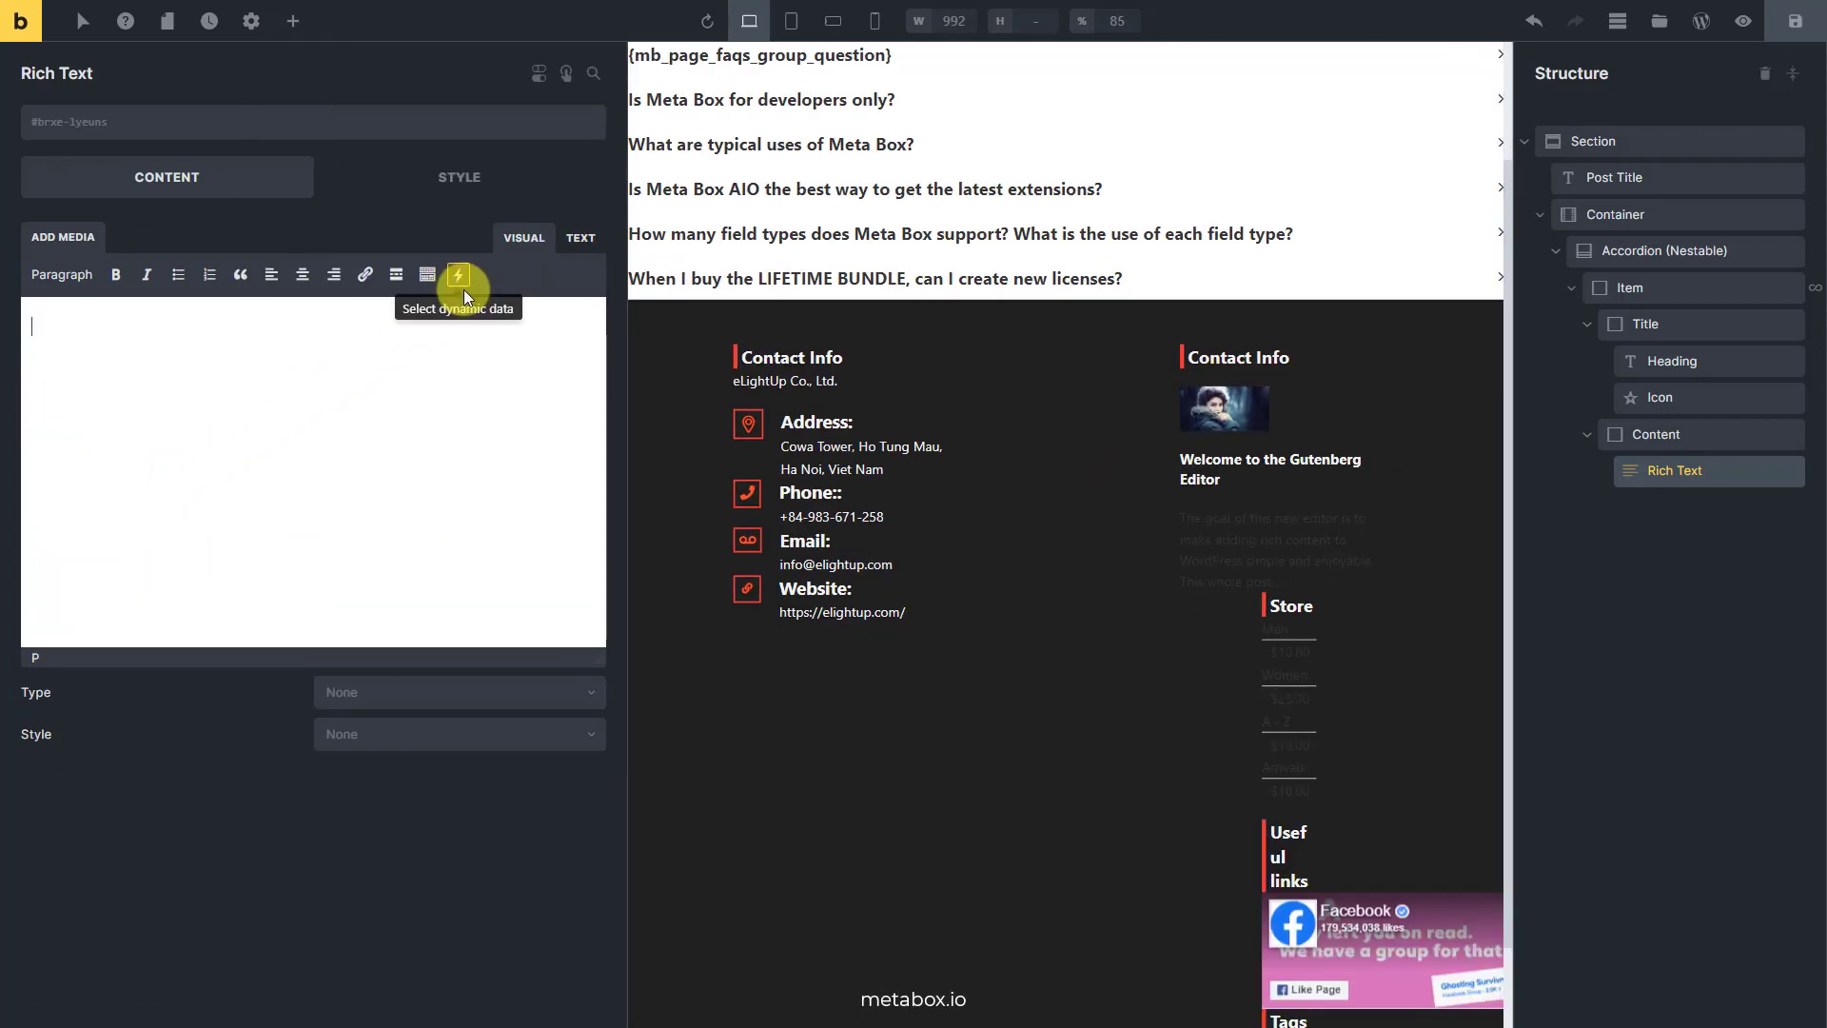
click(457, 275)
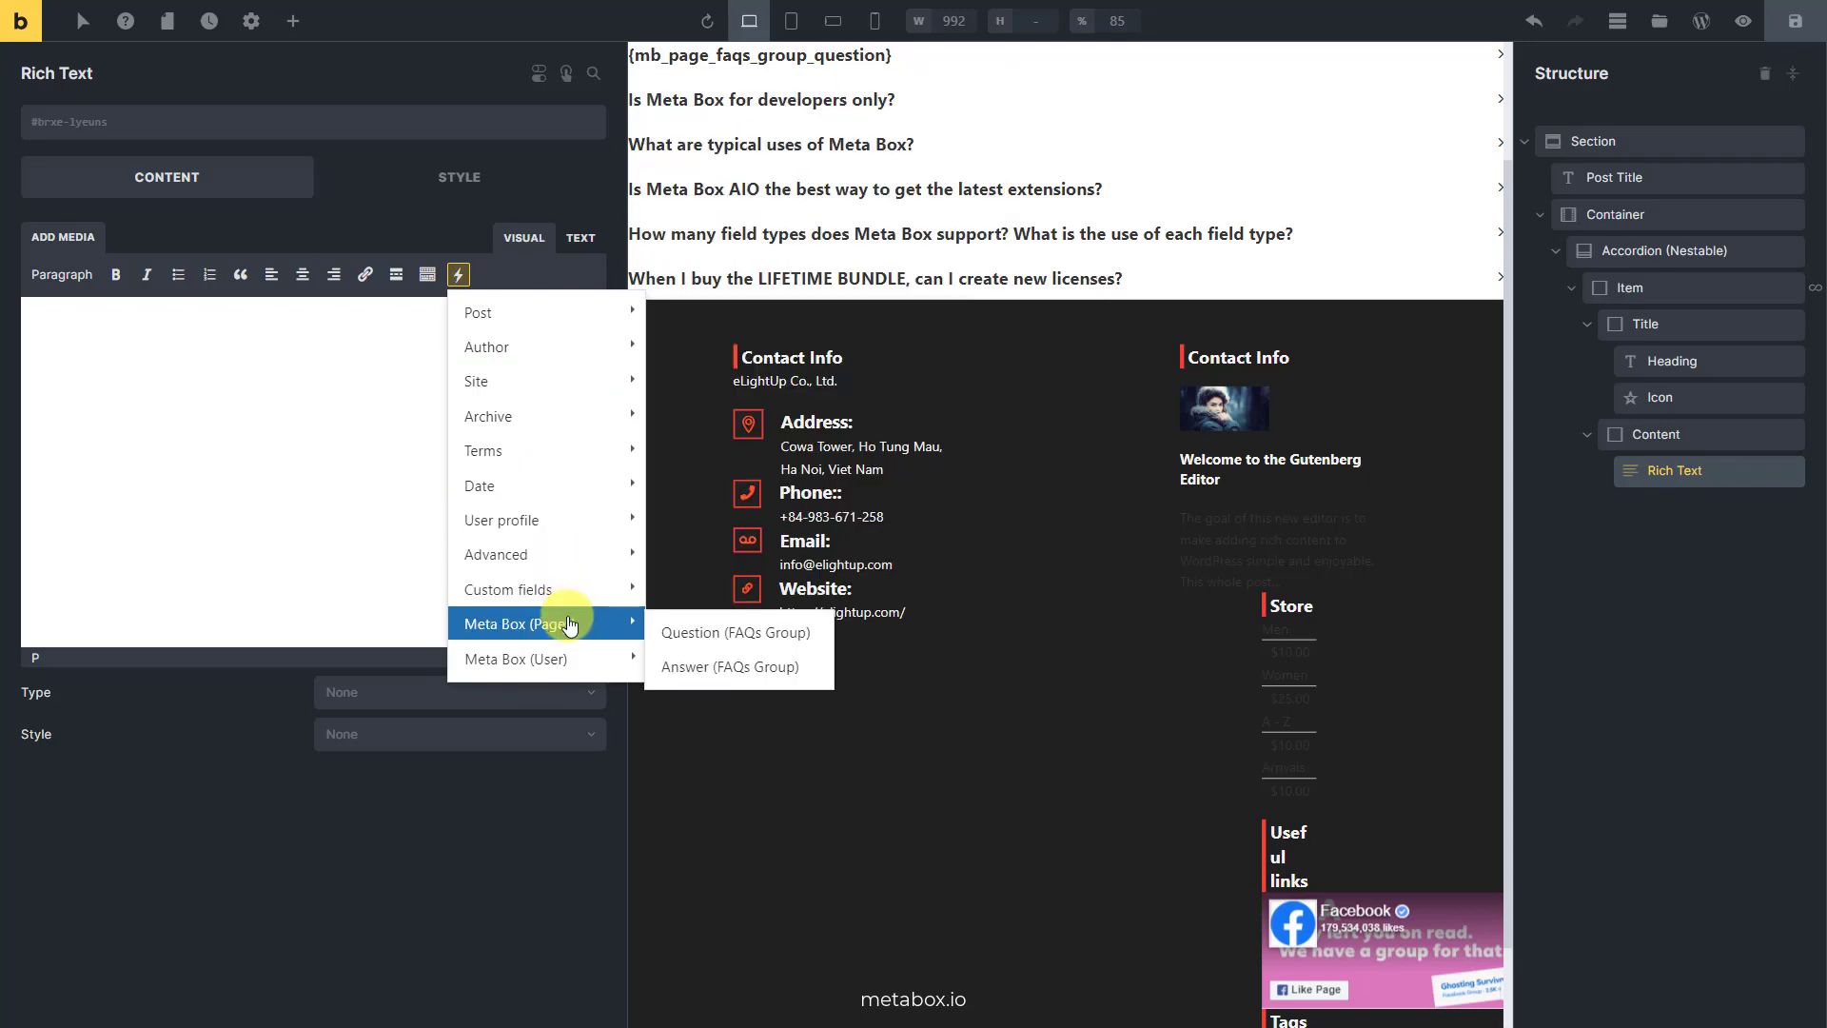
mouse_move(713, 671)
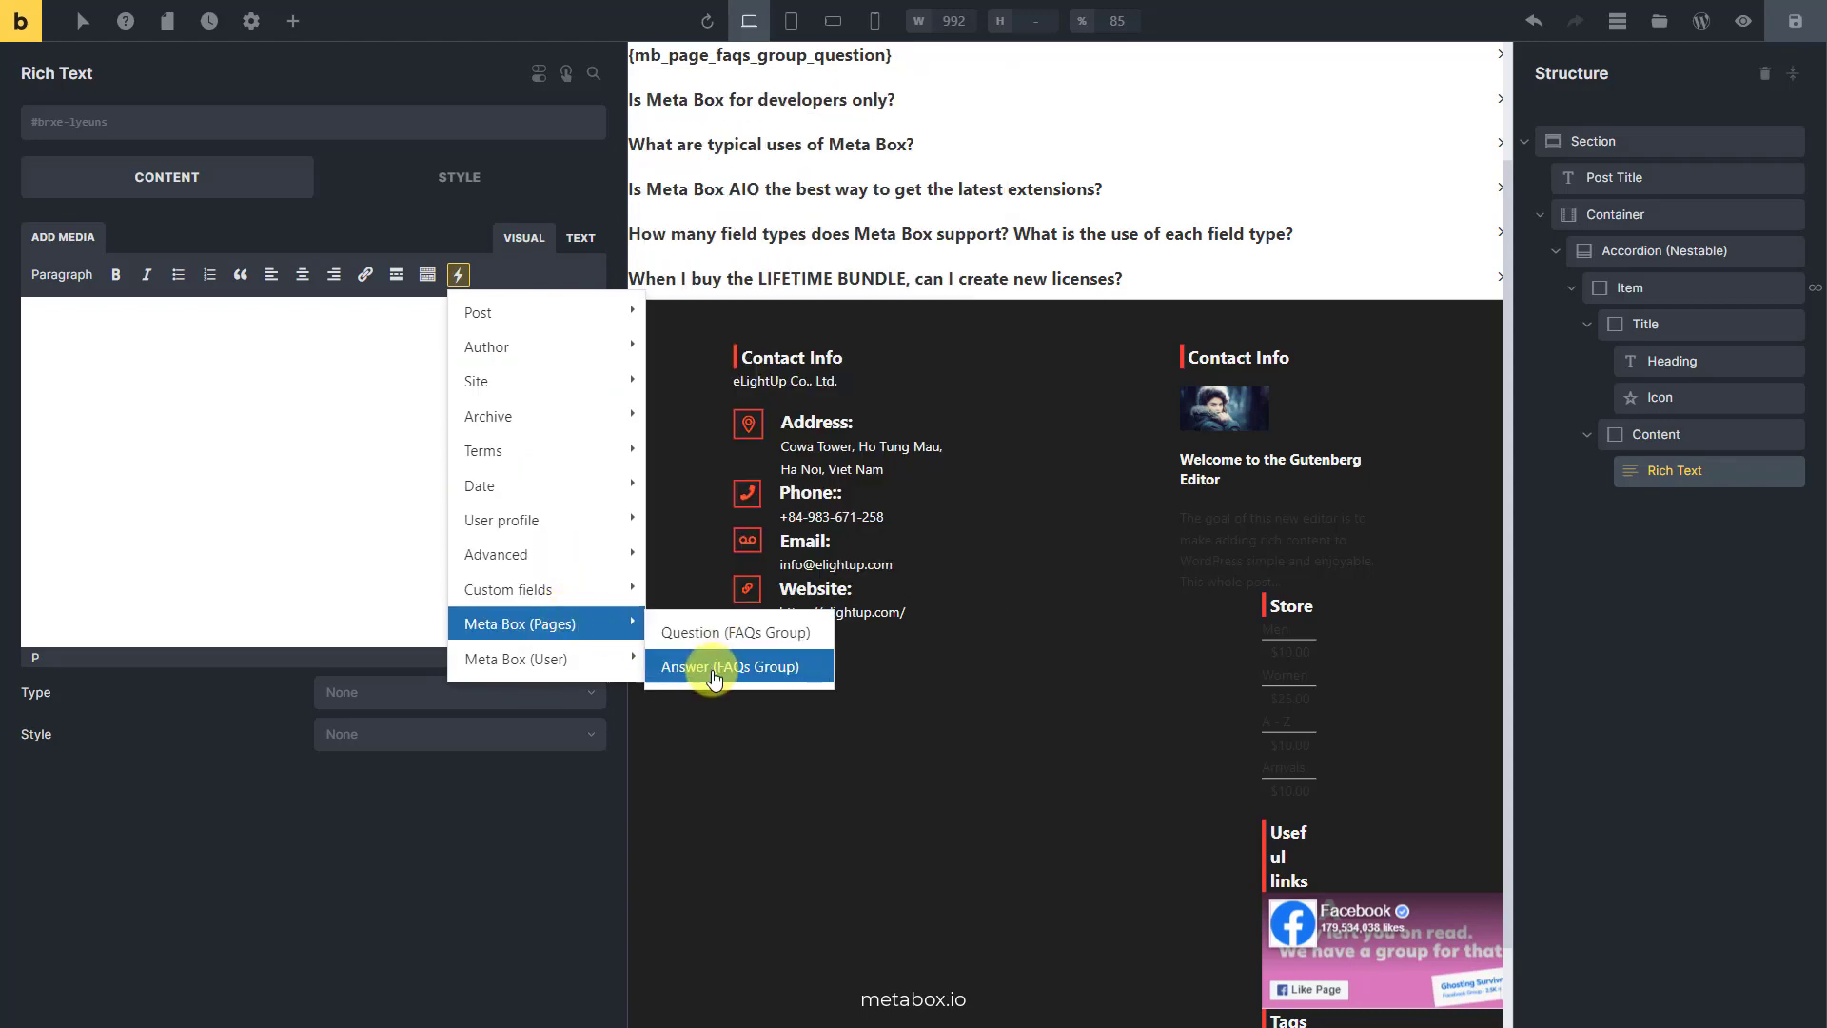
click(730, 666)
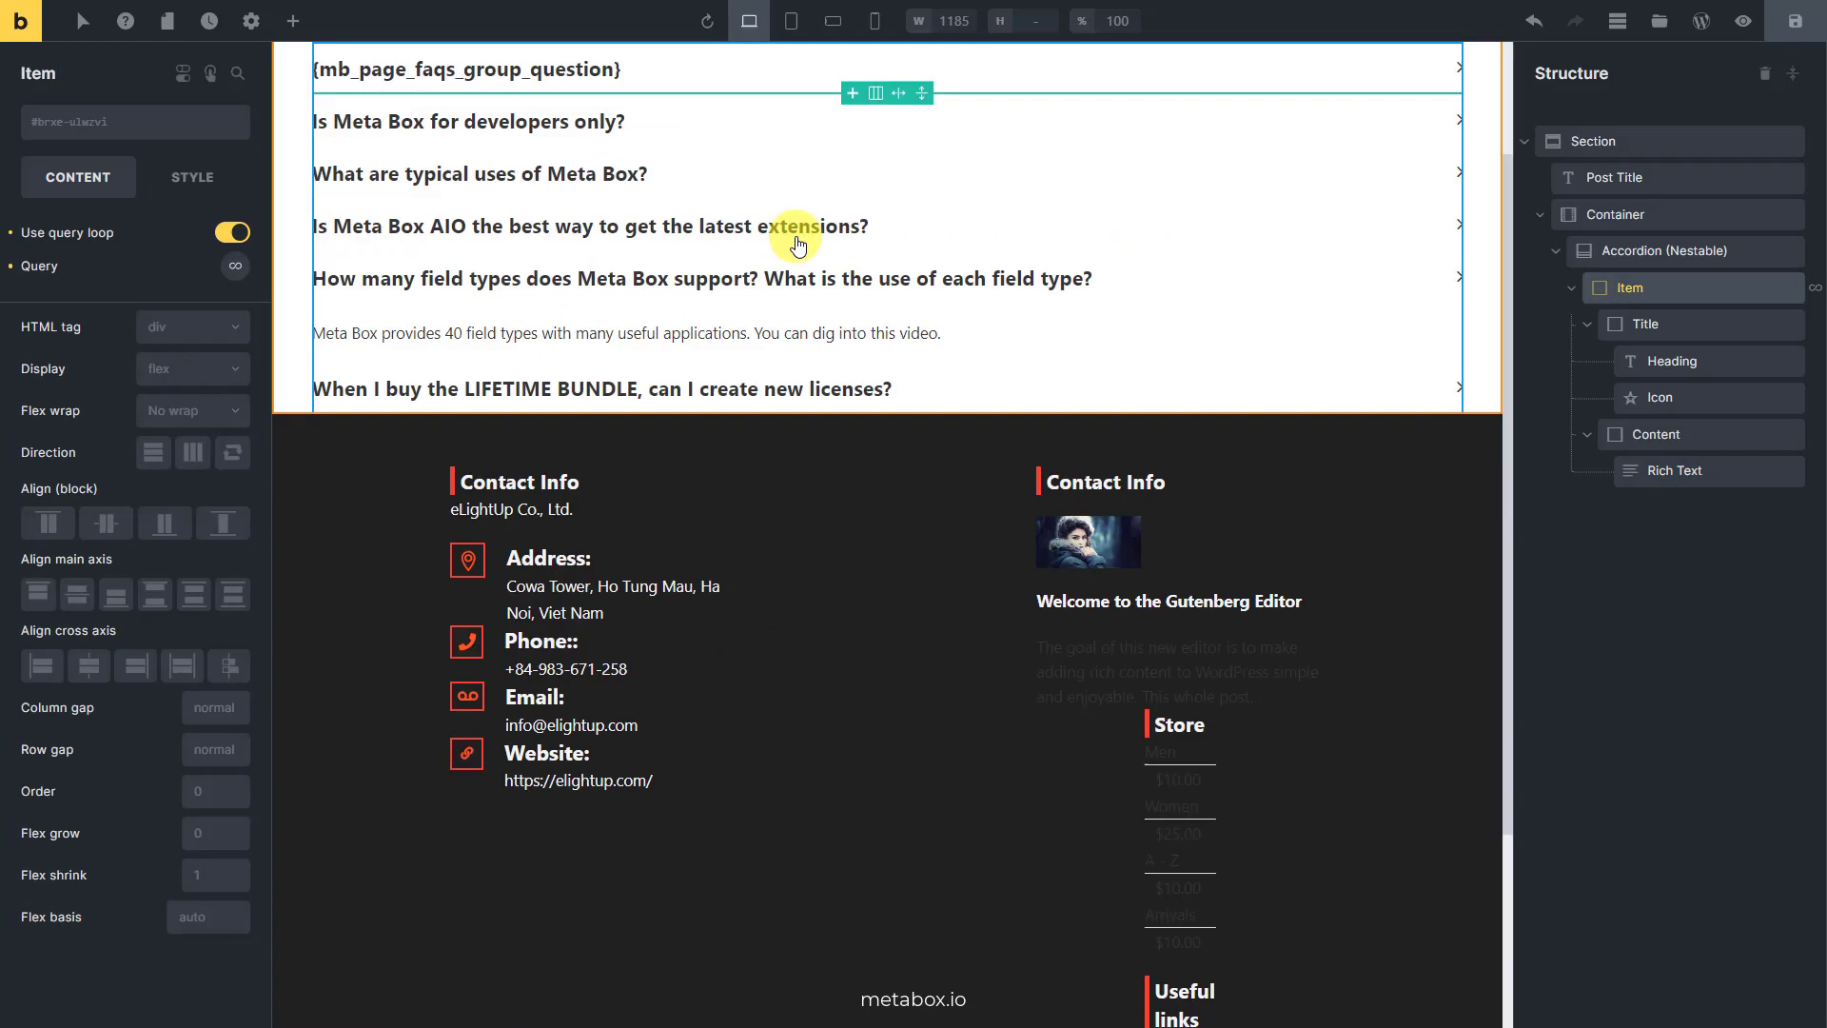
click(466, 121)
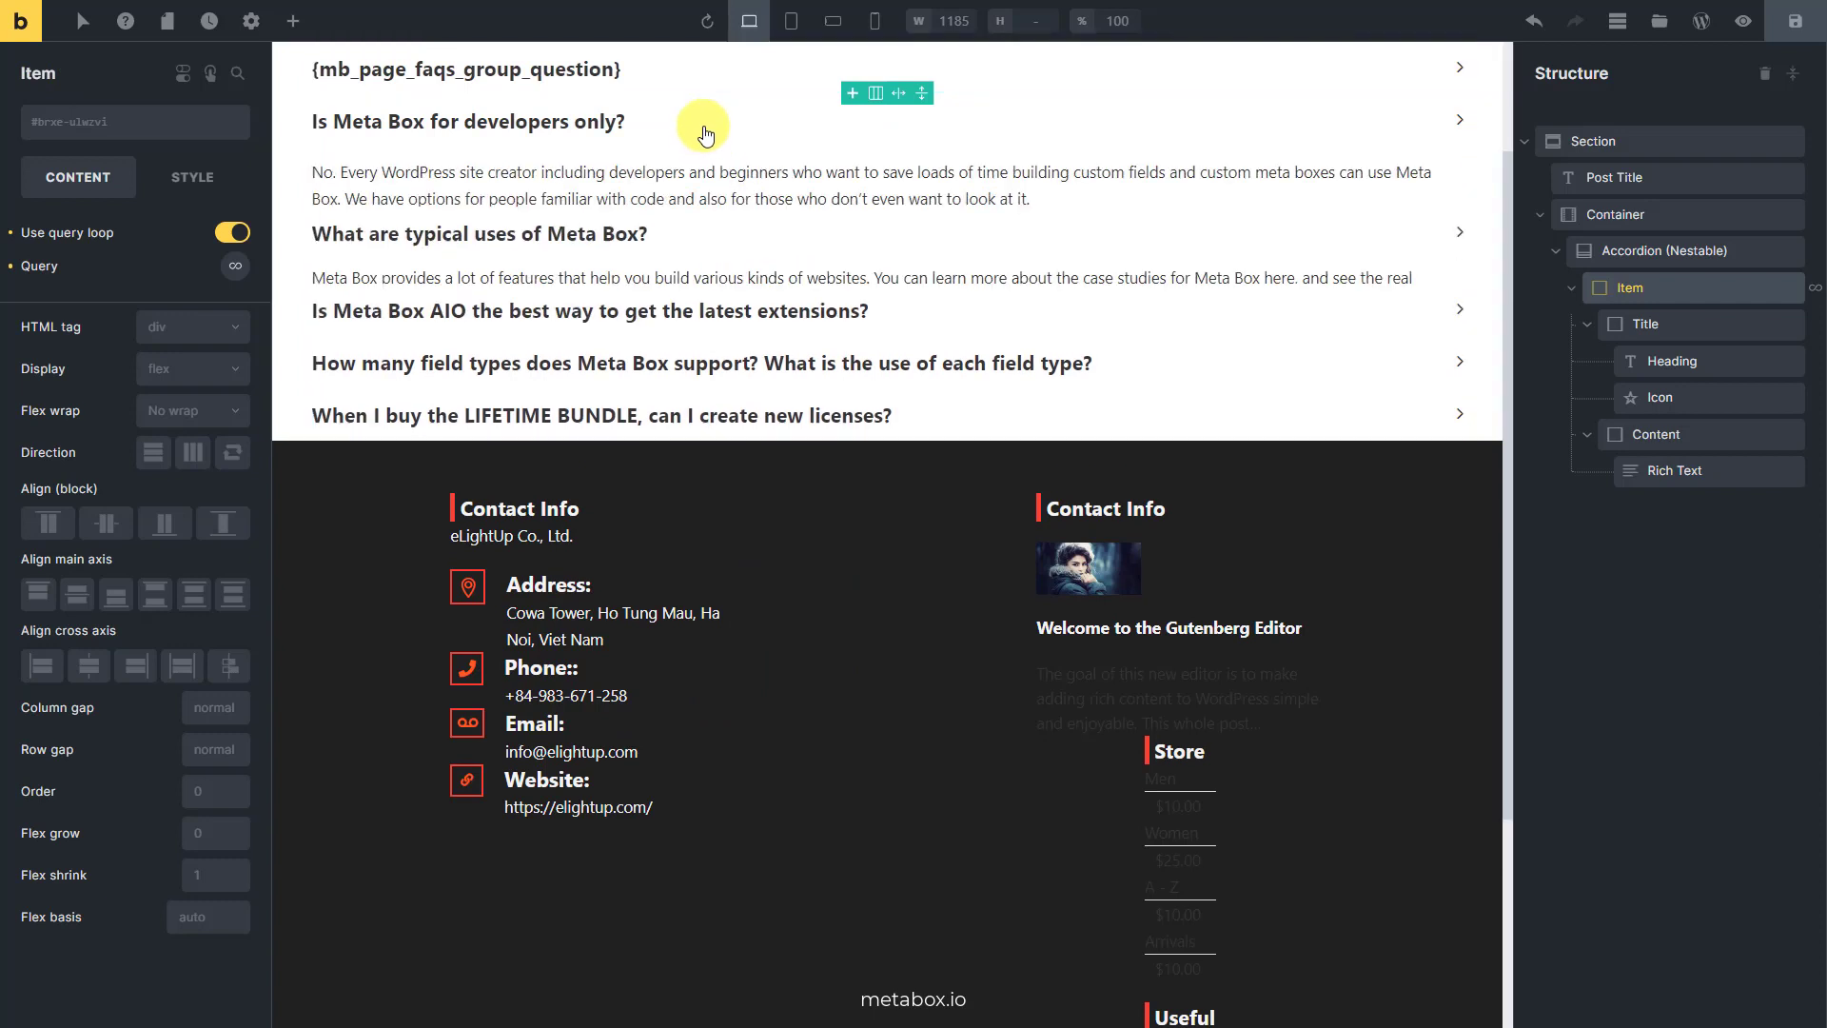
click(1794, 20)
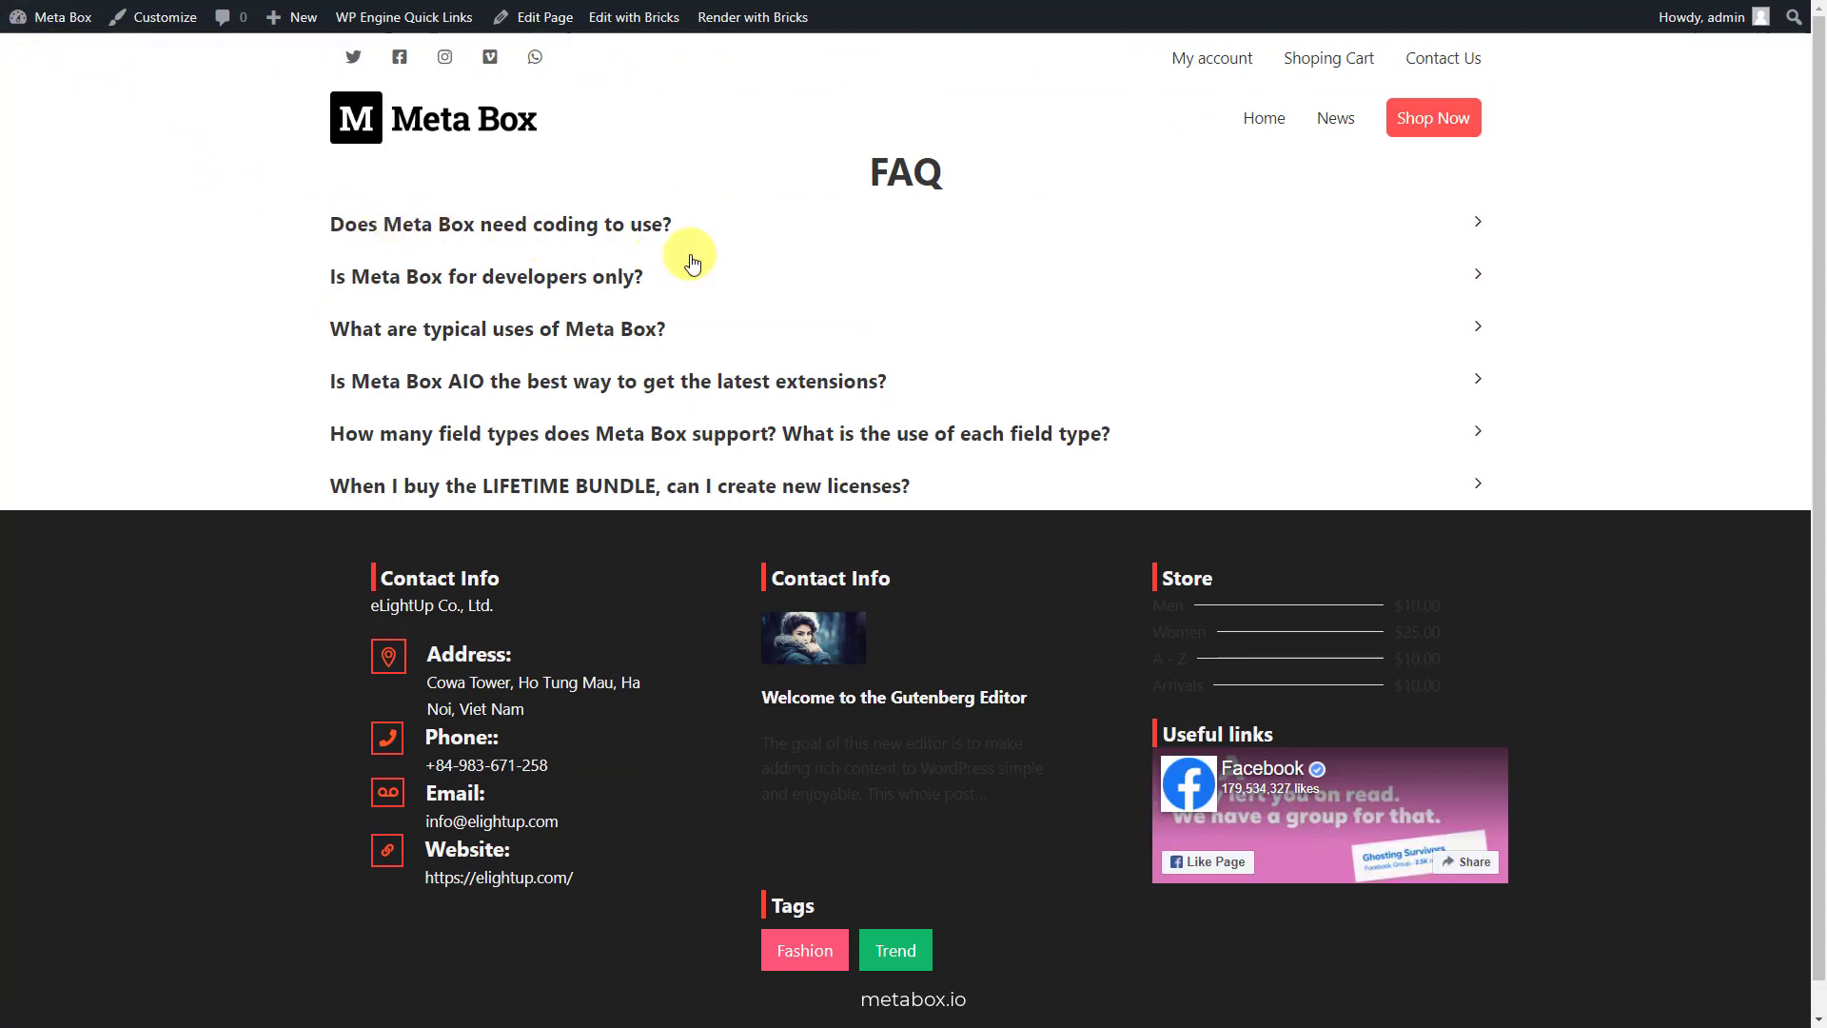
Expand a question on the live FAQ page to see its answer, then return to Bricks
click(486, 277)
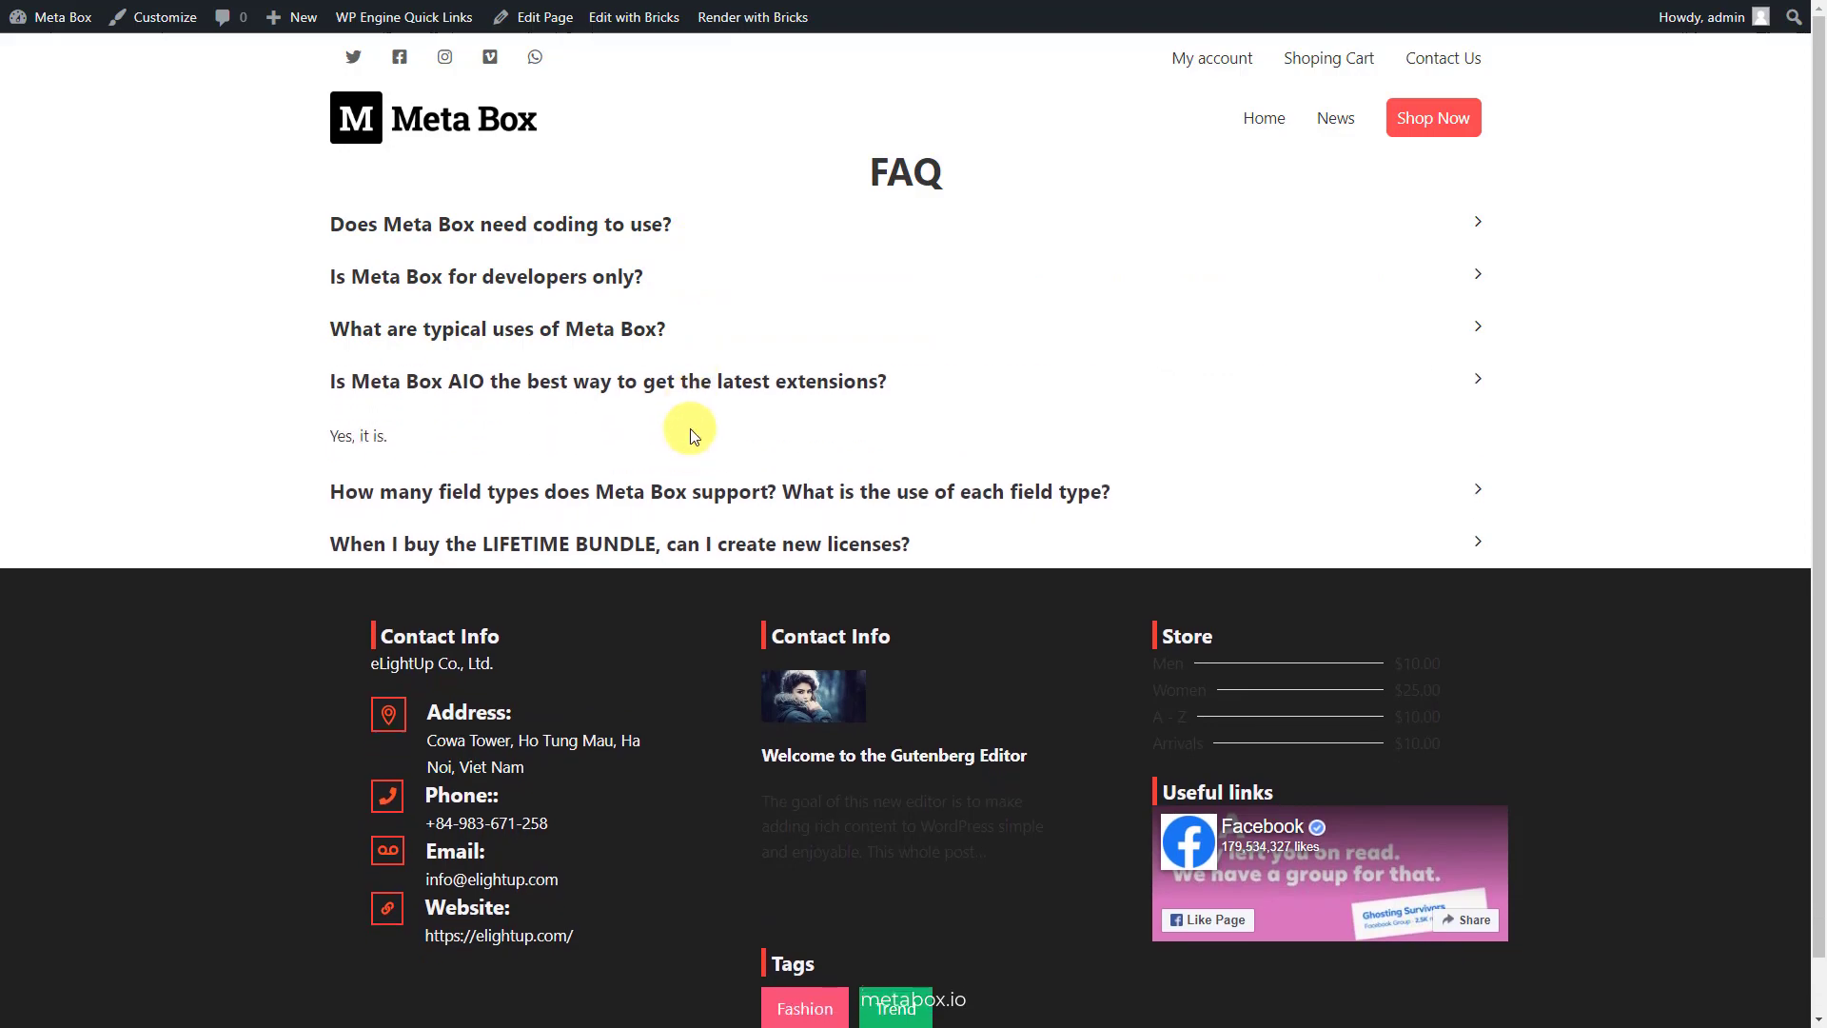
click(501, 224)
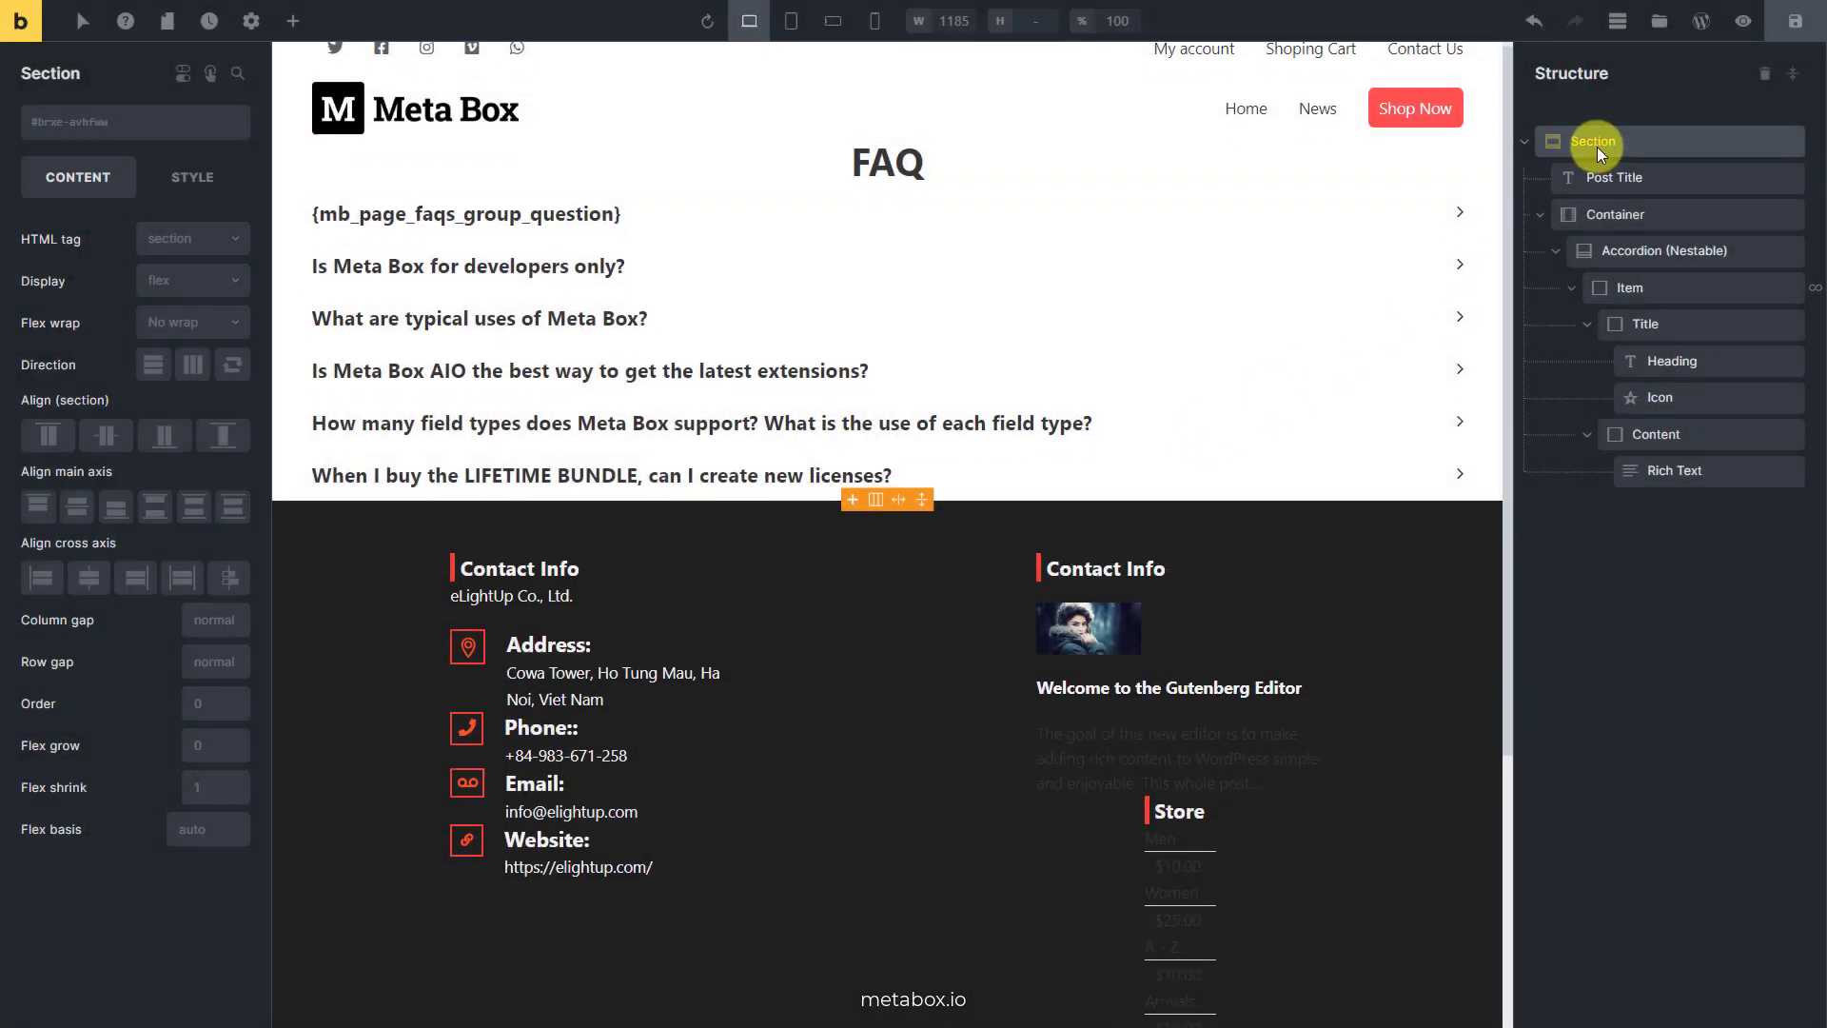
Give the section 20 top/bottom margin and each item 15 bottom margin and side padding
click(192, 177)
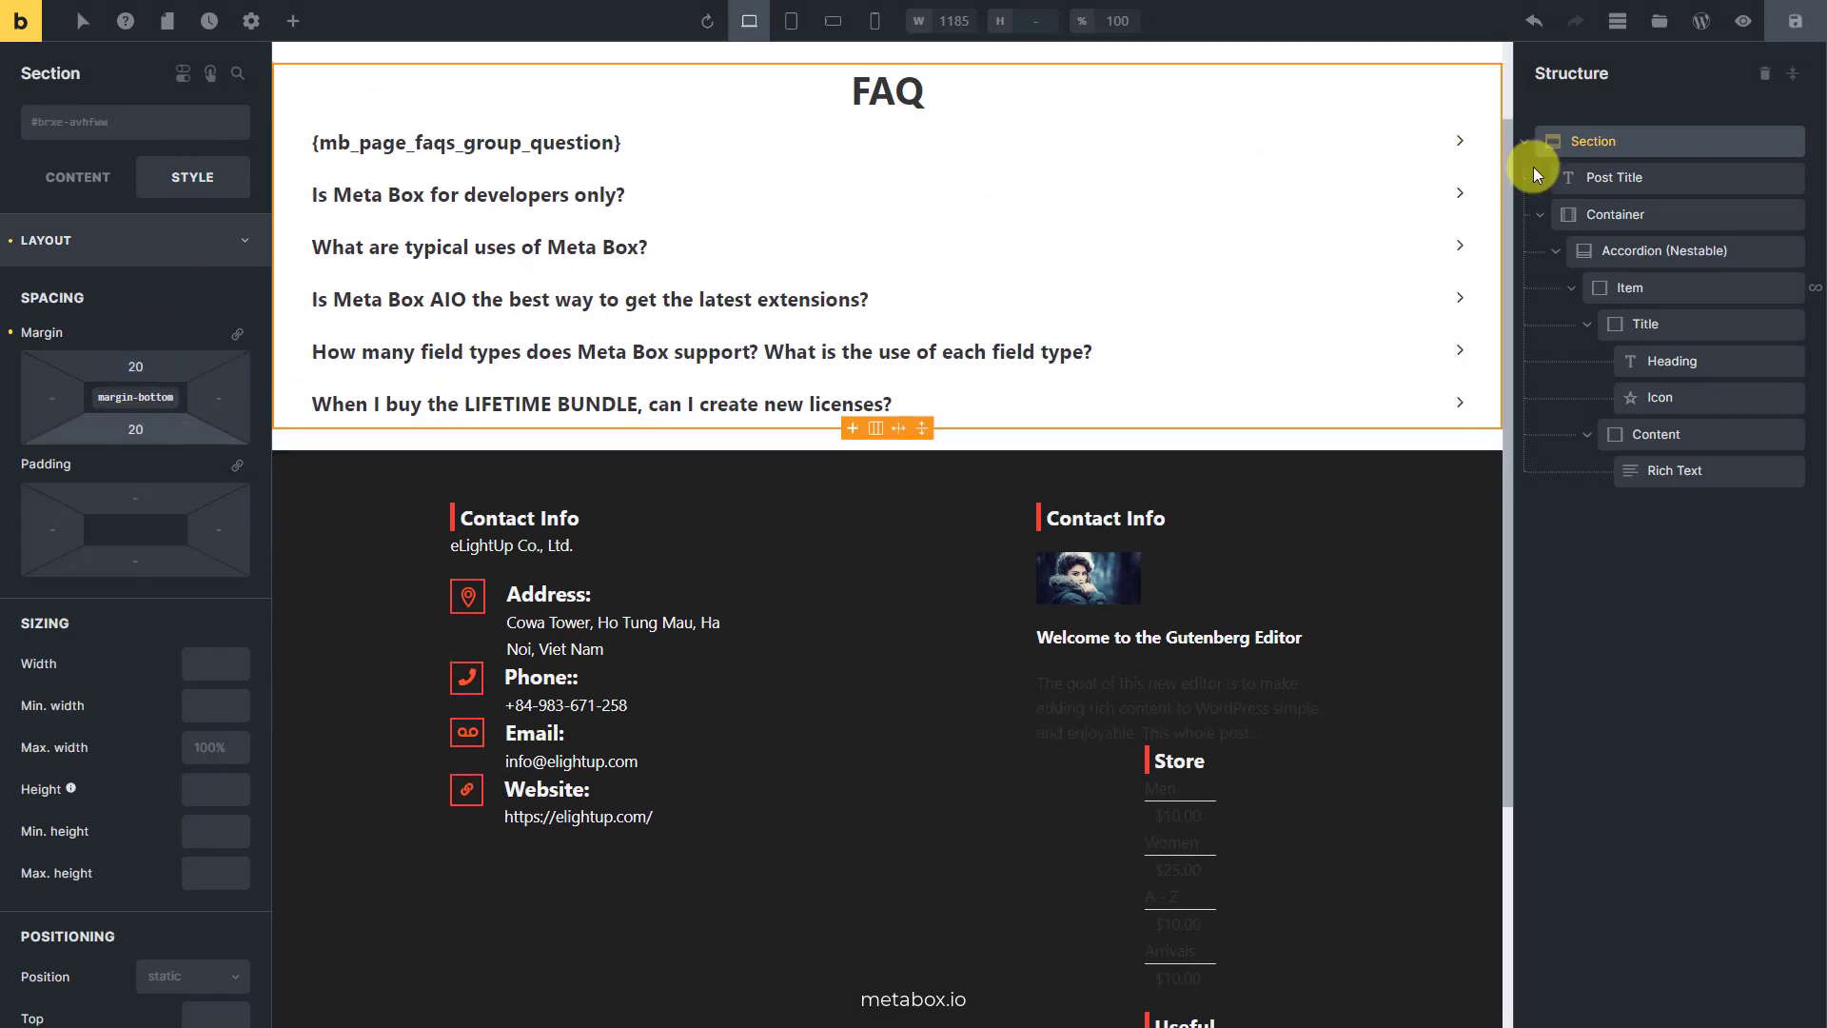
click(1614, 178)
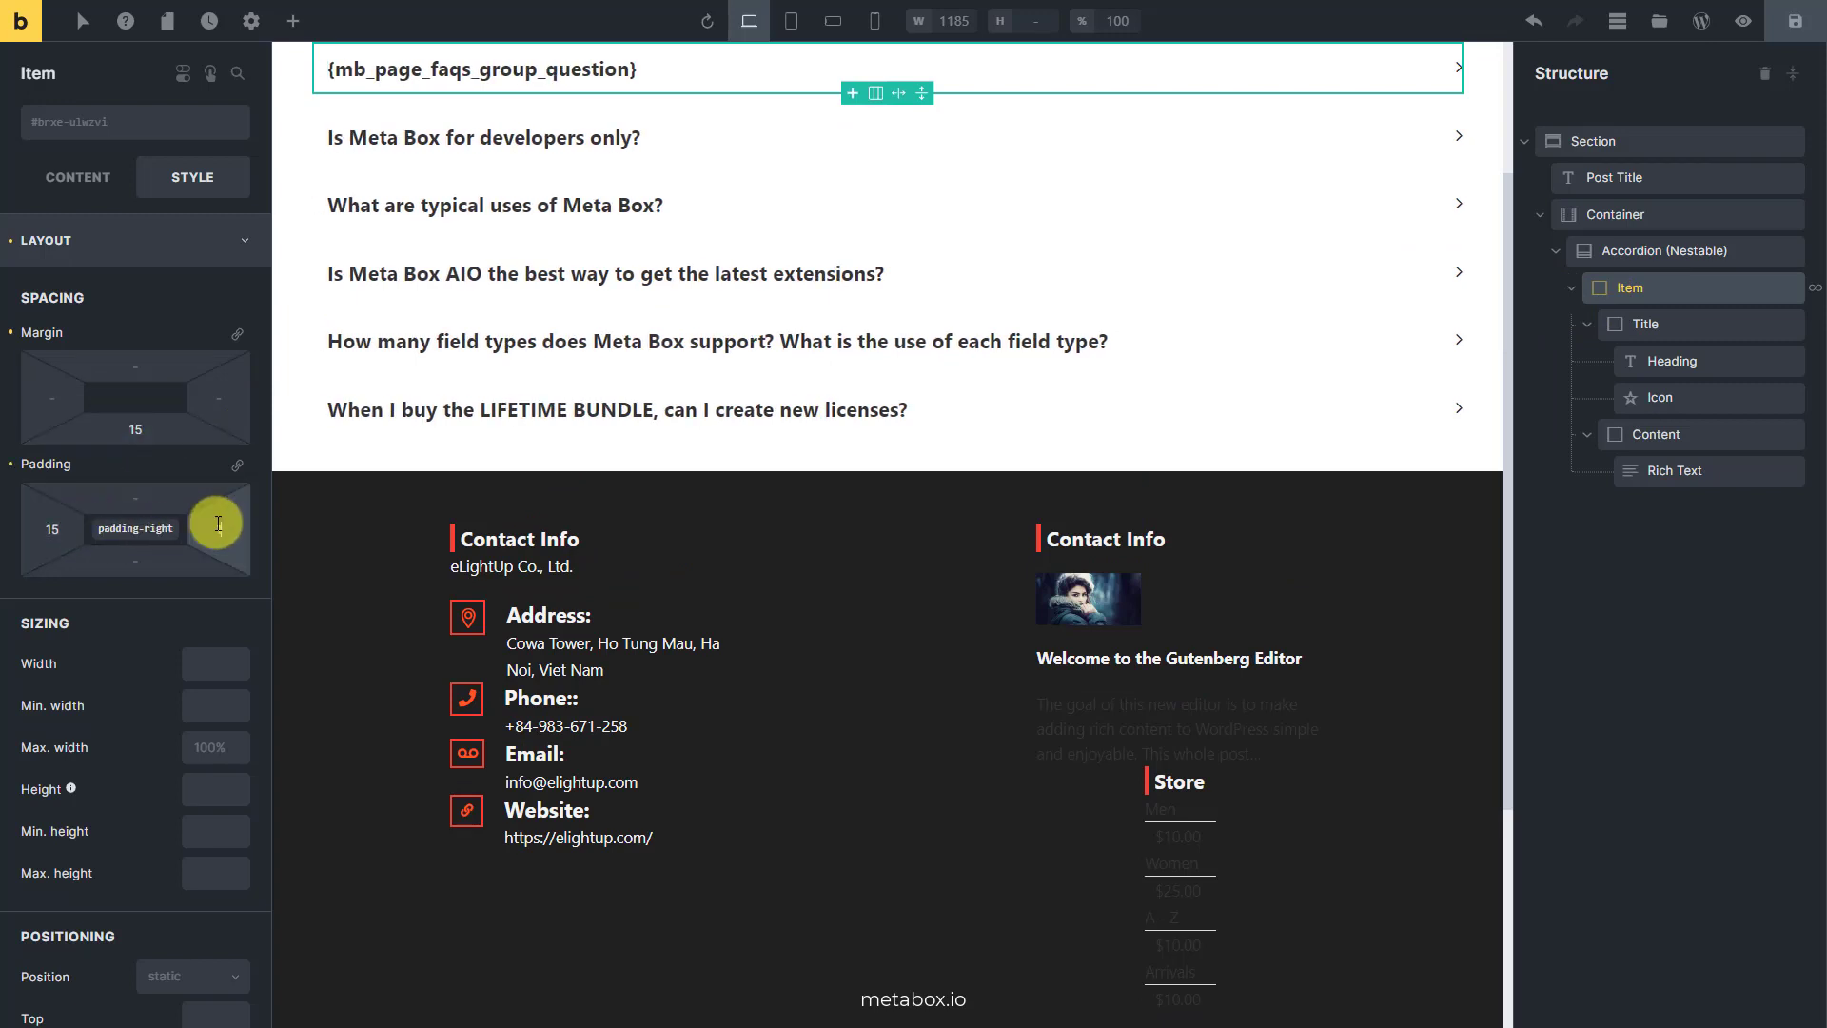
click(136, 240)
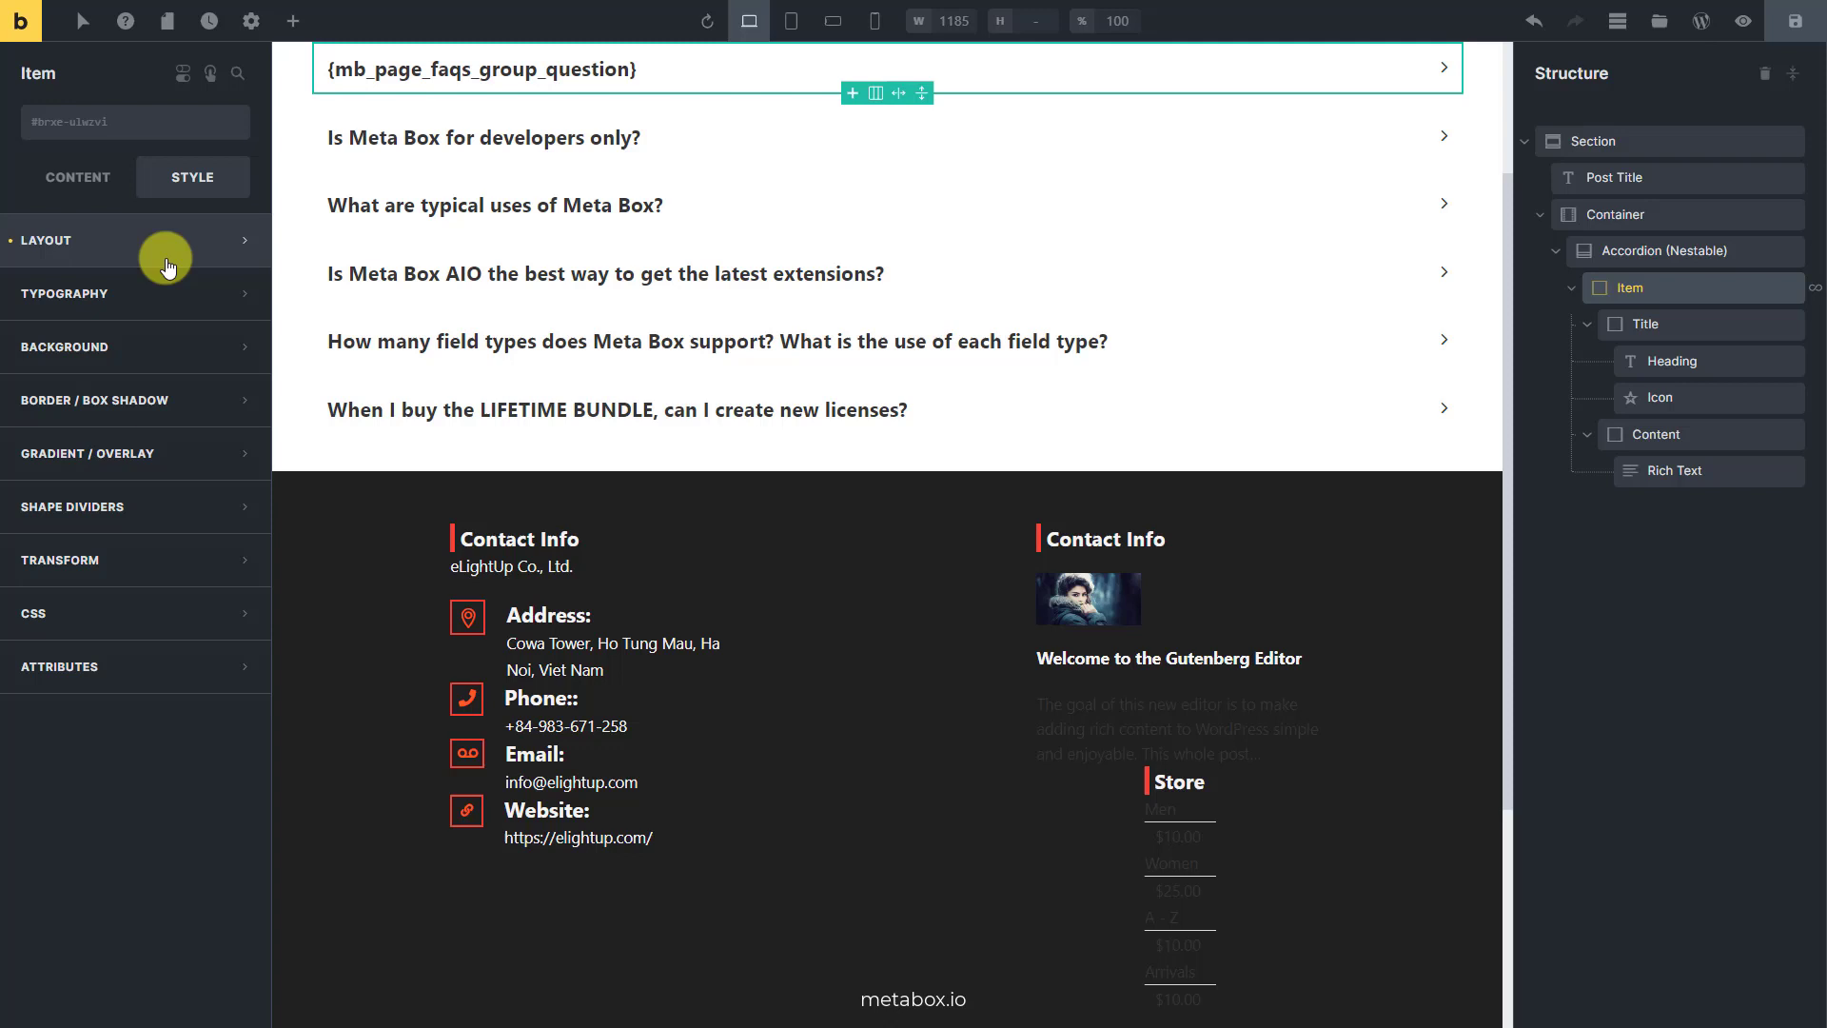
Give each FAQ item a 1px solid grey border with radius 5, and preview the page
click(95, 399)
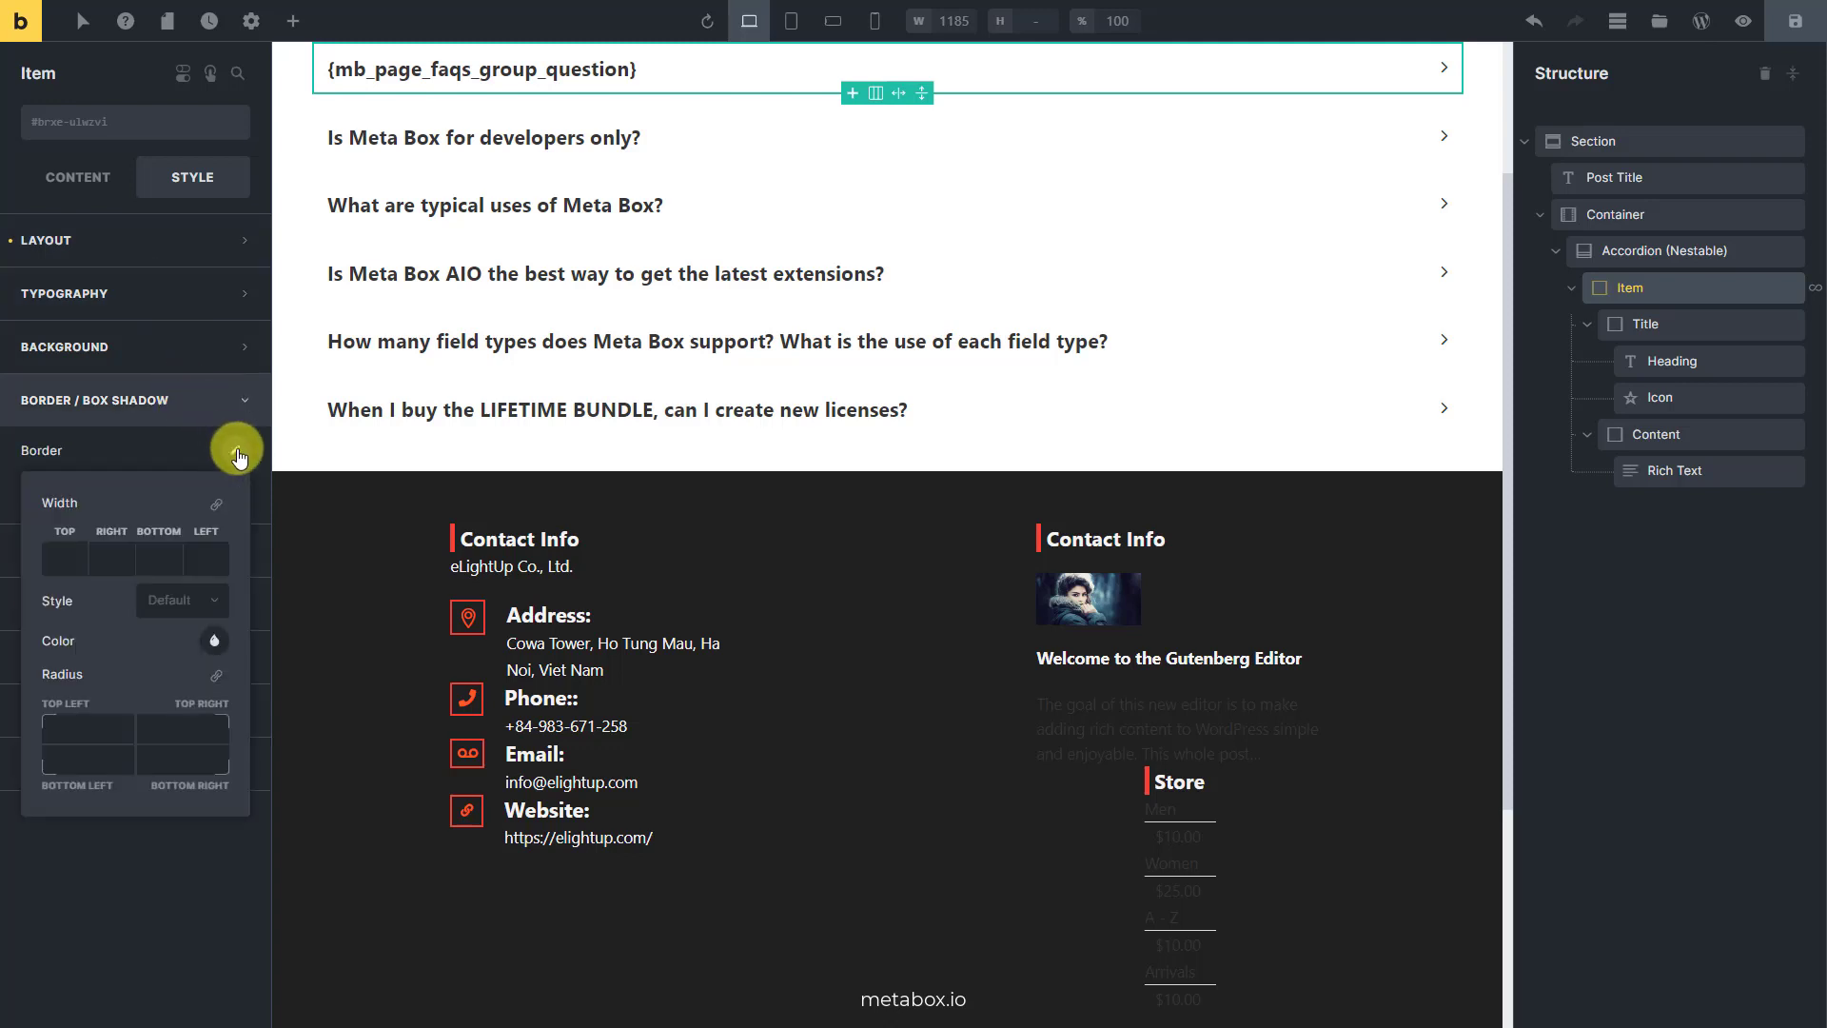
text(1)
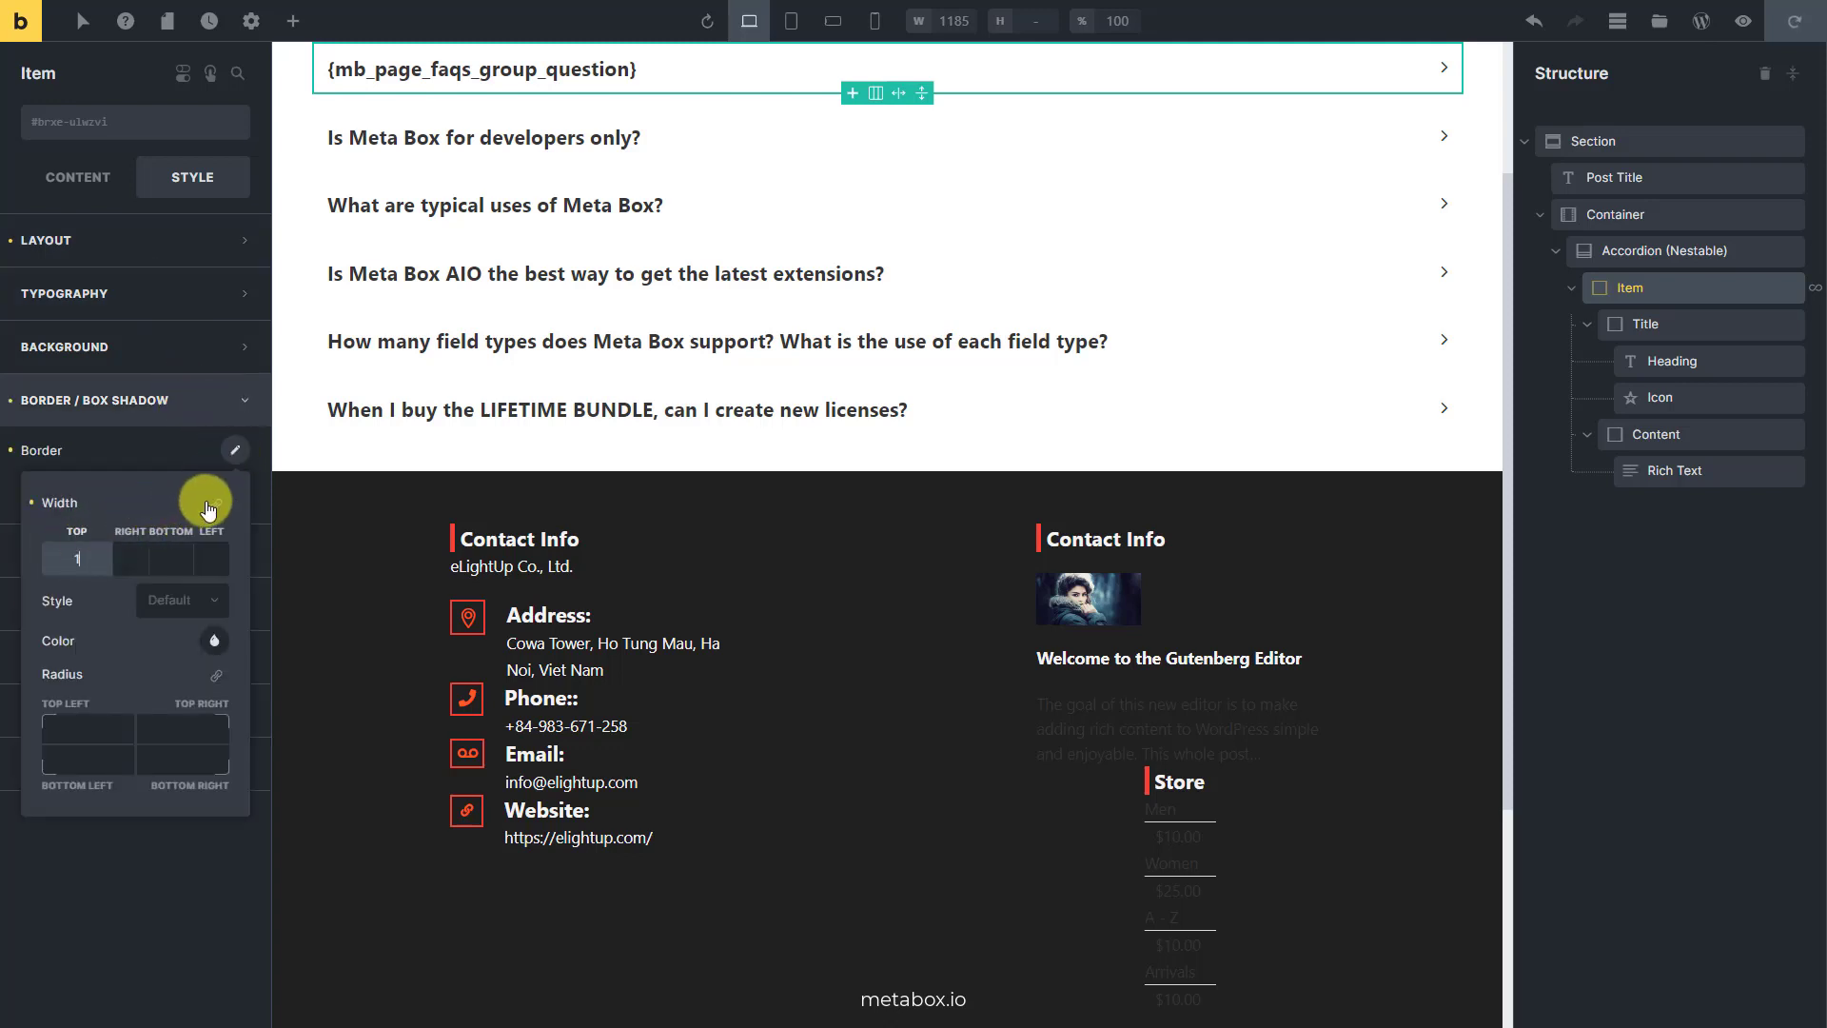
click(215, 504)
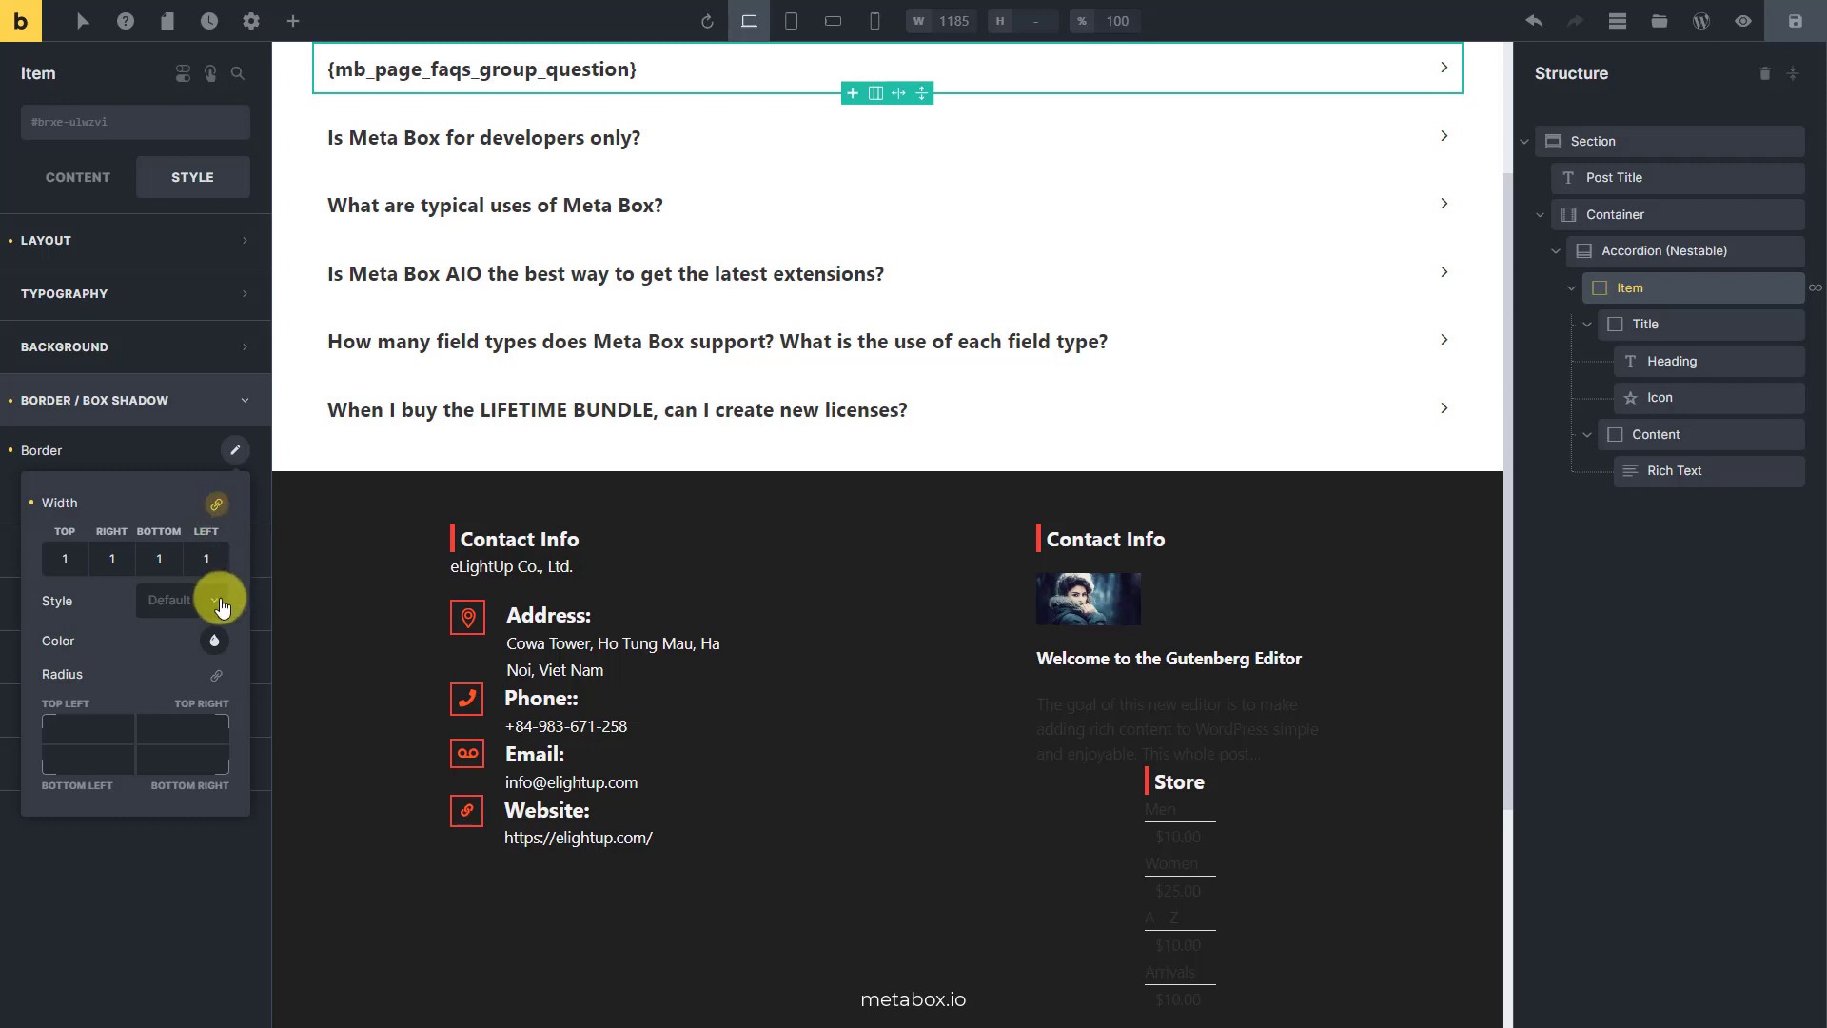
click(181, 601)
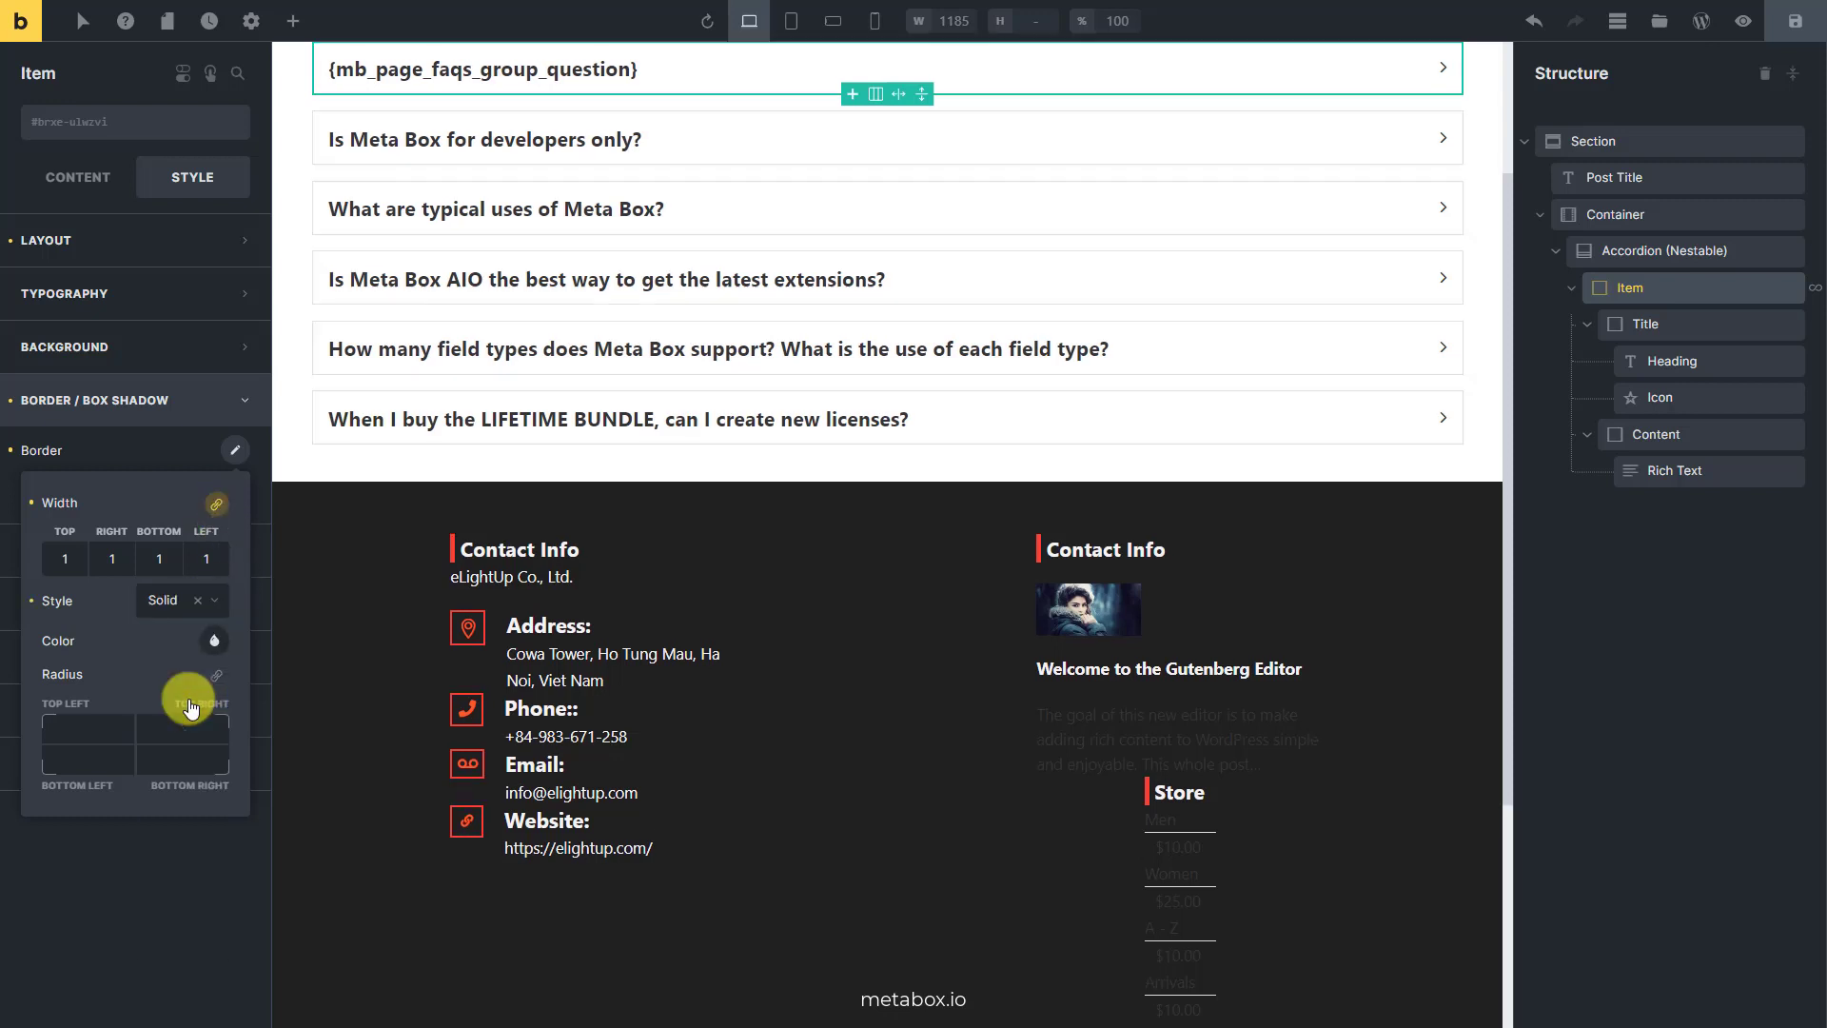
click(214, 640)
text(5)
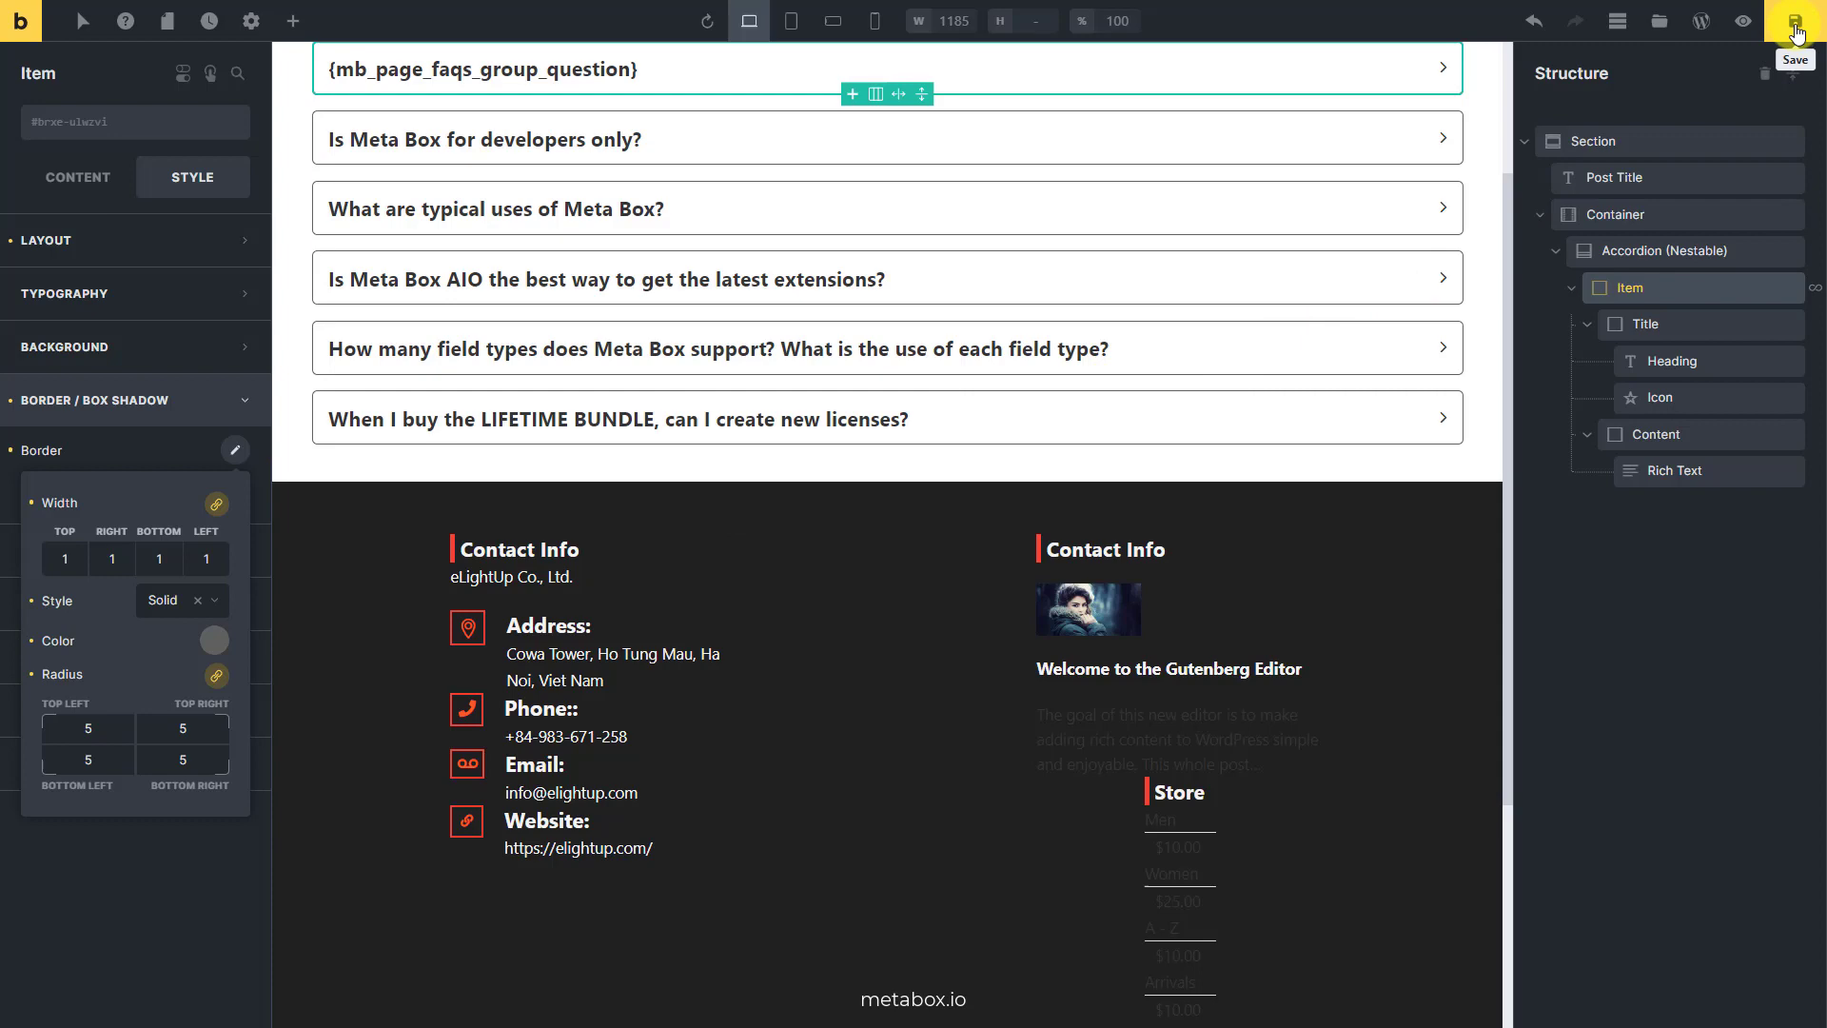
mouse_move(1739, 21)
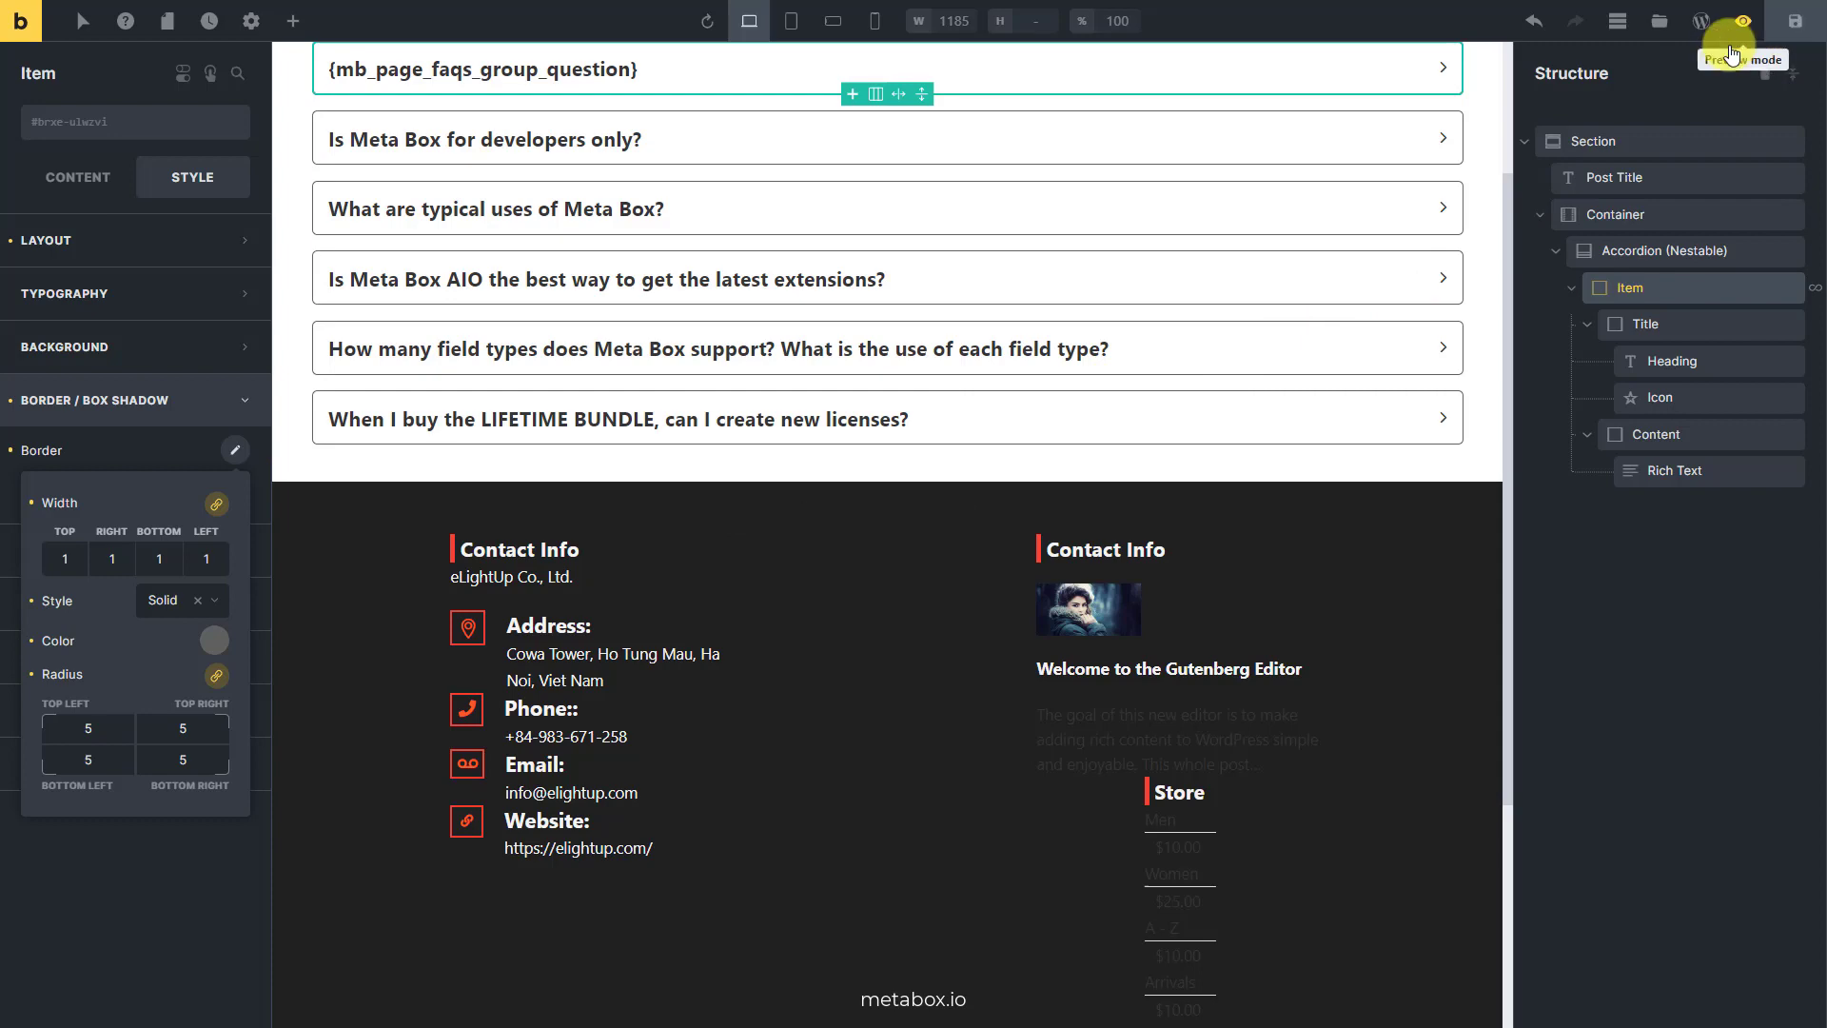
click(1744, 21)
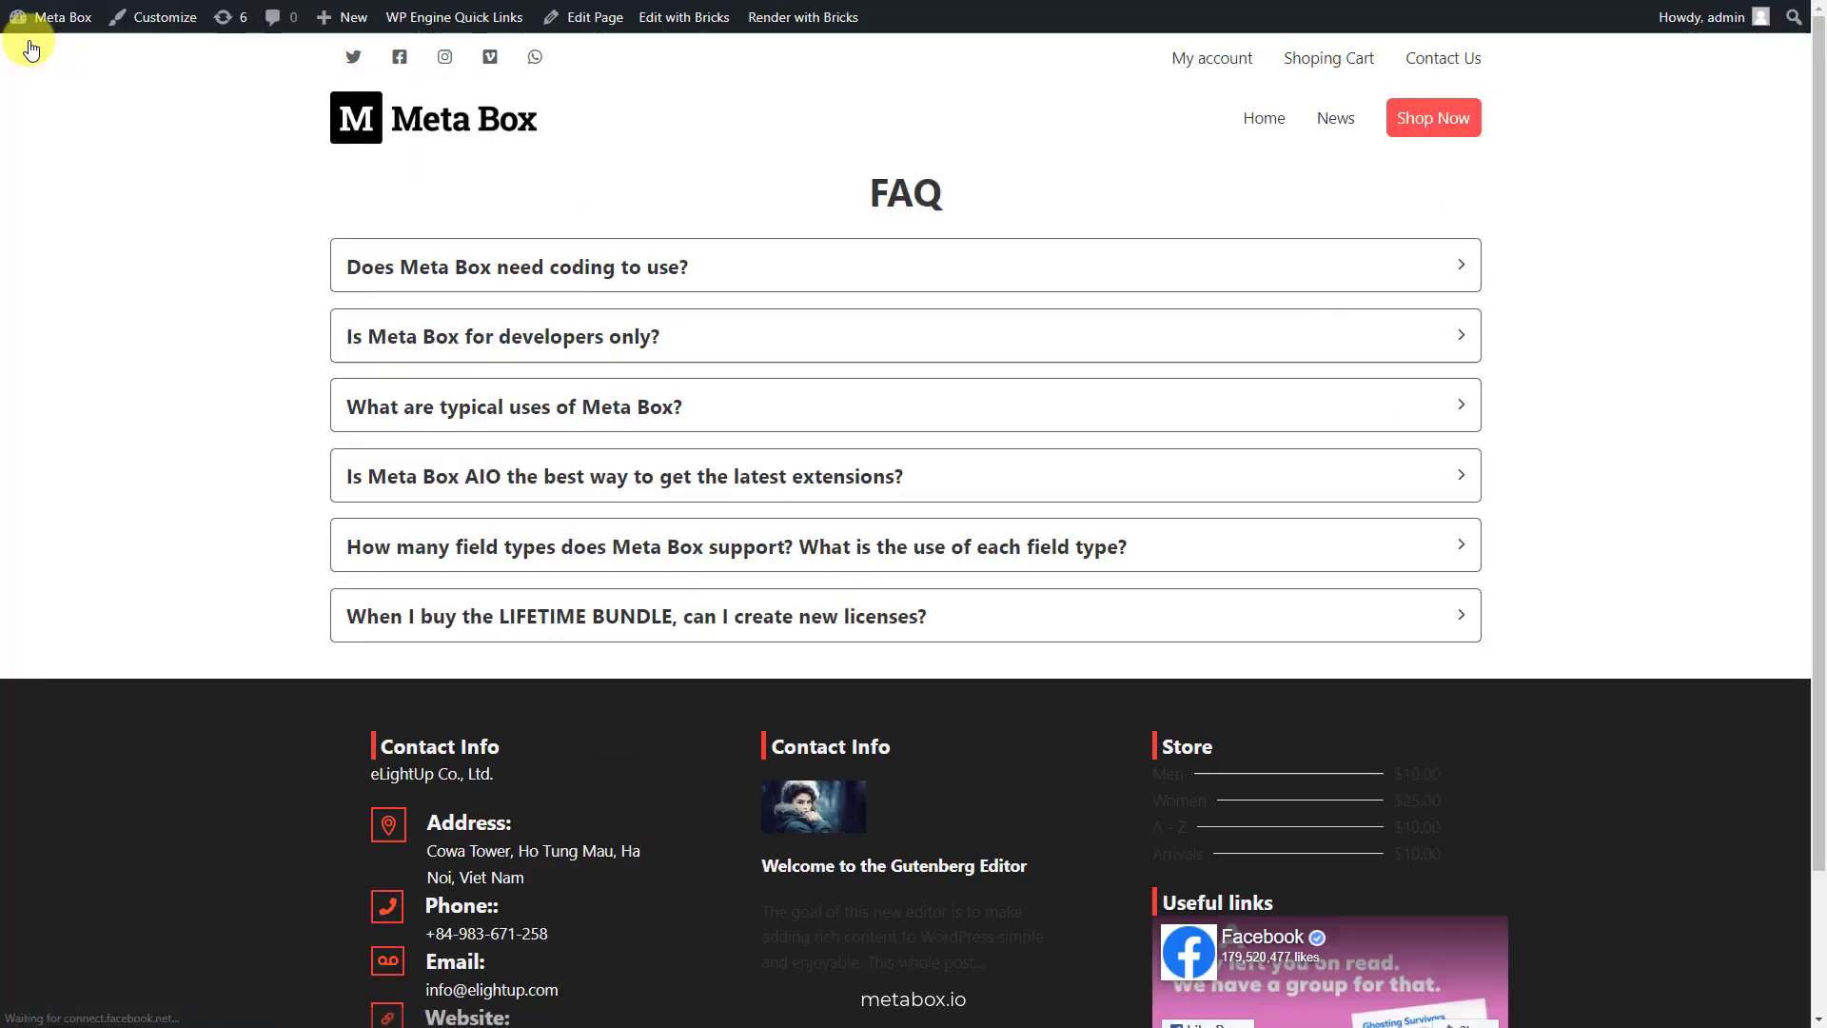